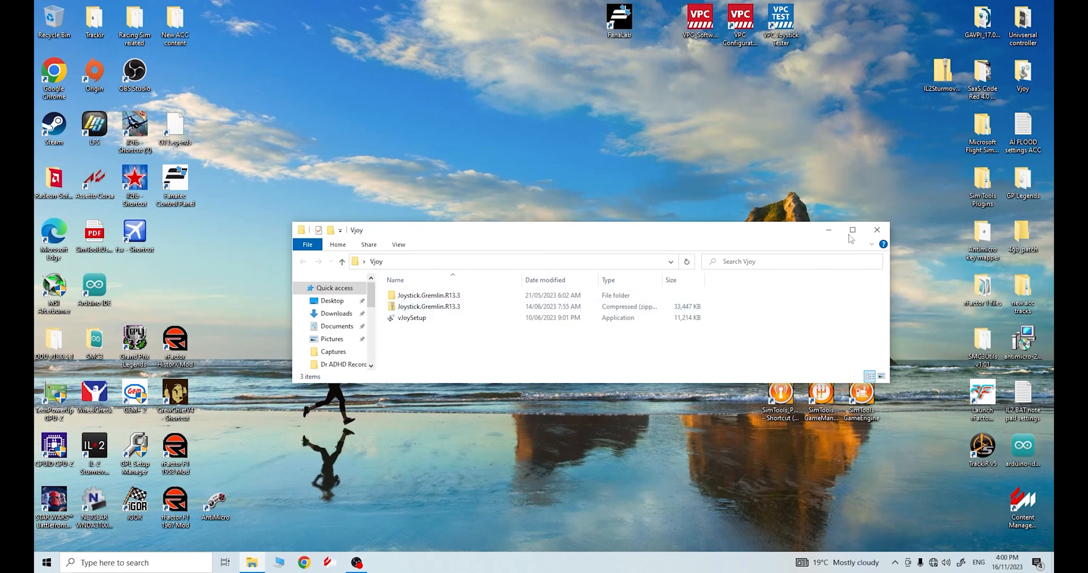
mouse_move(679, 241)
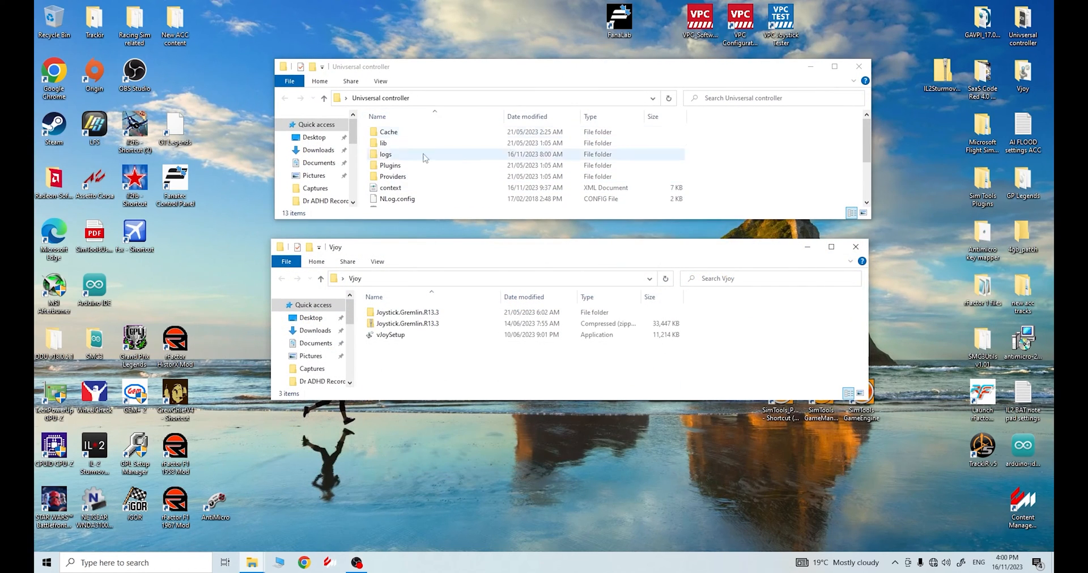
mouse_move(408, 323)
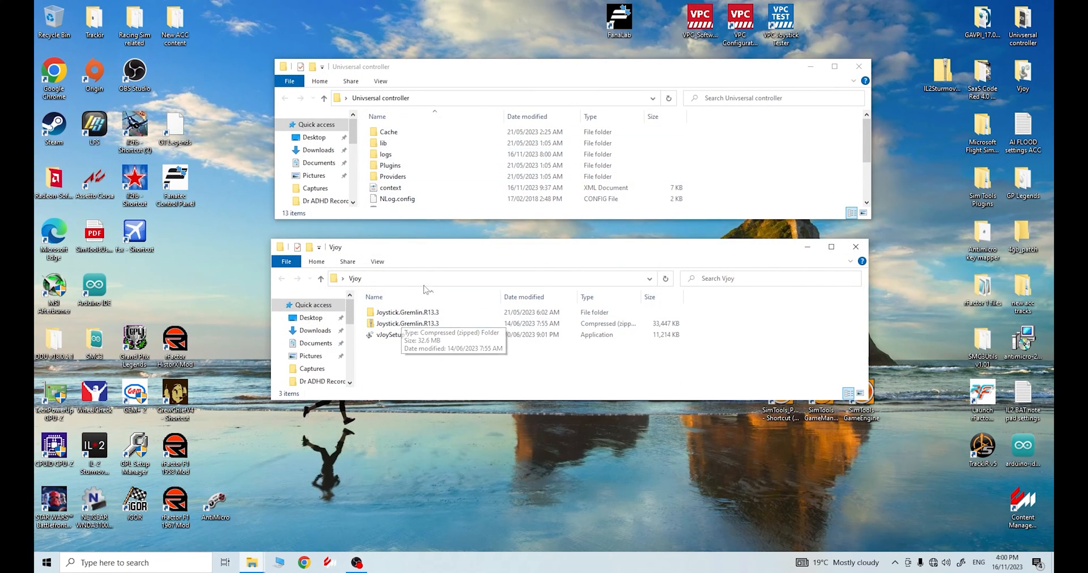
mouse_move(445, 263)
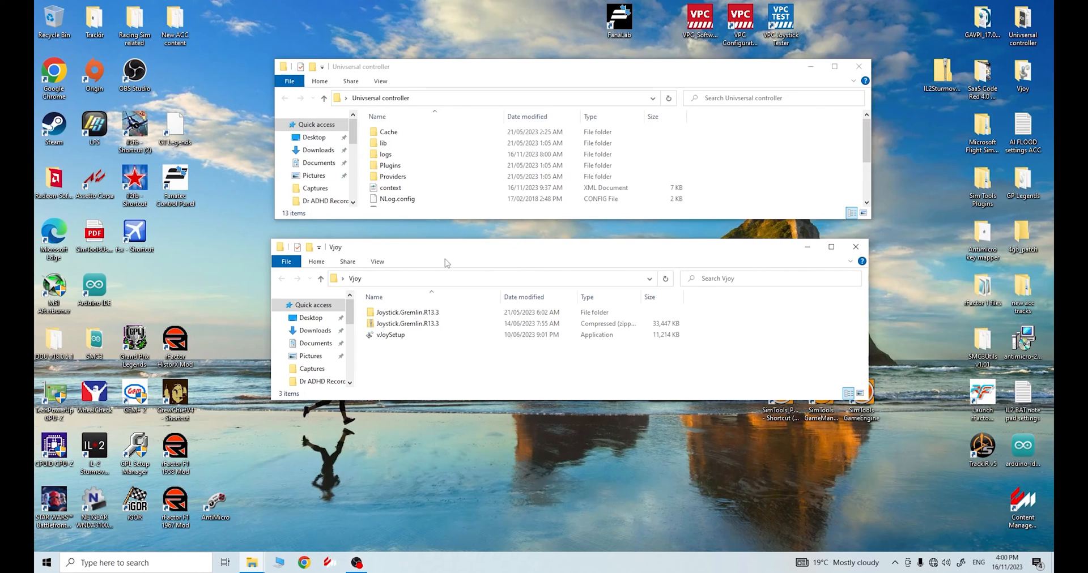
Open the Universal controller folder beside the Vjoy folder and select the vJoySetup installer
click(407, 324)
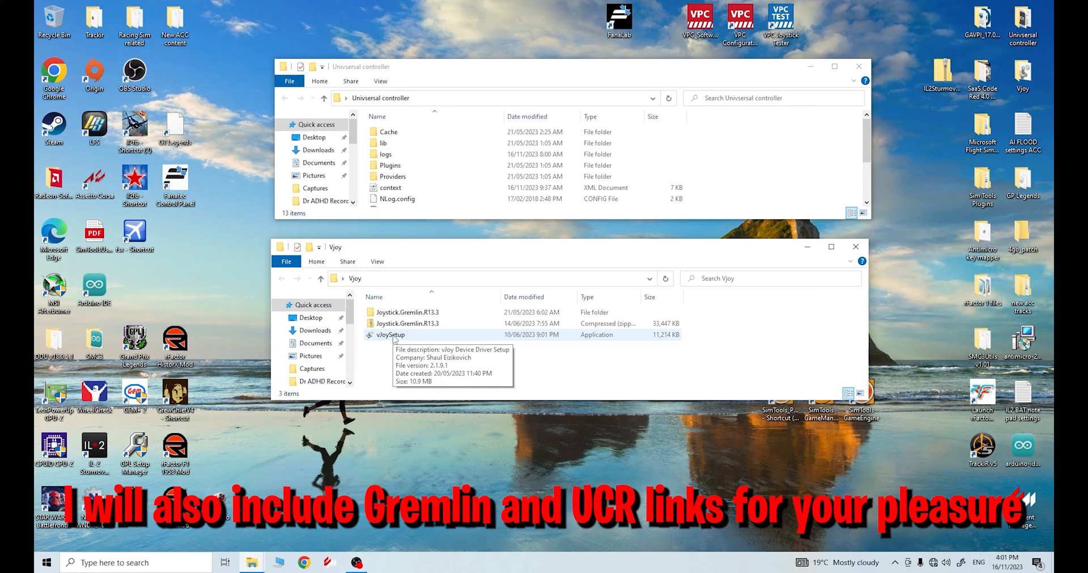
click(390, 335)
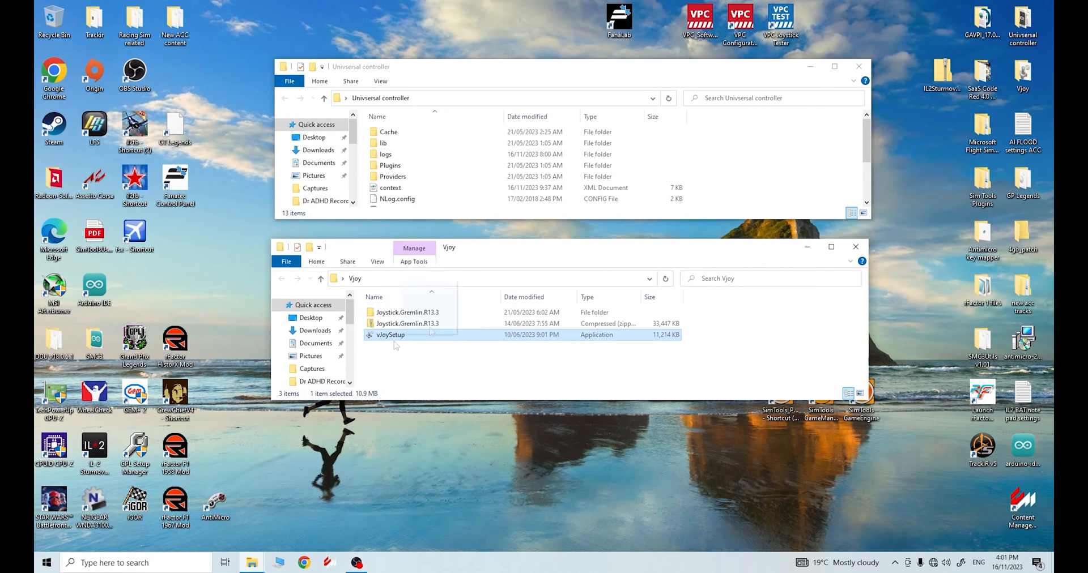
mouse_move(390, 335)
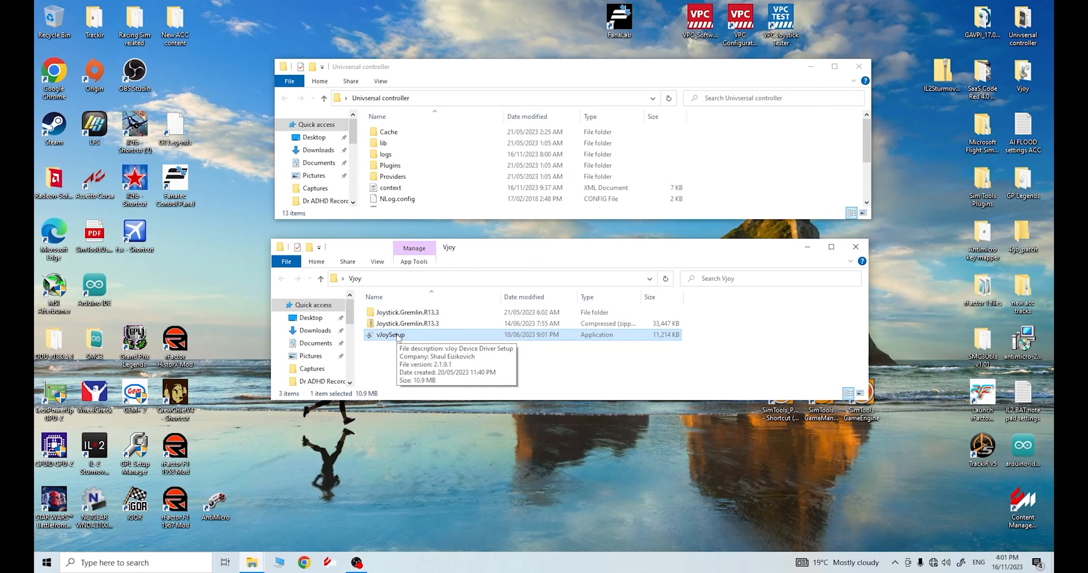
mouse_move(329, 515)
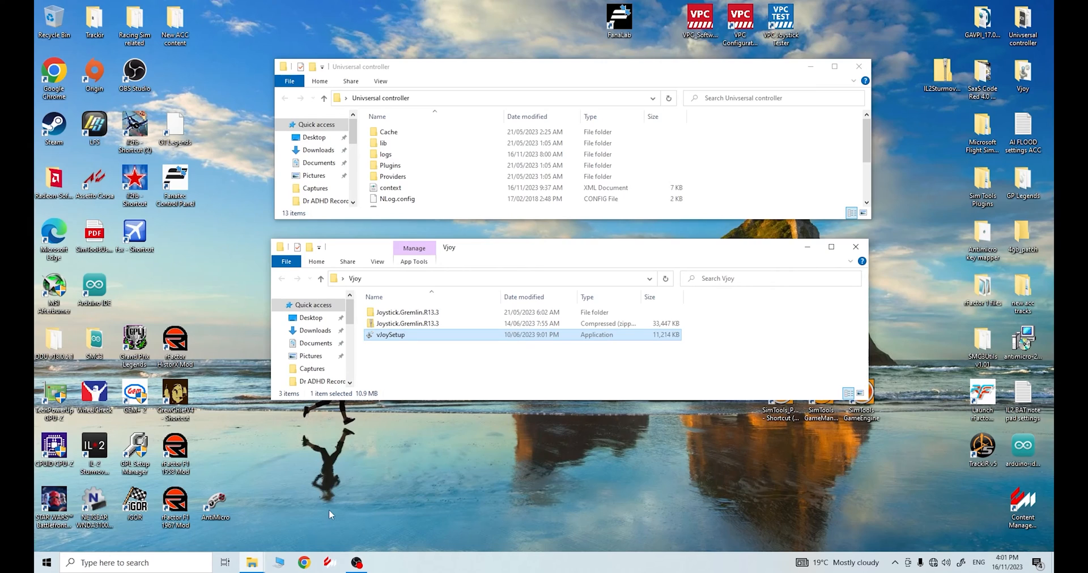
mouse_move(762, 452)
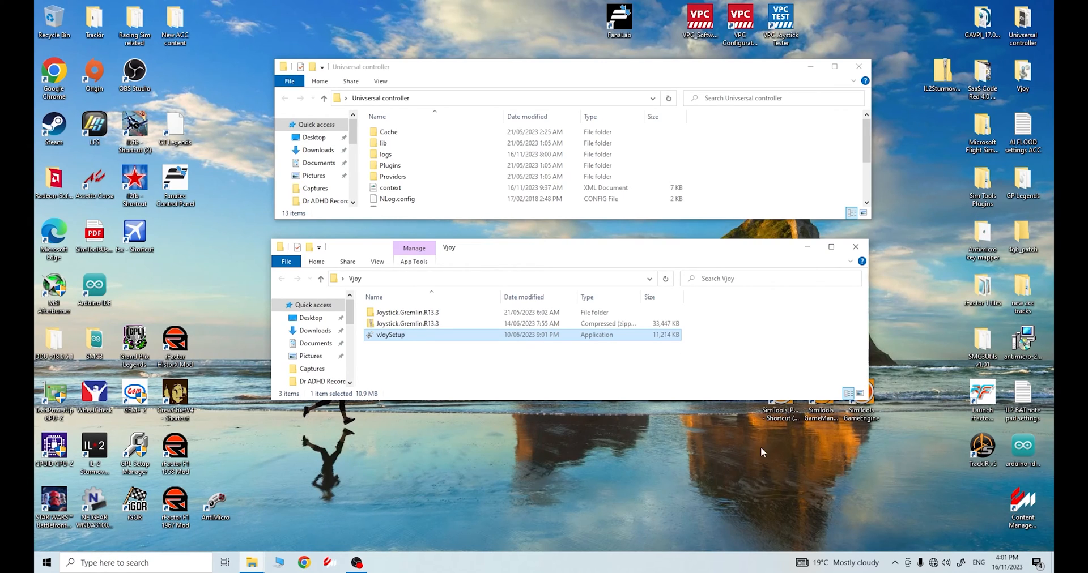
mouse_move(627, 471)
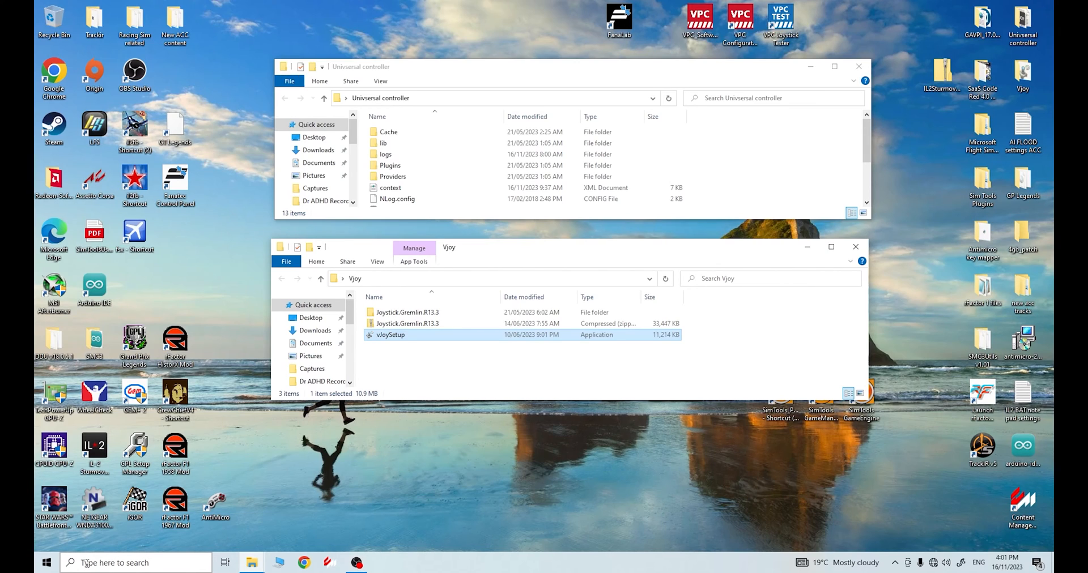
Launch Configure vJoy from the Recent list in Windows Search
click(136, 562)
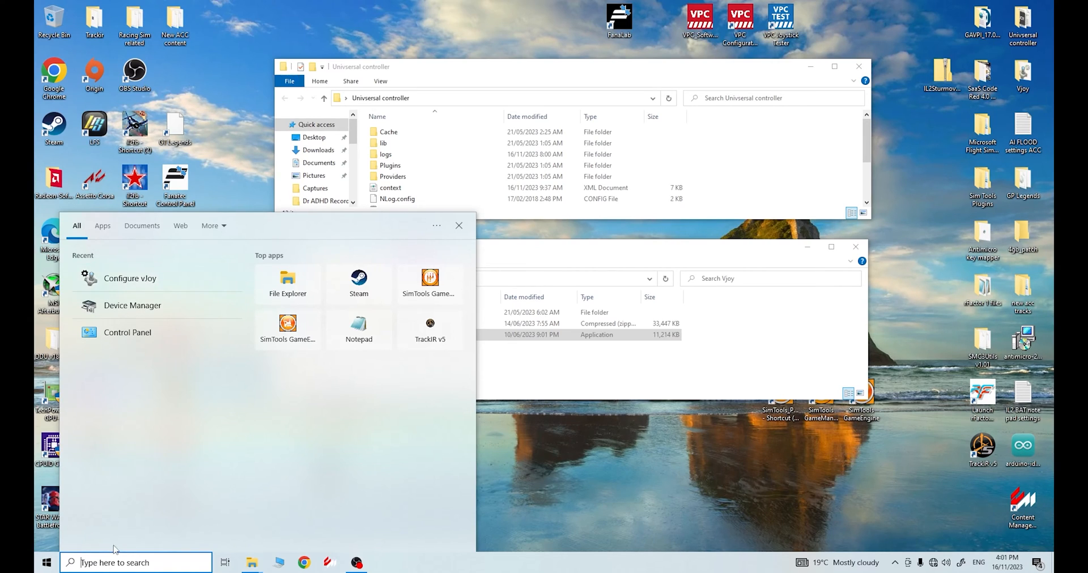
mouse_move(130, 279)
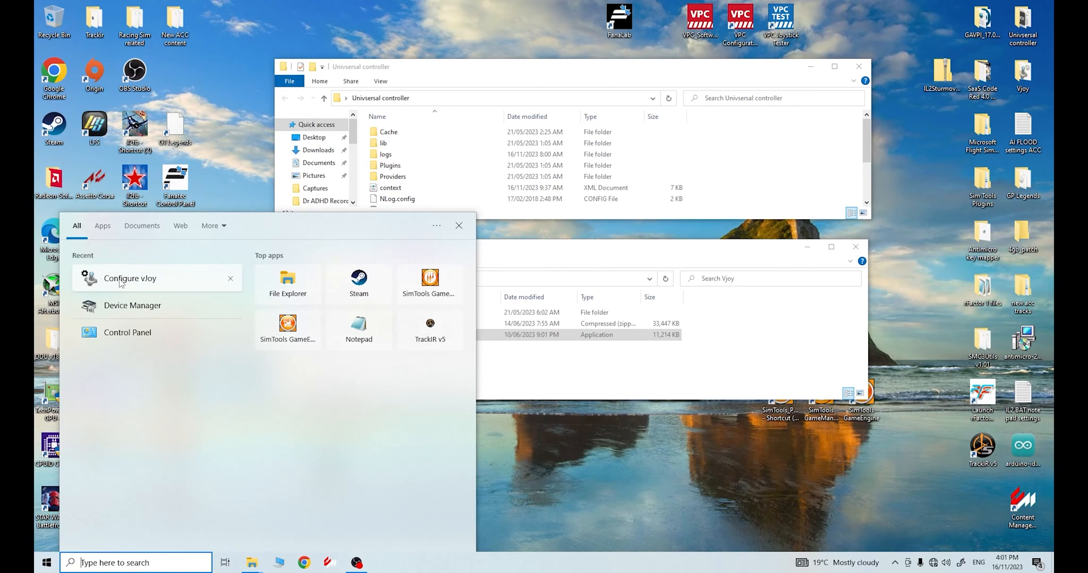
mouse_move(129, 278)
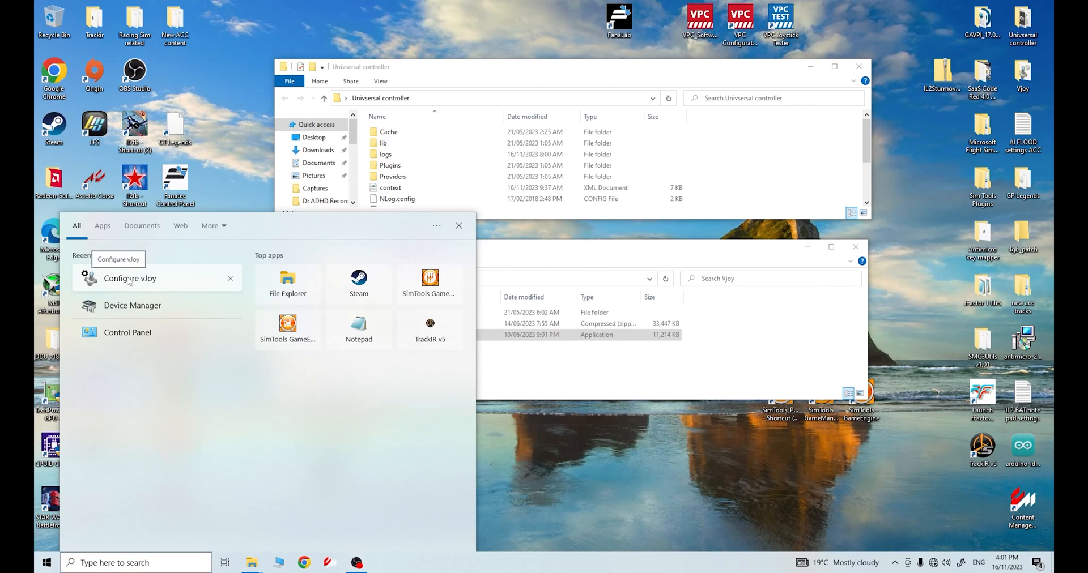
click(130, 278)
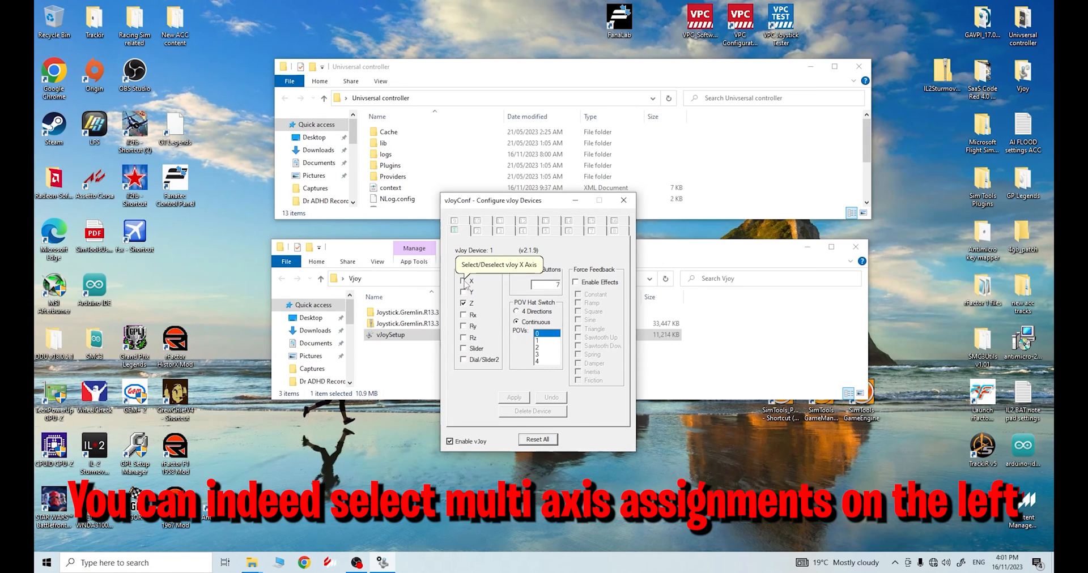
mouse_move(467, 310)
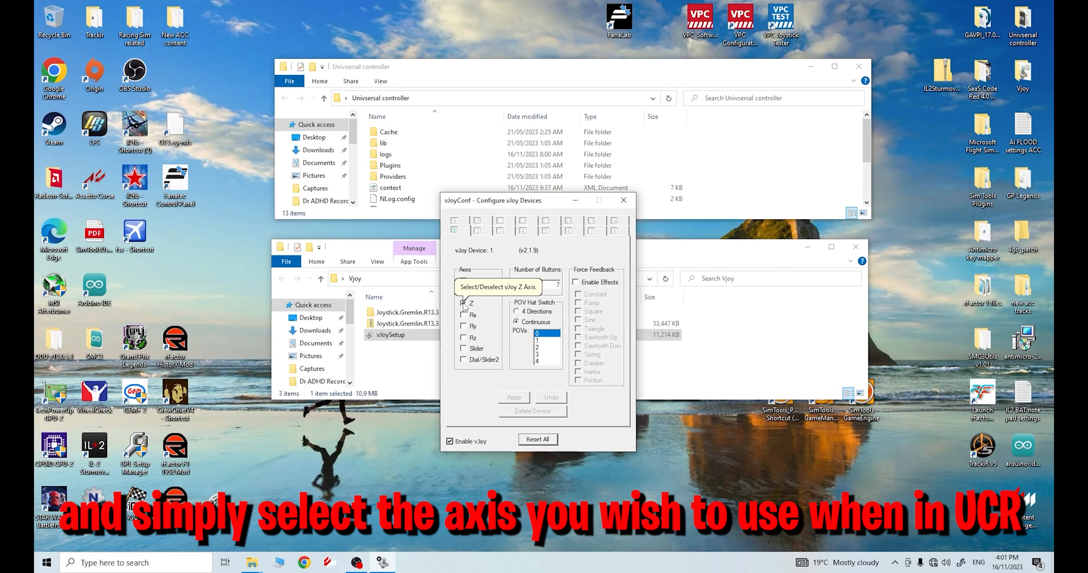
click(463, 303)
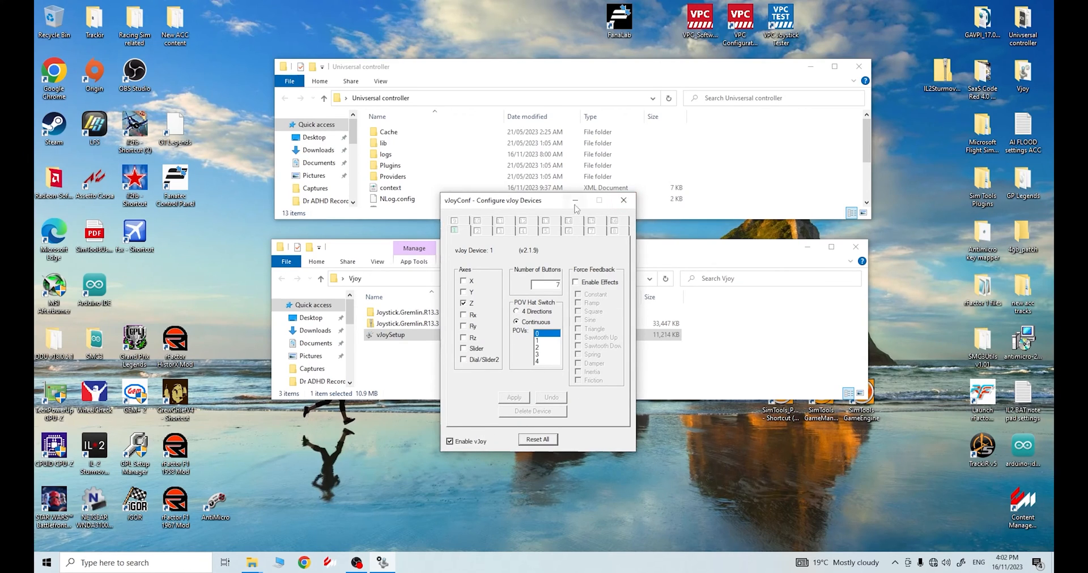
Minimize vJoyConf, close the Vjoy folder, and select UCR.exe in Universal controller
click(622, 200)
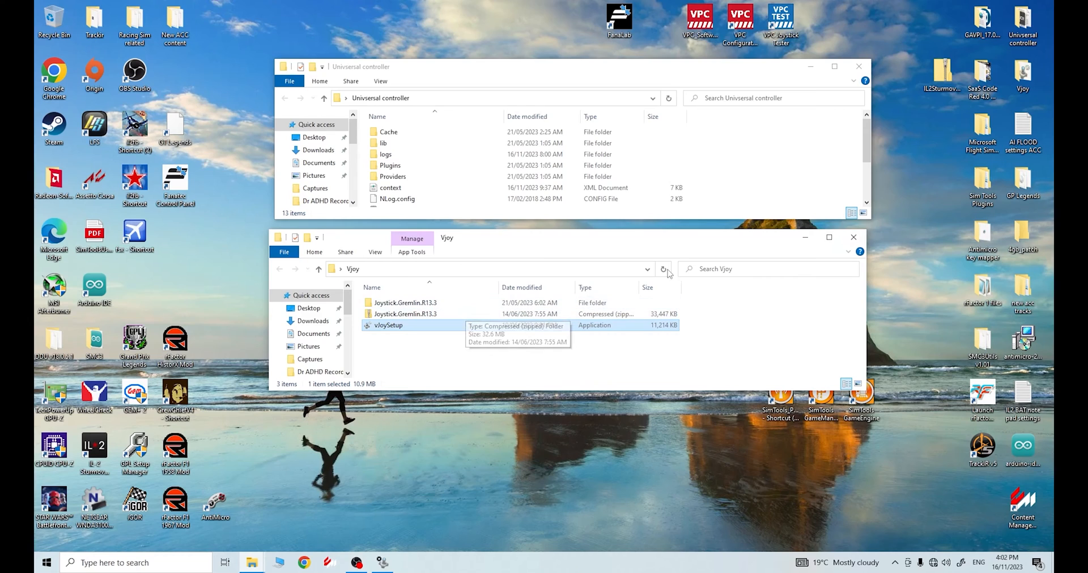
click(853, 238)
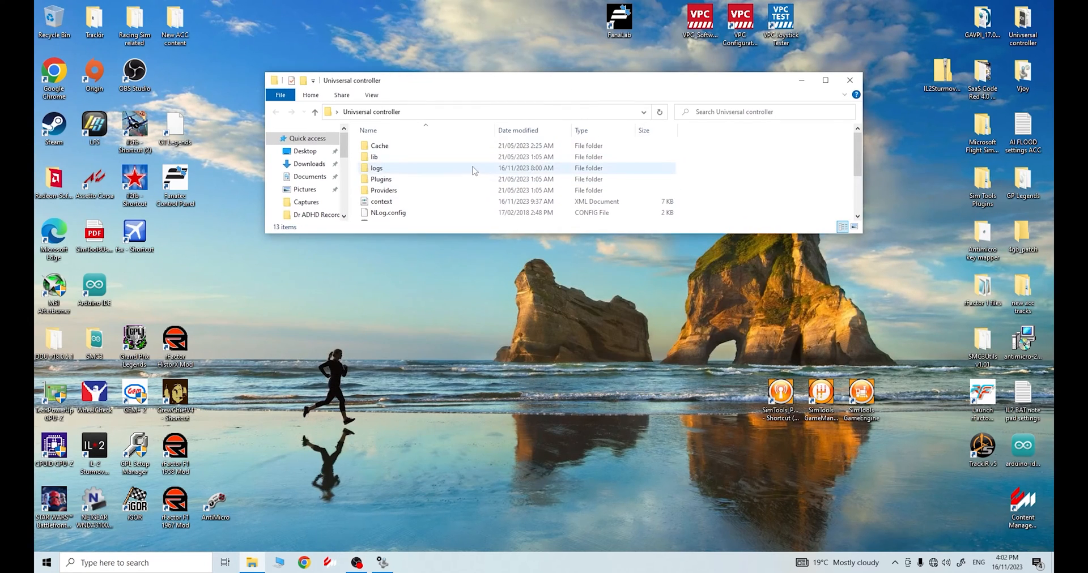
mouse_move(444, 170)
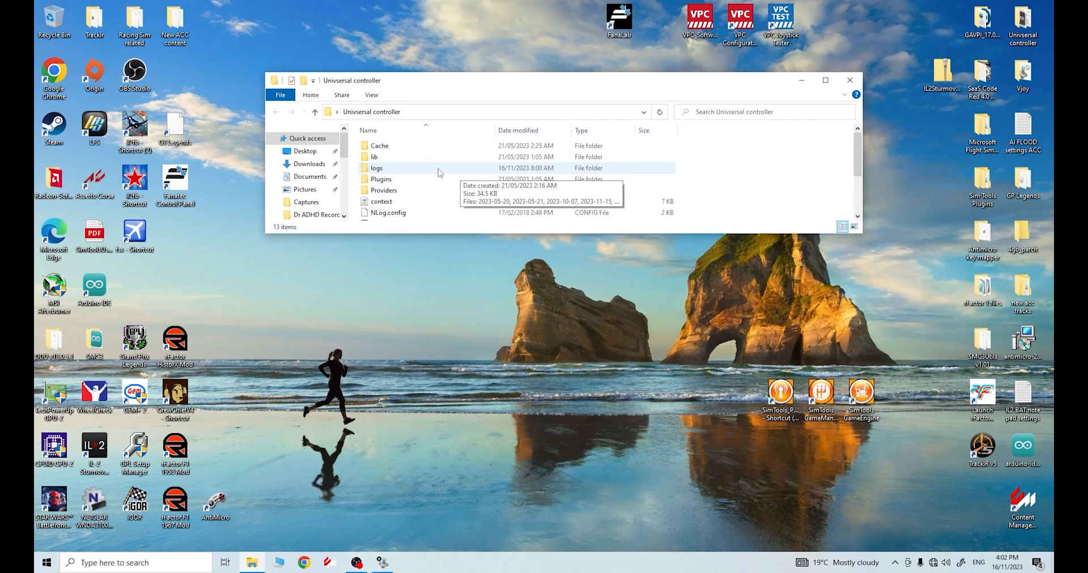
scroll(down, 3)
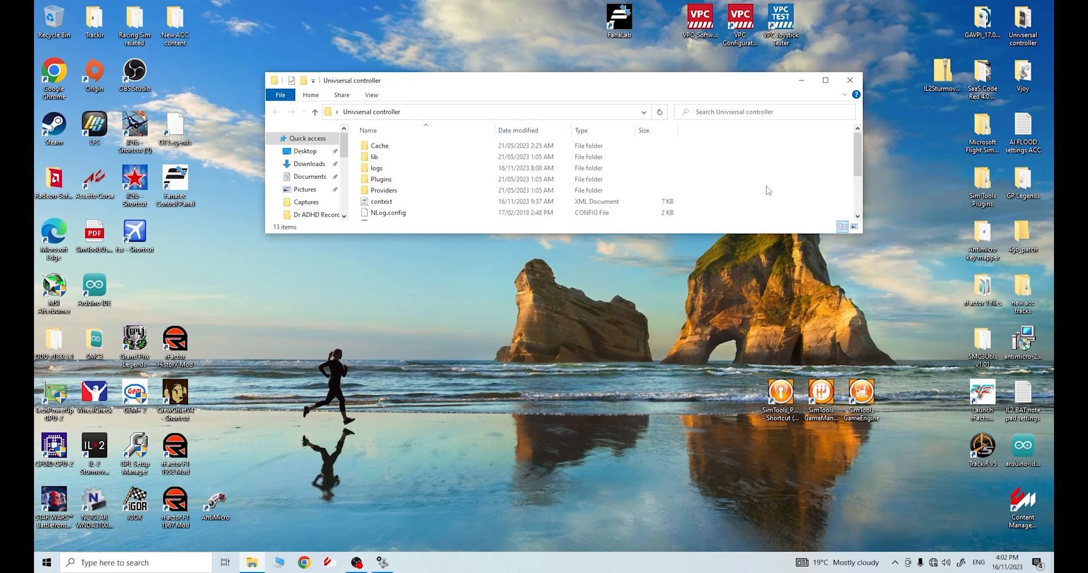
click(379, 145)
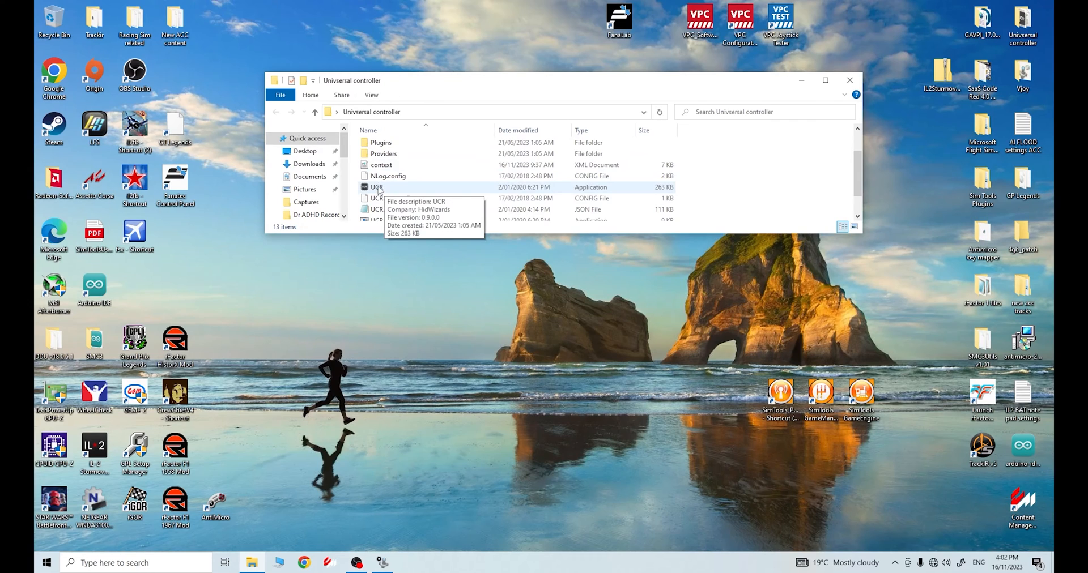
click(378, 187)
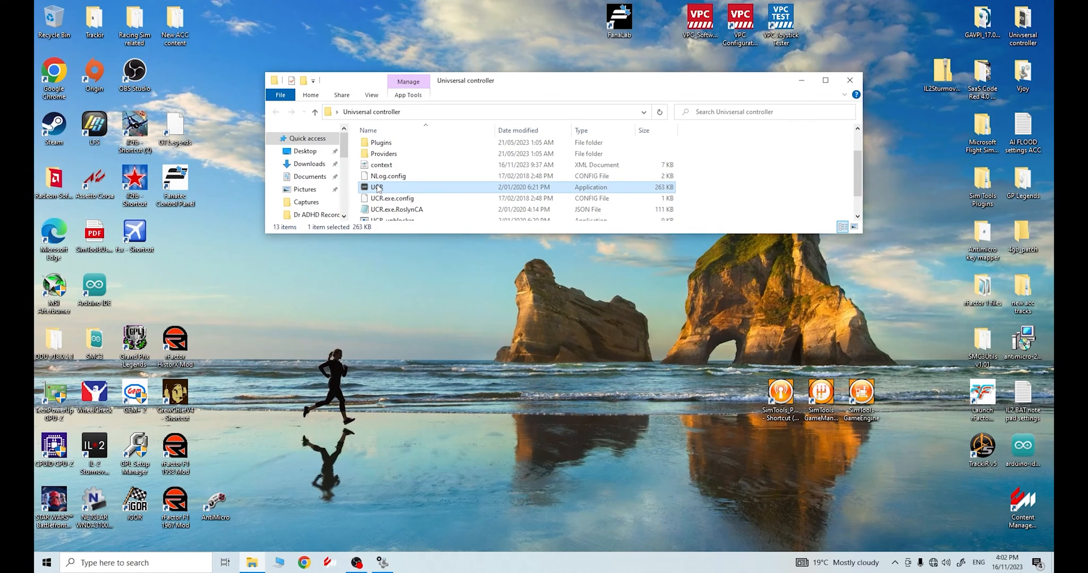
Launch Universal Control Remapper and start a new profile named 'Dr ADHD FUNTIMES'
double_click(377, 187)
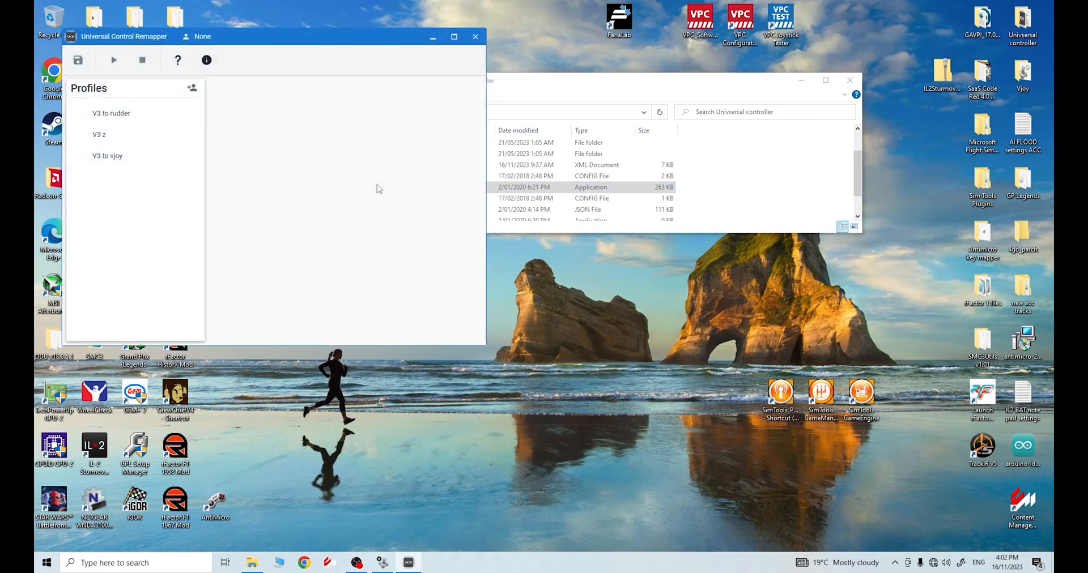
click(381, 562)
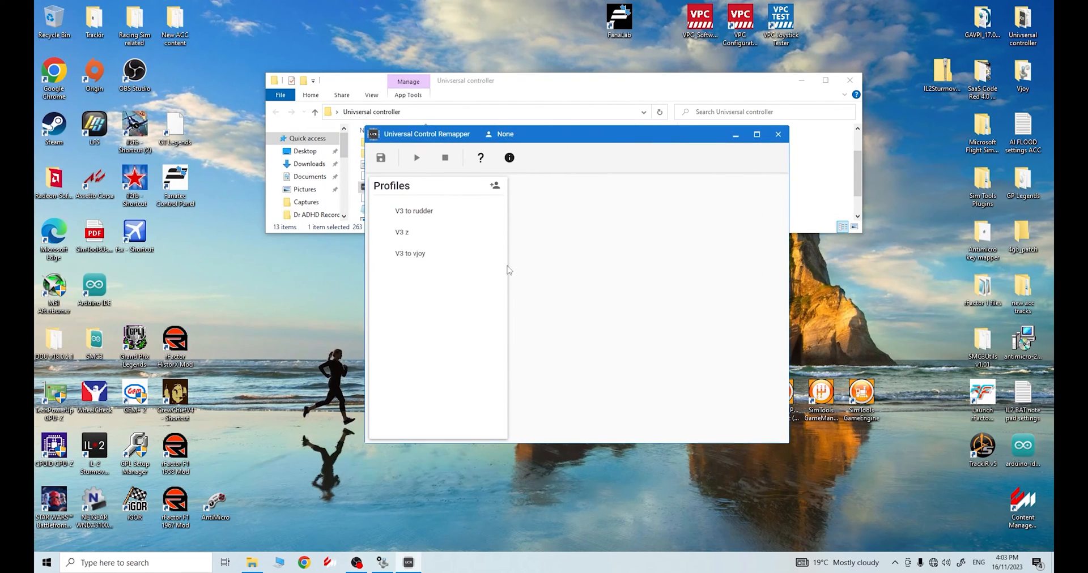
mouse_move(495, 185)
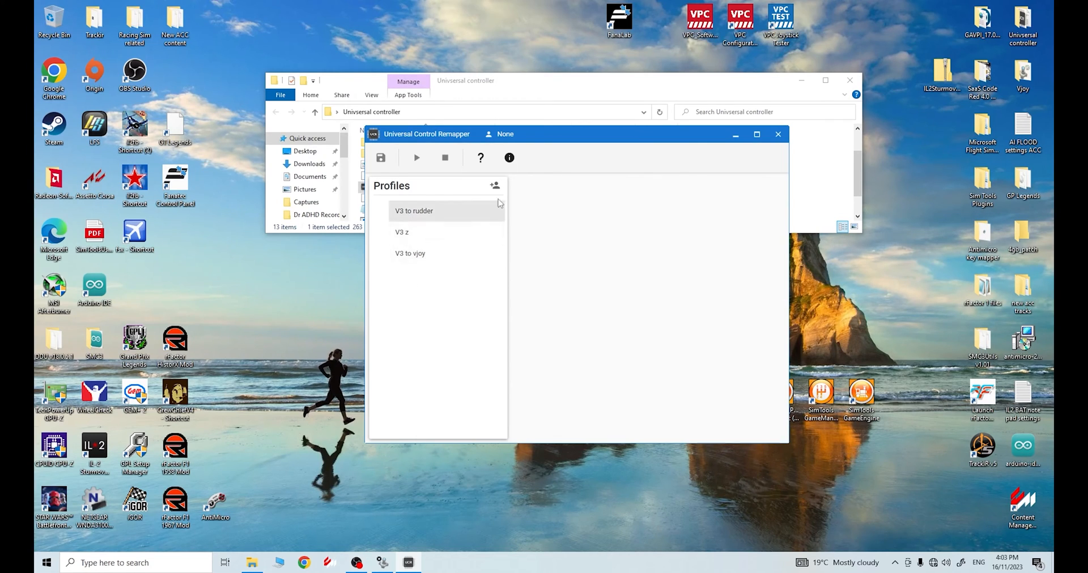
mouse_move(495, 186)
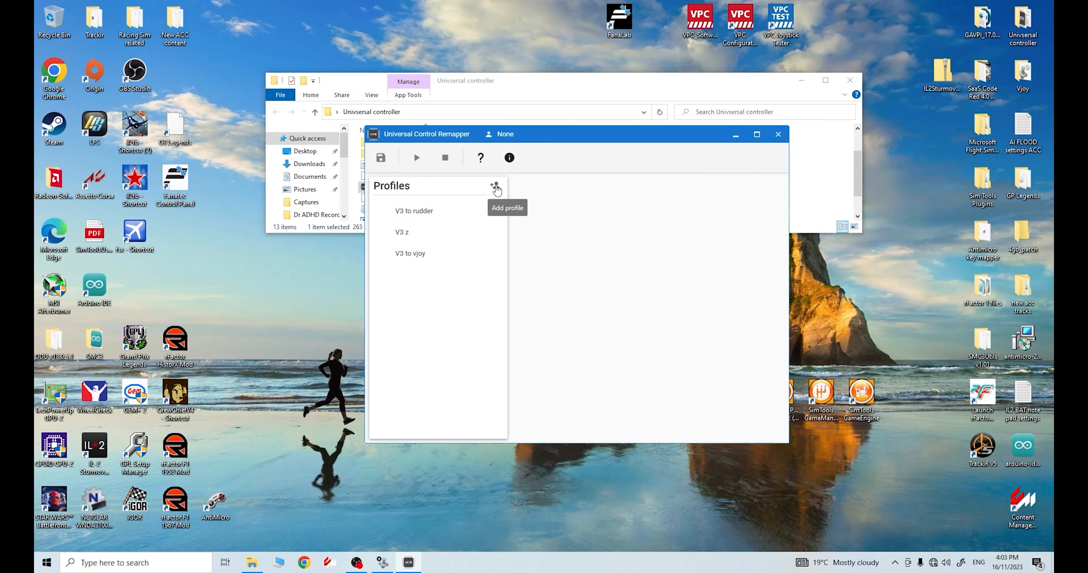
click(495, 188)
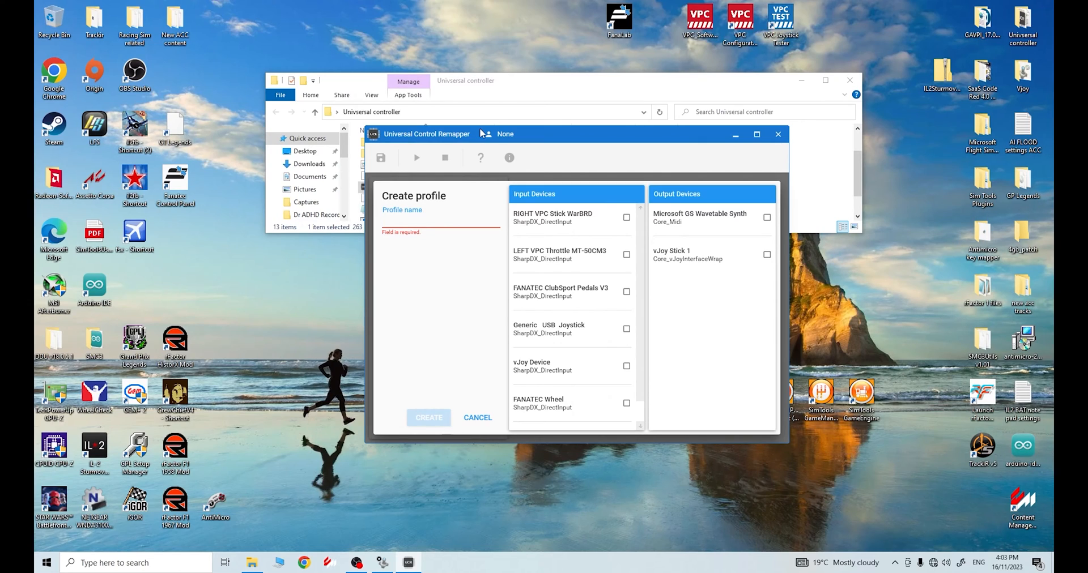
text(Dr ADHD FUN)
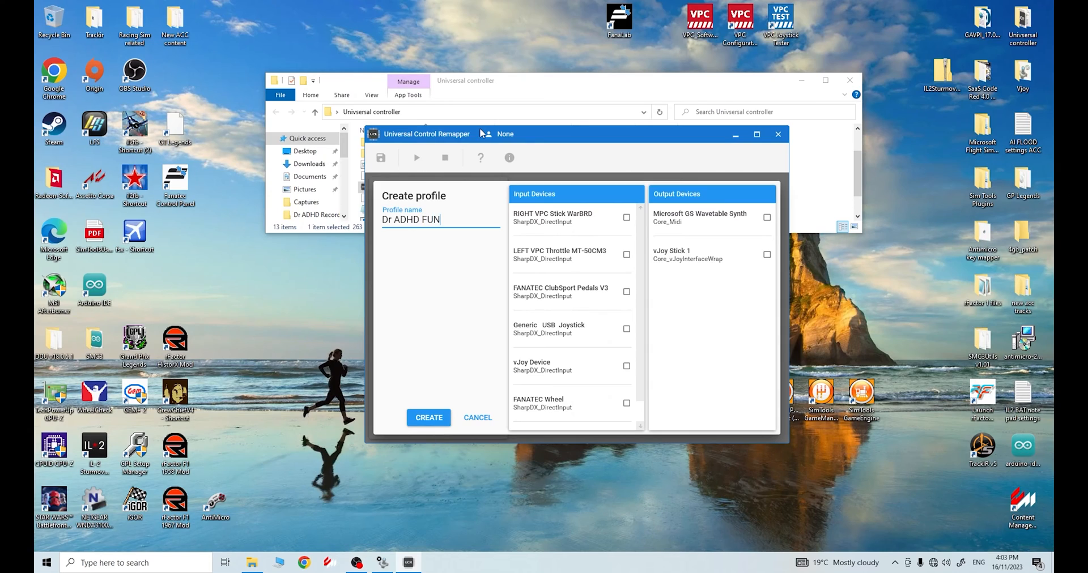
text(TIMES)
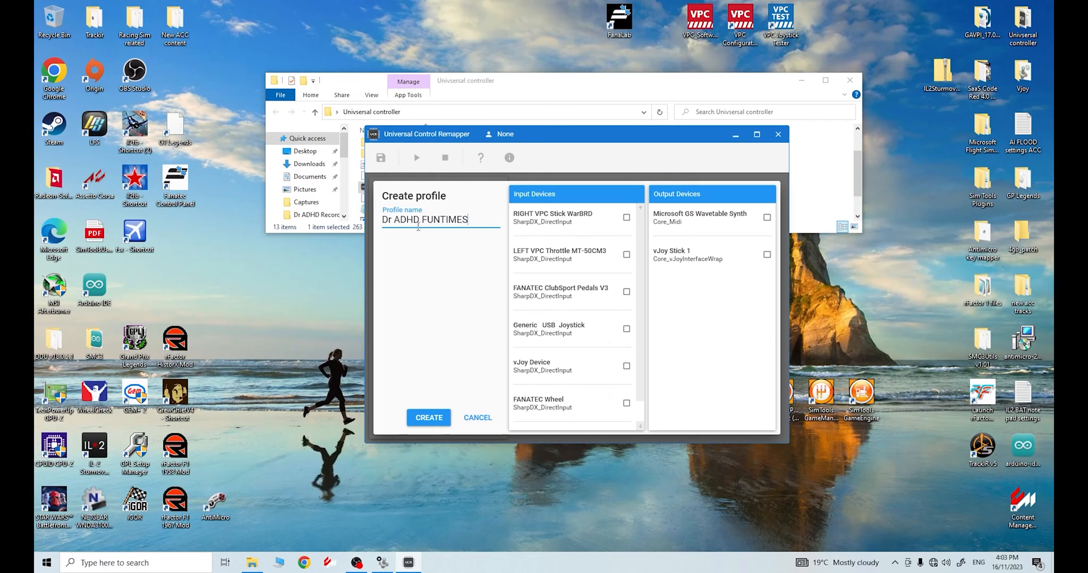
mouse_move(551, 262)
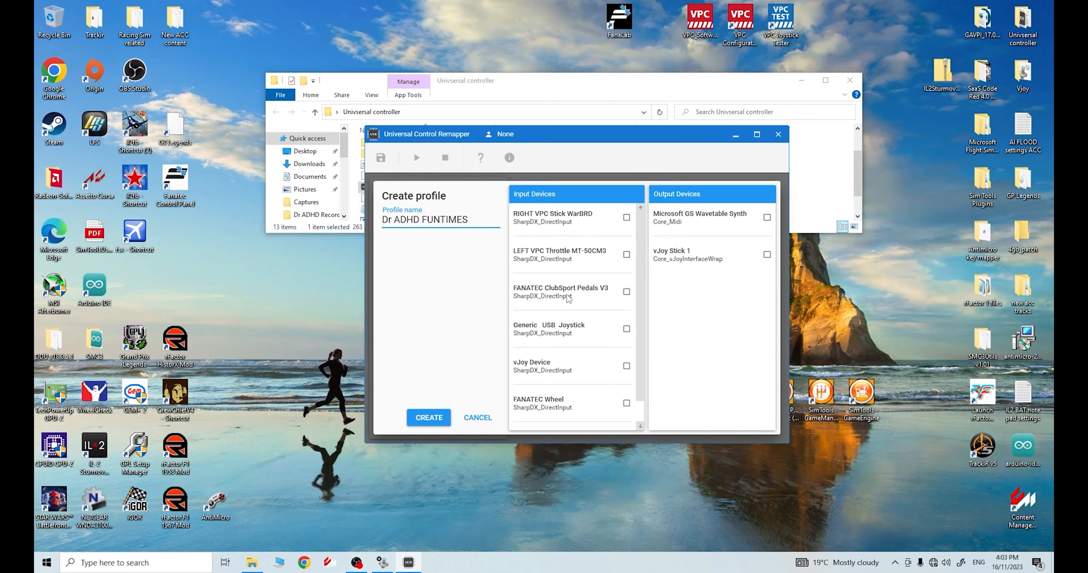
mouse_move(568, 294)
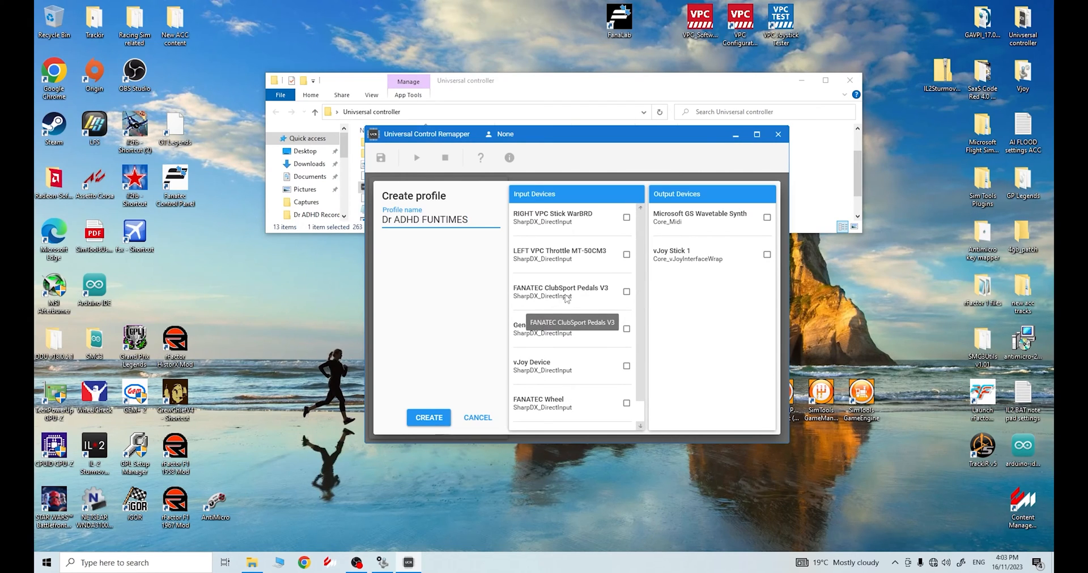
mouse_move(426, 243)
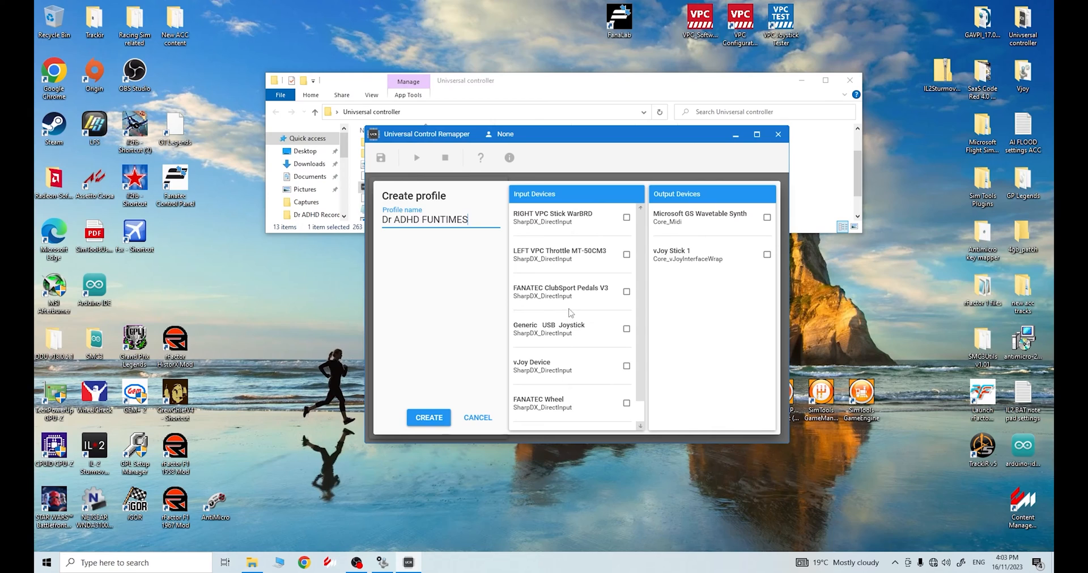
mouse_move(575, 297)
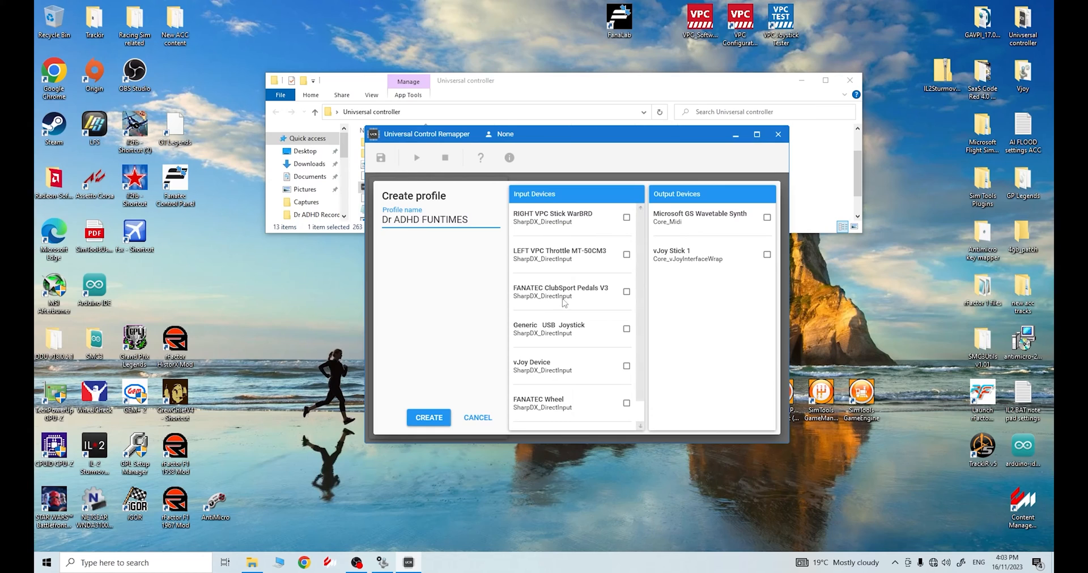
Tick FANATEC ClubSport Pedals V3 as input and vJoy Stick 1 as output
click(627, 292)
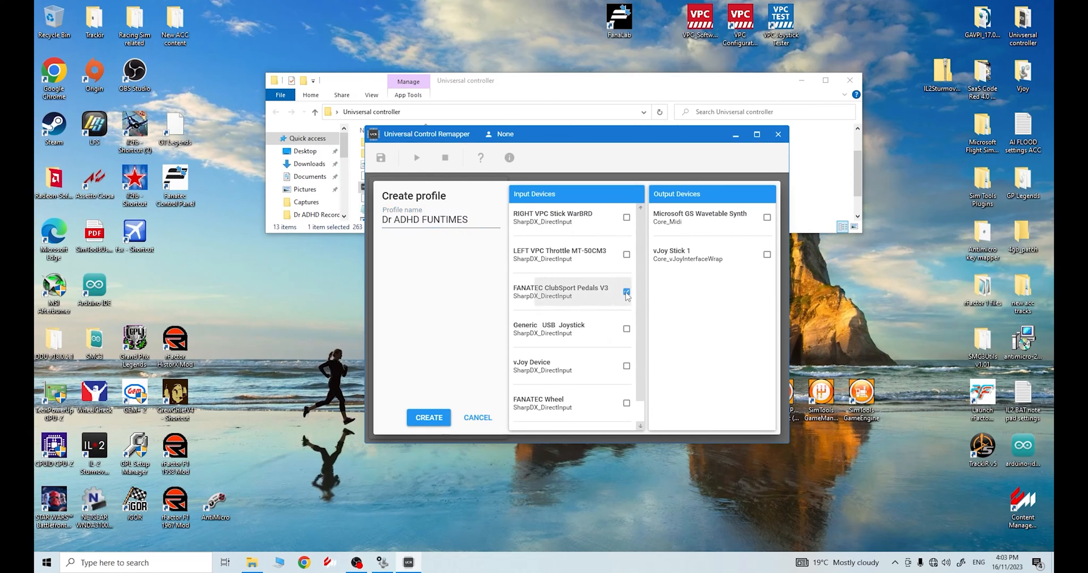
click(626, 292)
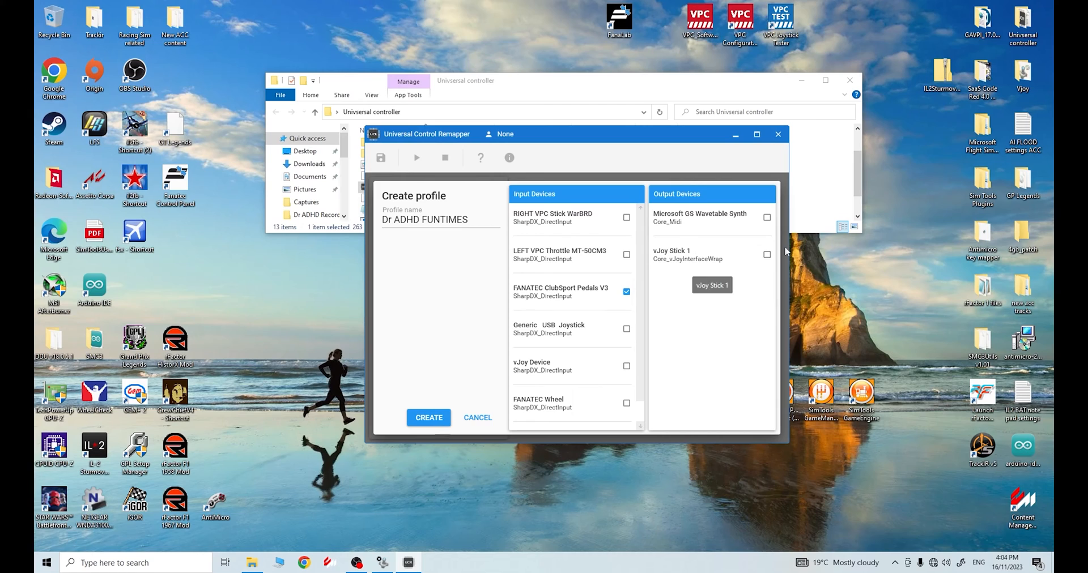
click(767, 255)
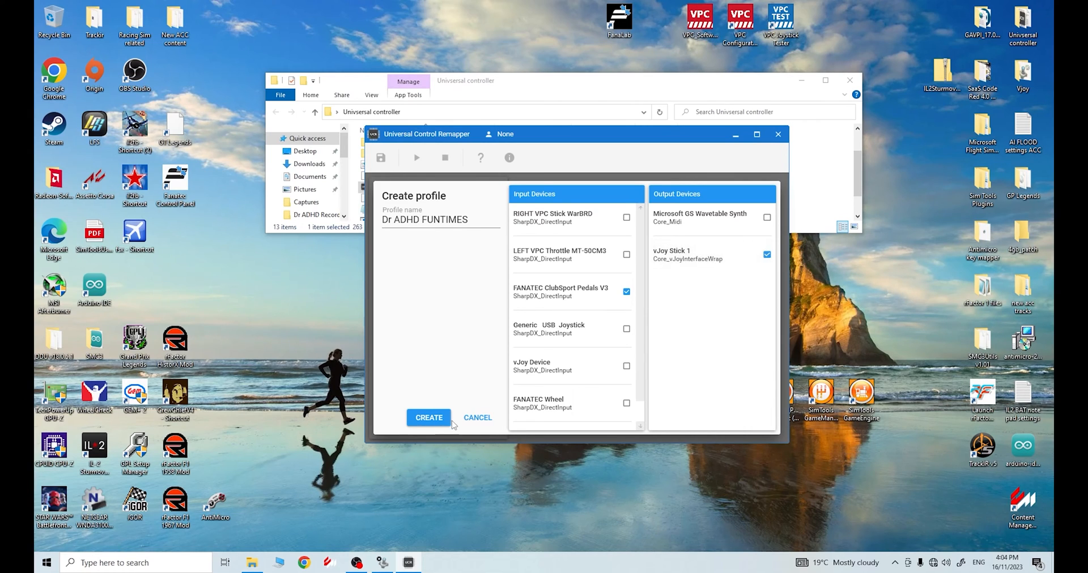
Create the profile and add a new Axis Merger mapping
click(428, 417)
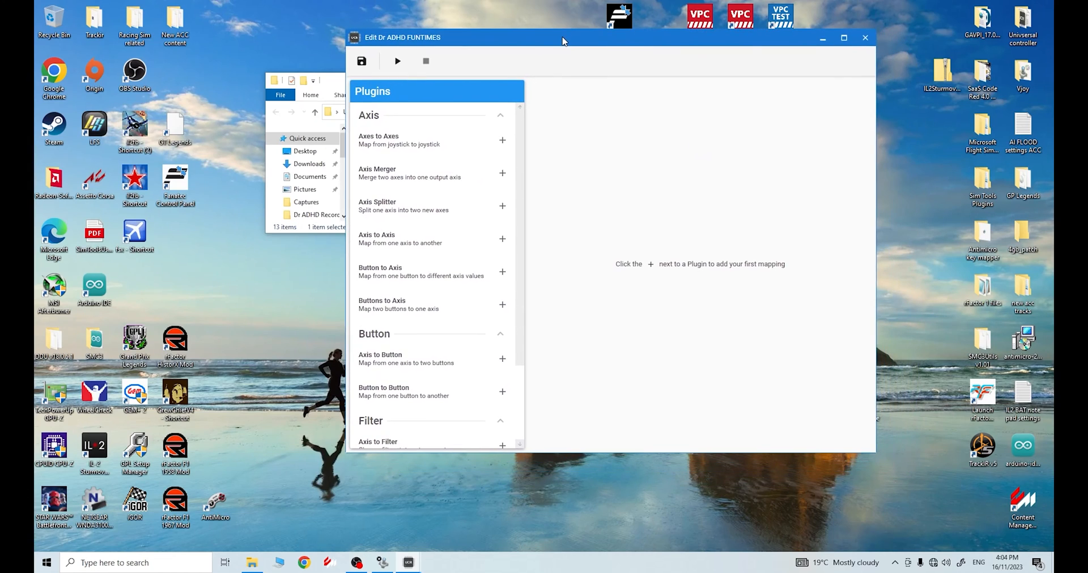
drag(562, 37, 523, 46)
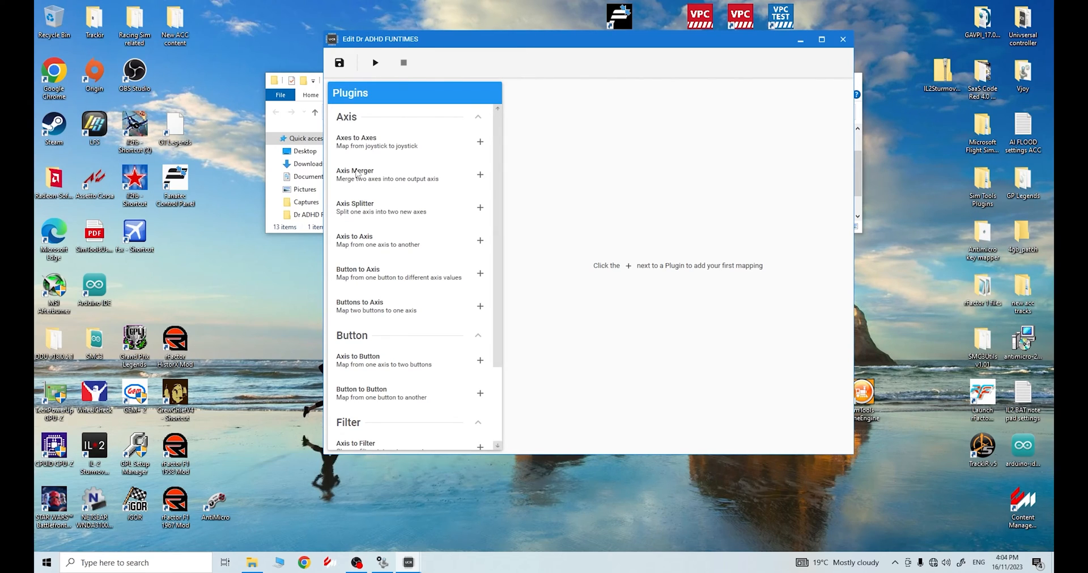
mouse_move(479, 175)
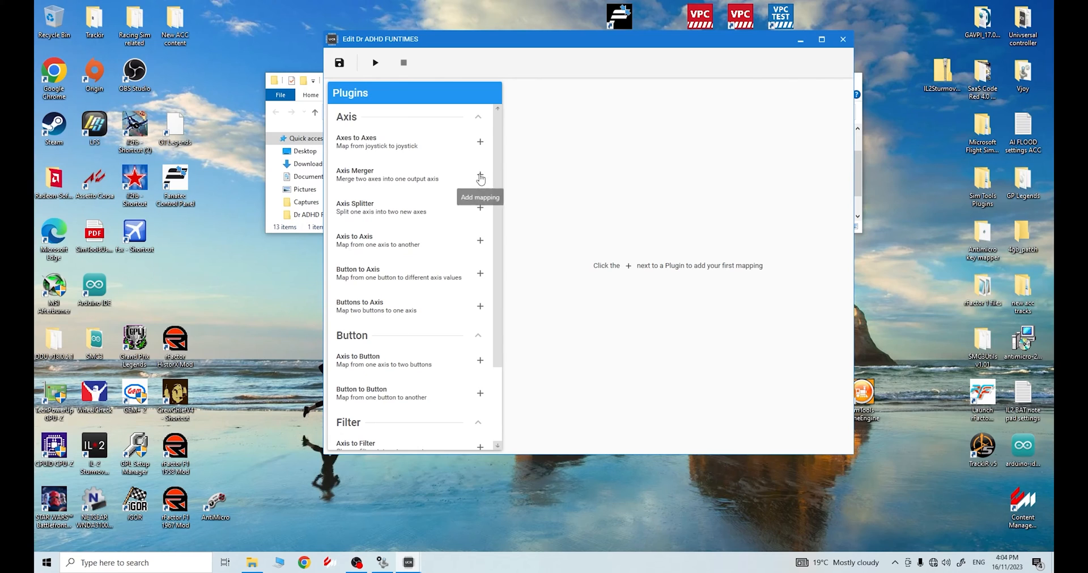
click(479, 178)
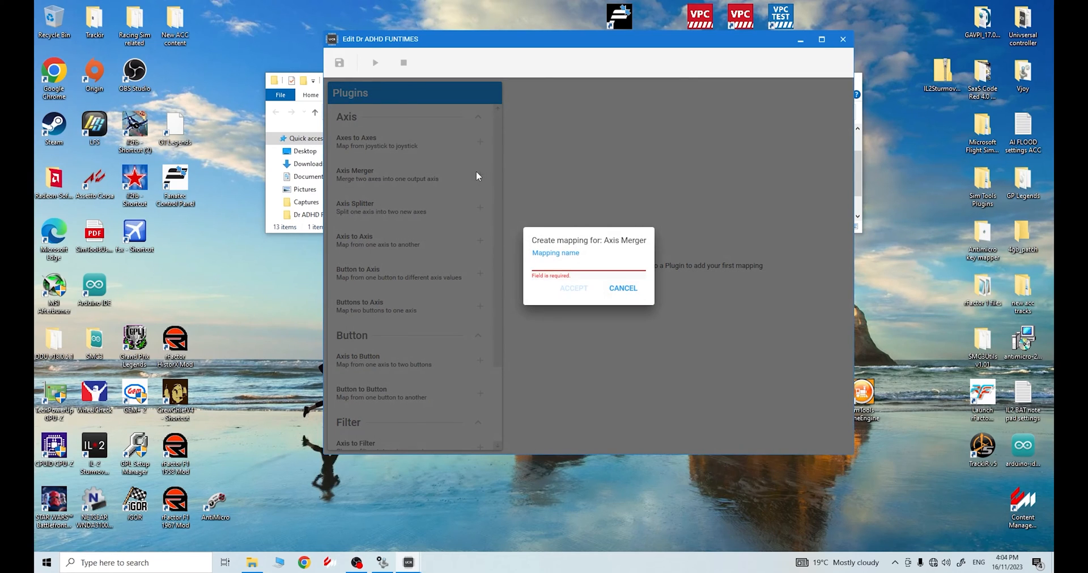
Name the Axis Merger mapping 'IL2 Merg' and accept it
click(588, 262)
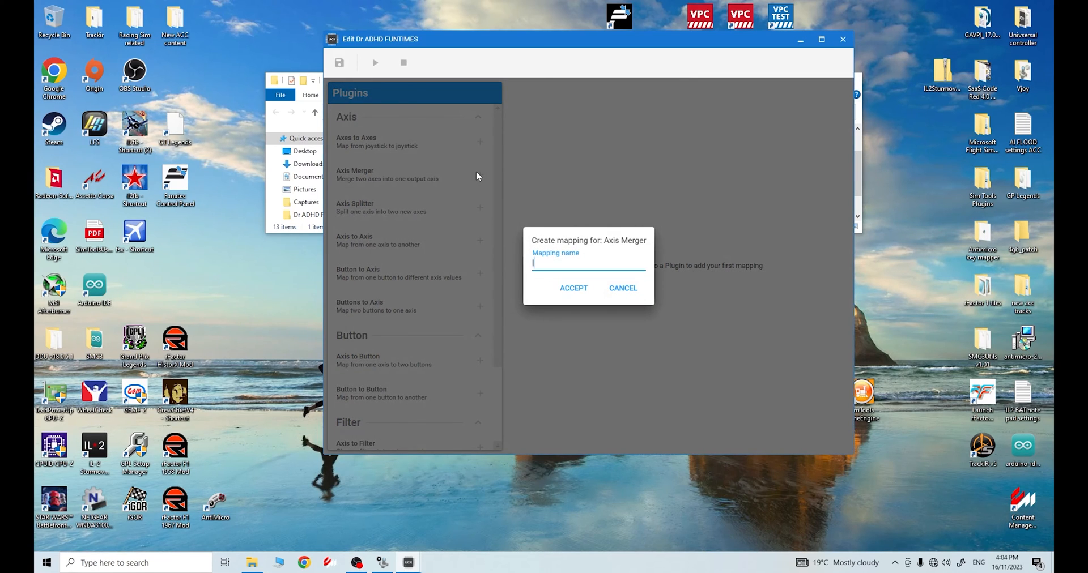
text(IL2)
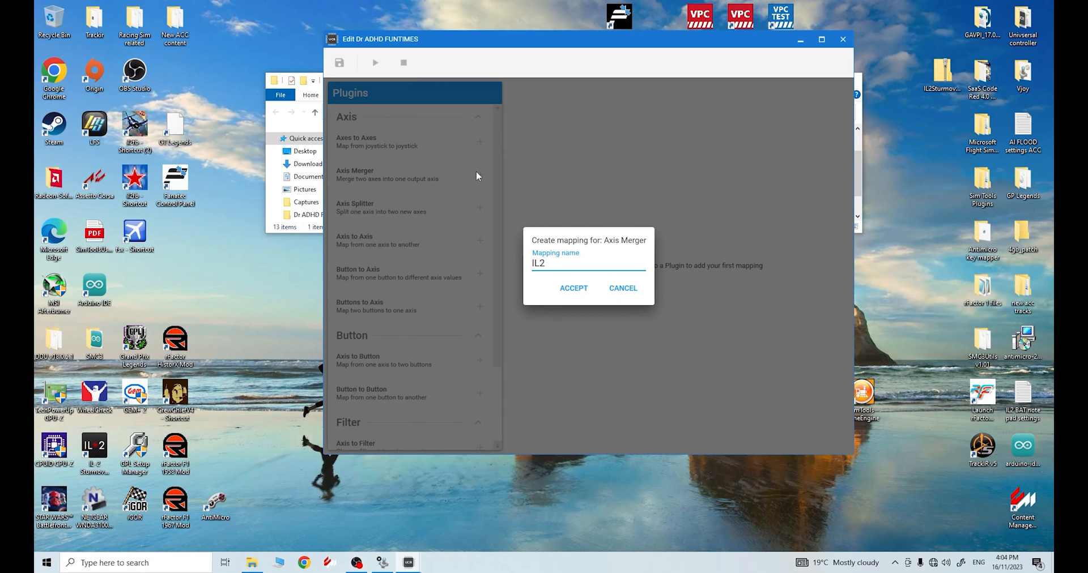
text(Me)
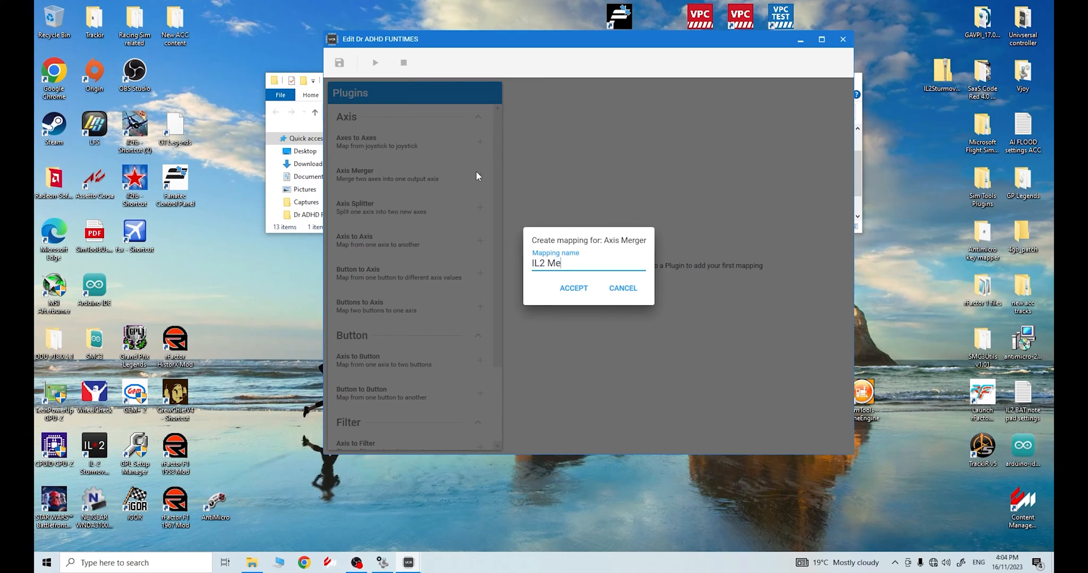
text(rg)
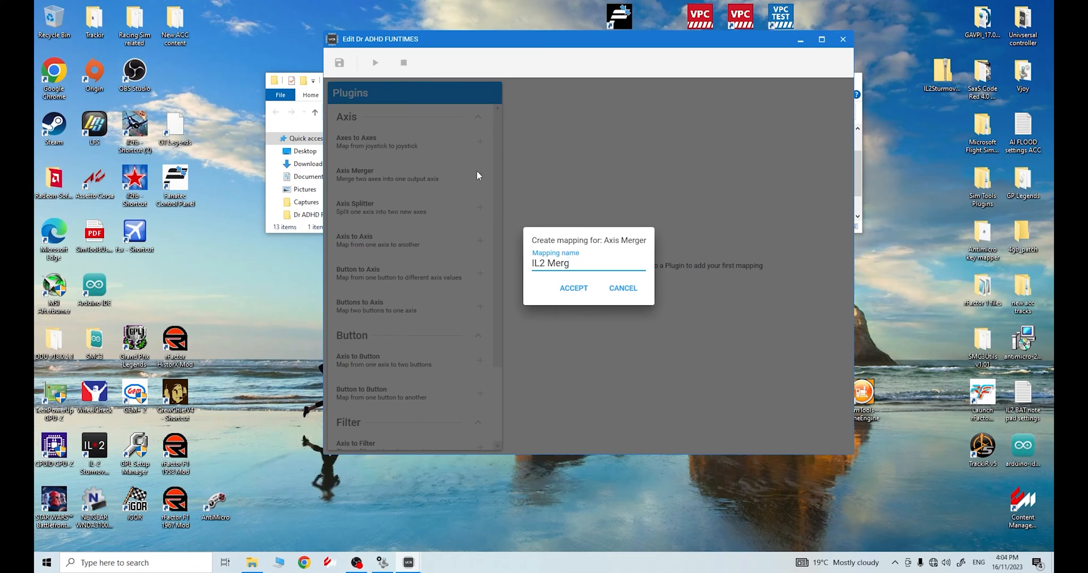
click(572, 288)
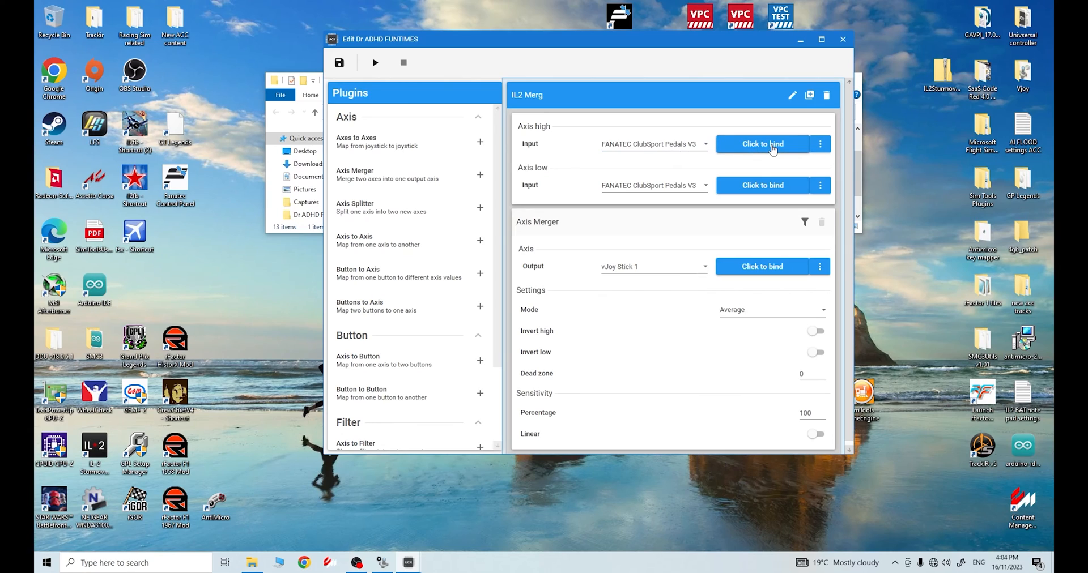
mouse_move(534, 145)
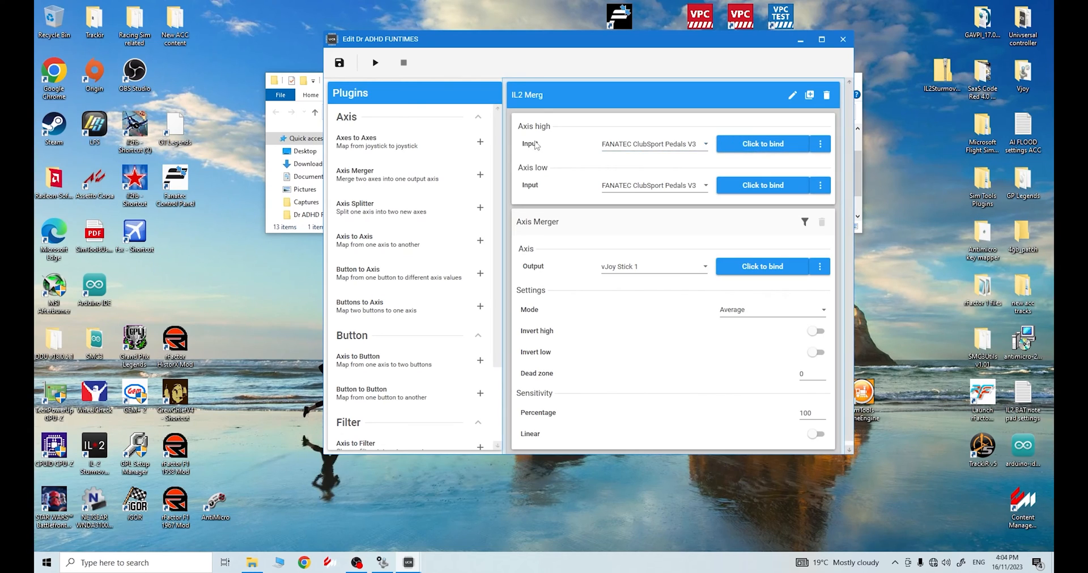
Bind pedal X axis as Axis high and pedal Z axis as Axis low
click(762, 143)
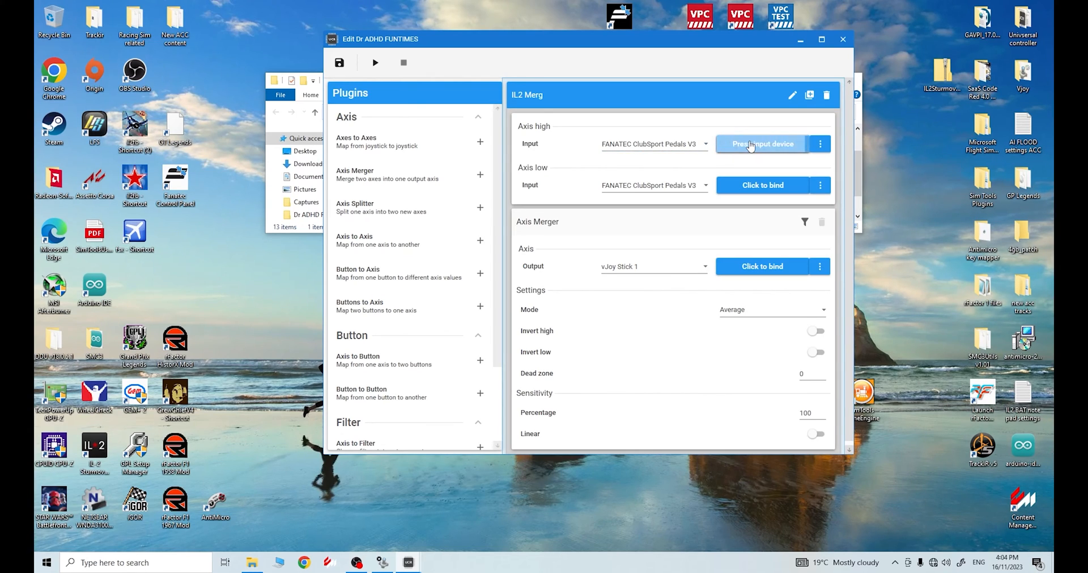
click(763, 144)
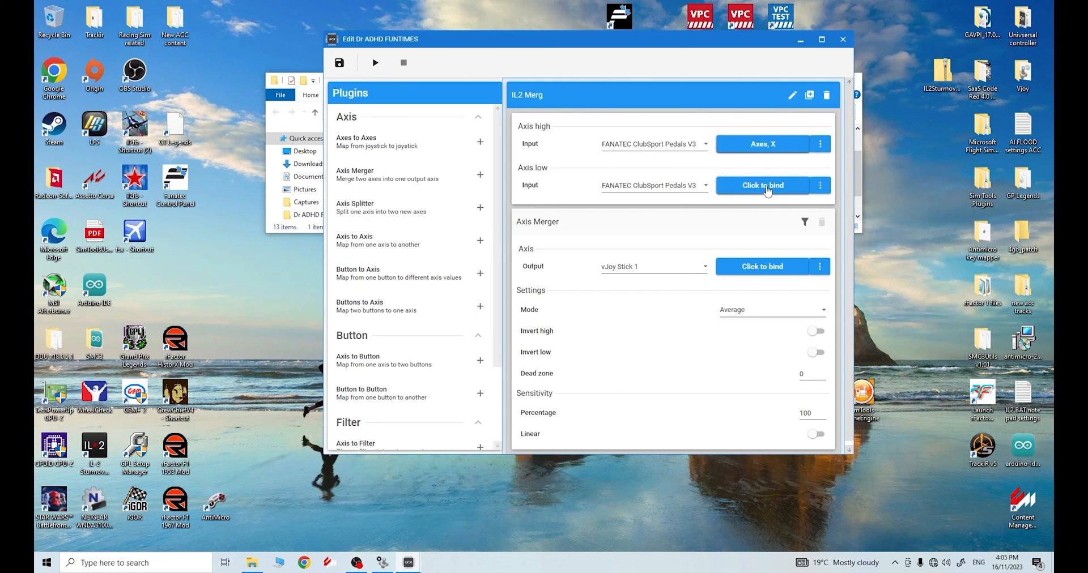
click(762, 185)
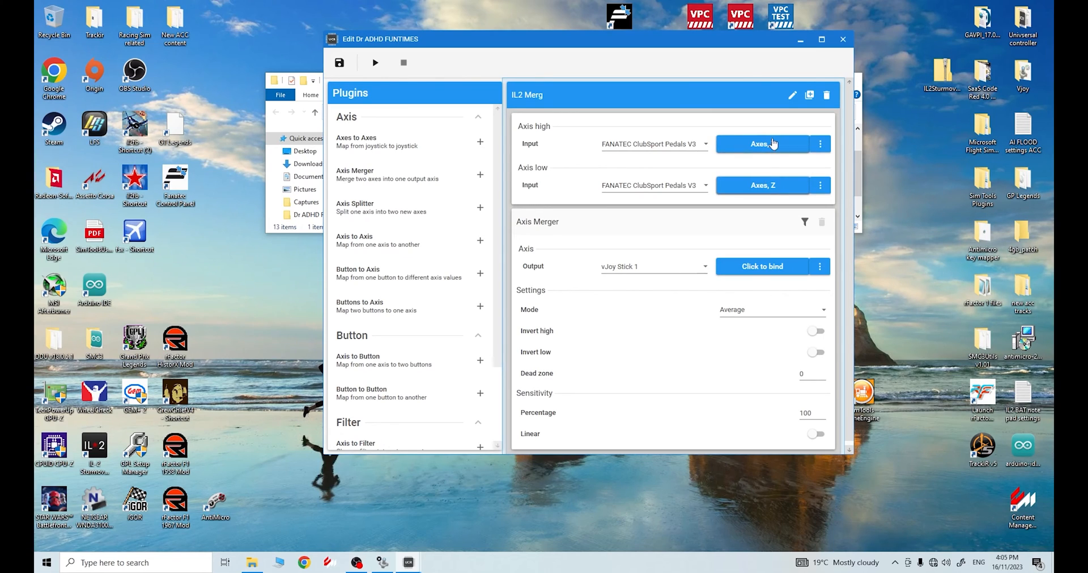
click(761, 144)
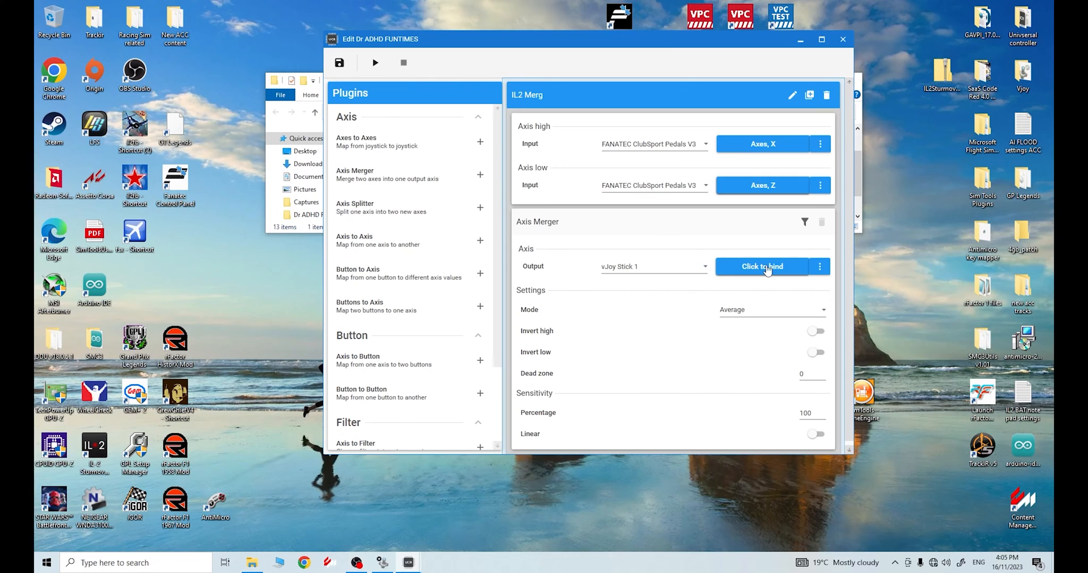
Bind the IL2 Merg output to vJoy Stick 1's Z axis
click(820, 266)
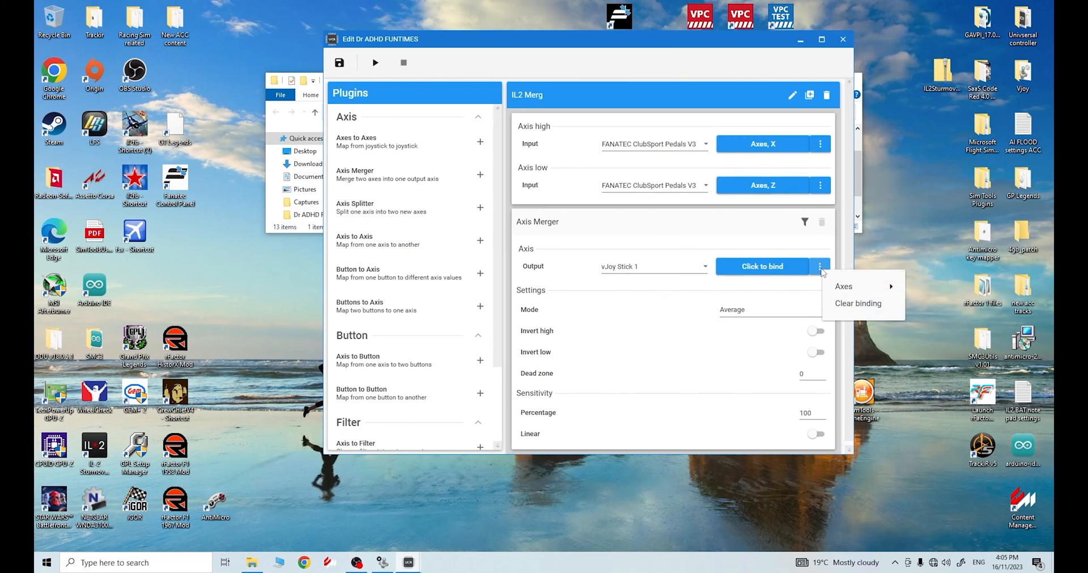
mouse_move(843, 286)
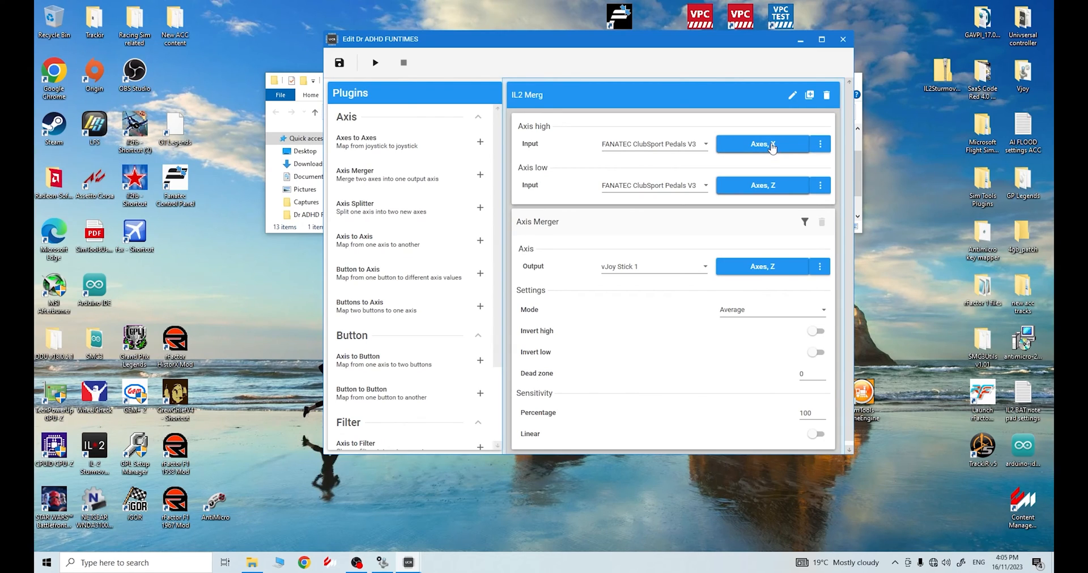
mouse_move(787, 270)
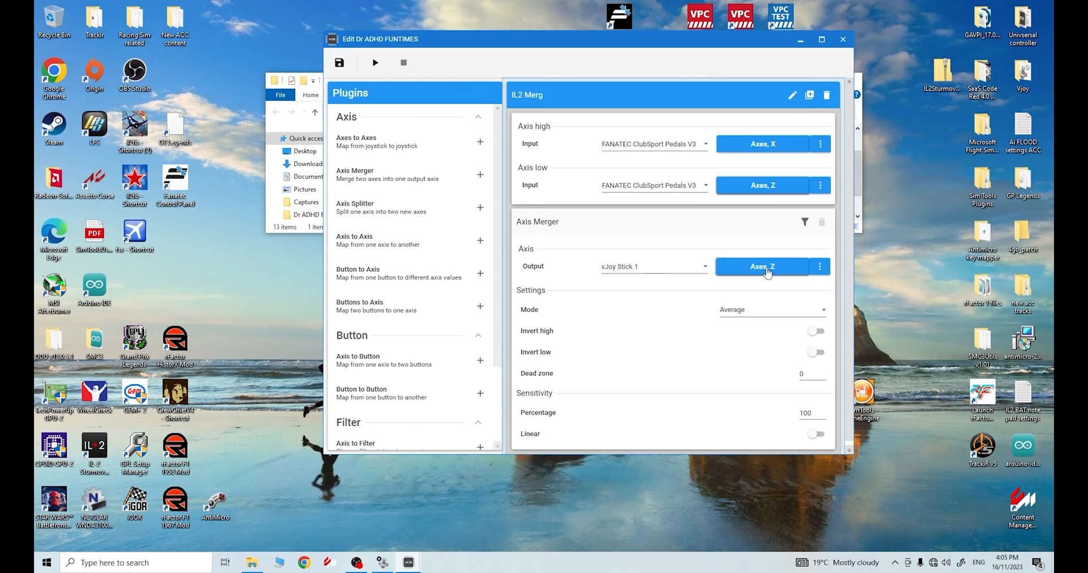
mouse_move(789, 279)
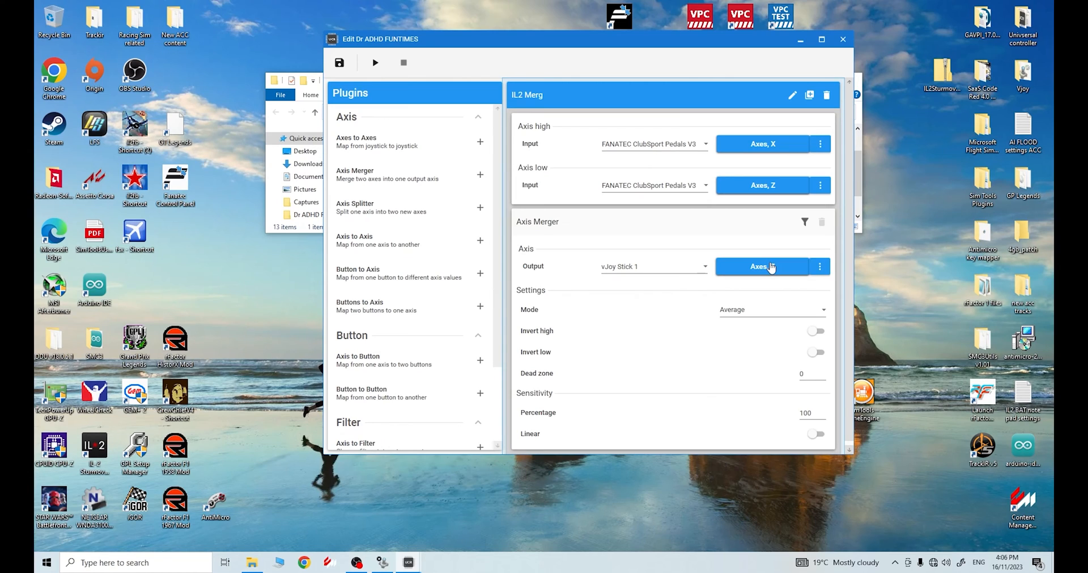
click(763, 266)
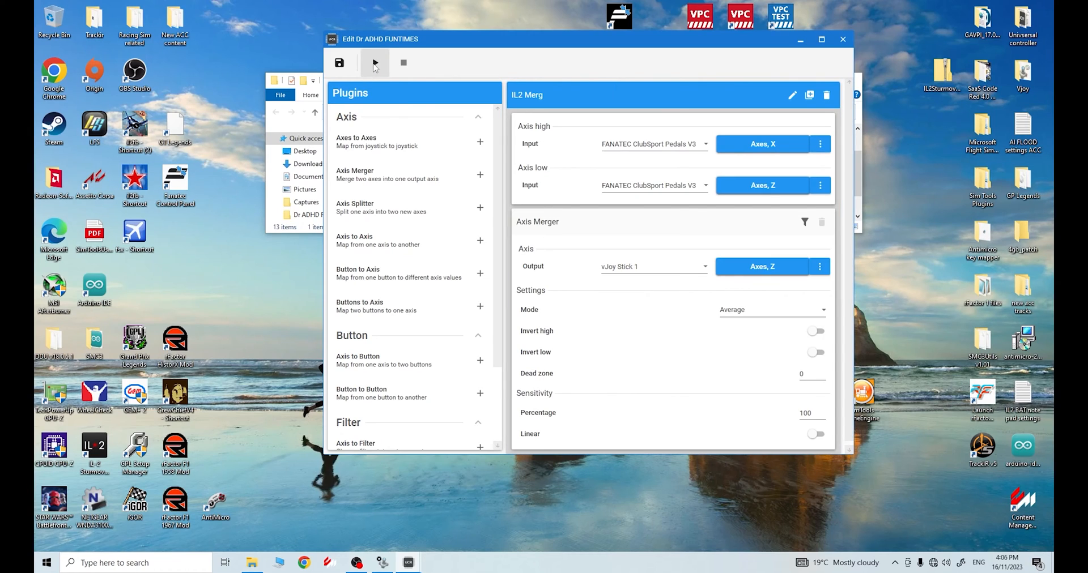
Run the Dr ADHD FUNTIMES profile and invert the merger's low input axis
click(375, 62)
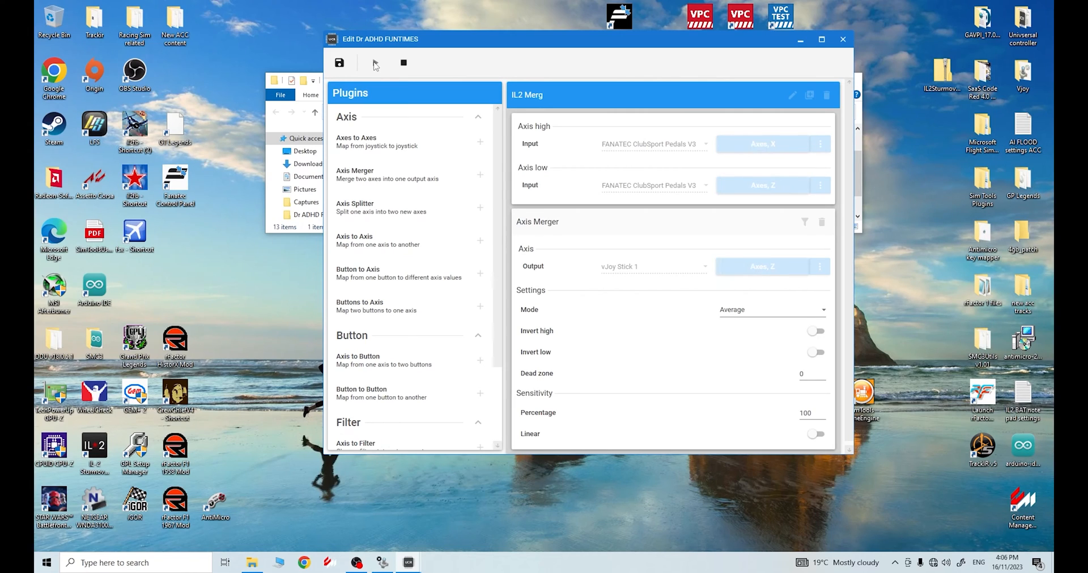
mouse_move(377, 64)
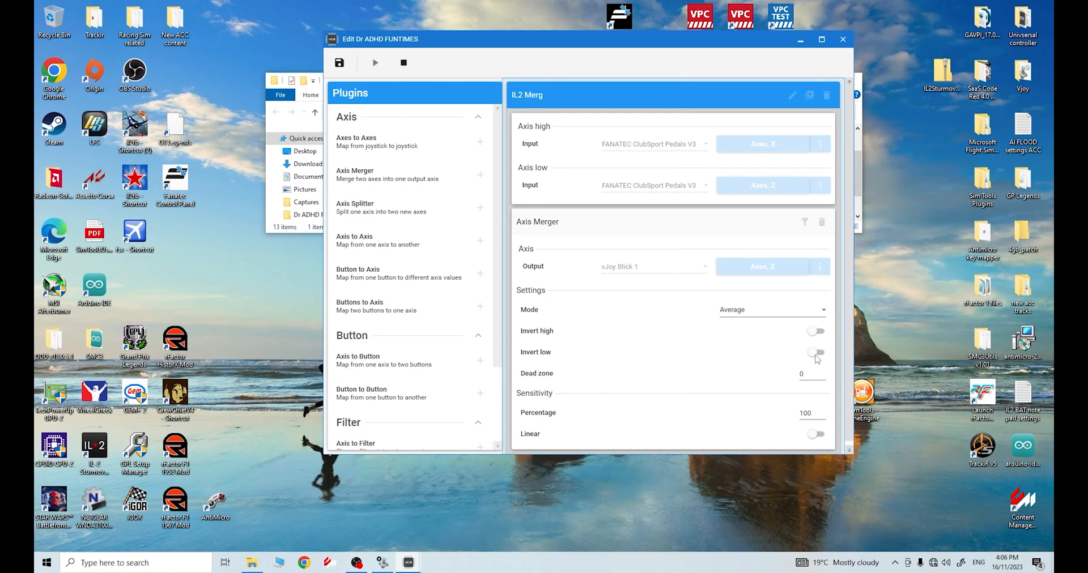
click(815, 351)
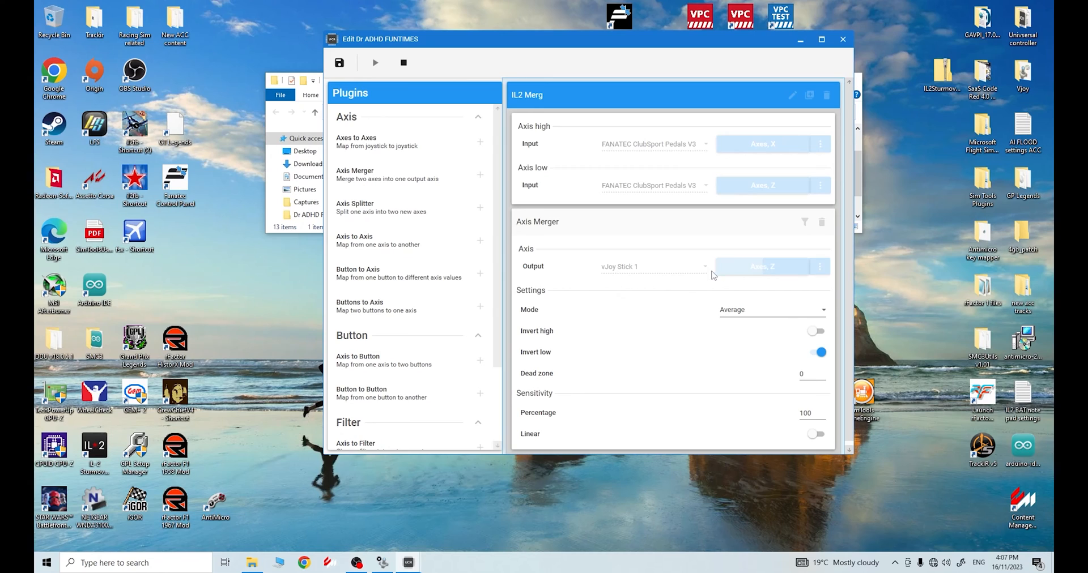
mouse_move(786, 272)
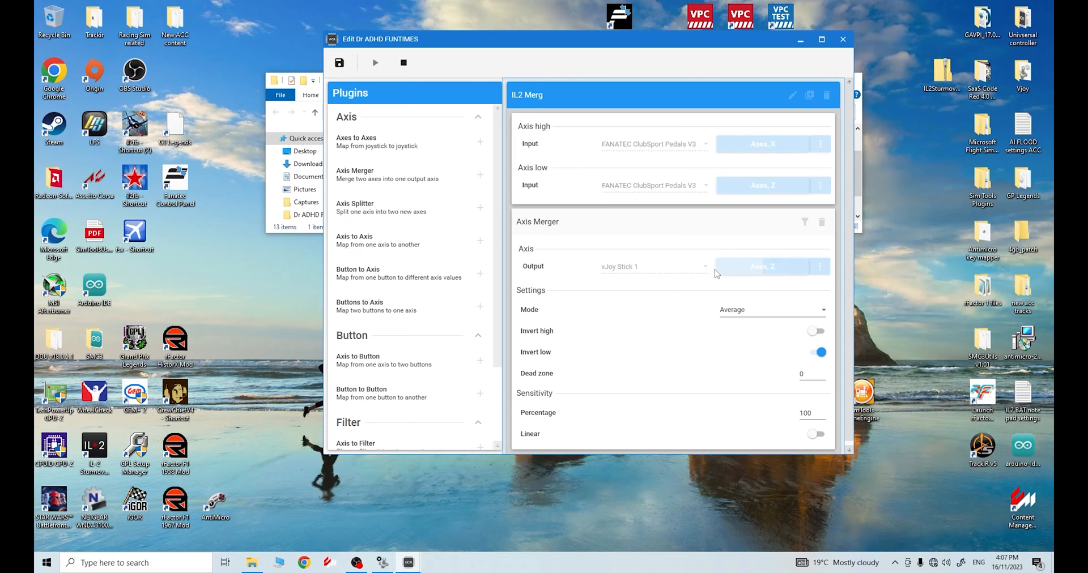
mouse_move(764, 273)
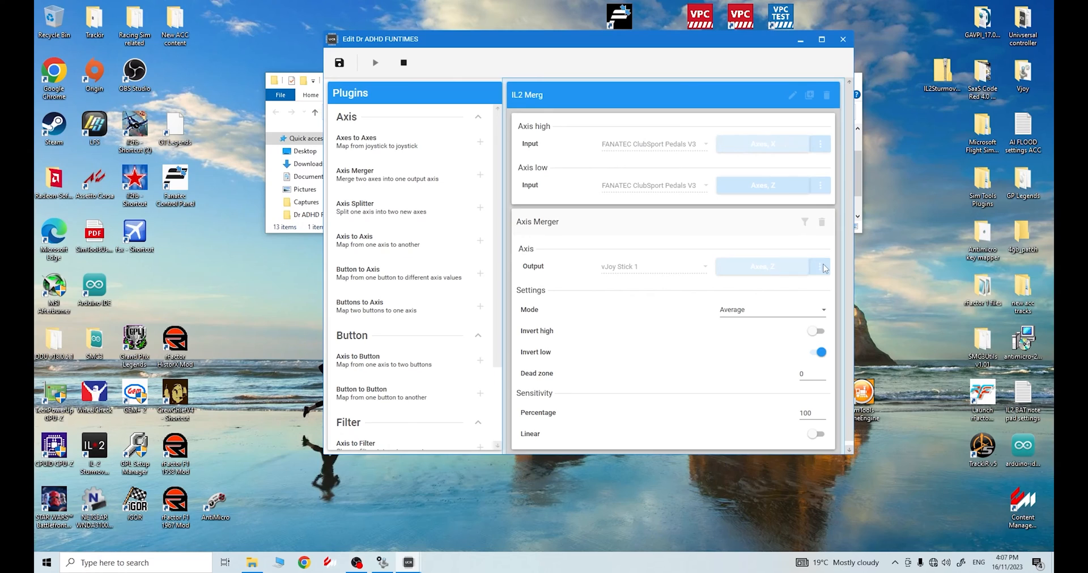
mouse_move(825, 269)
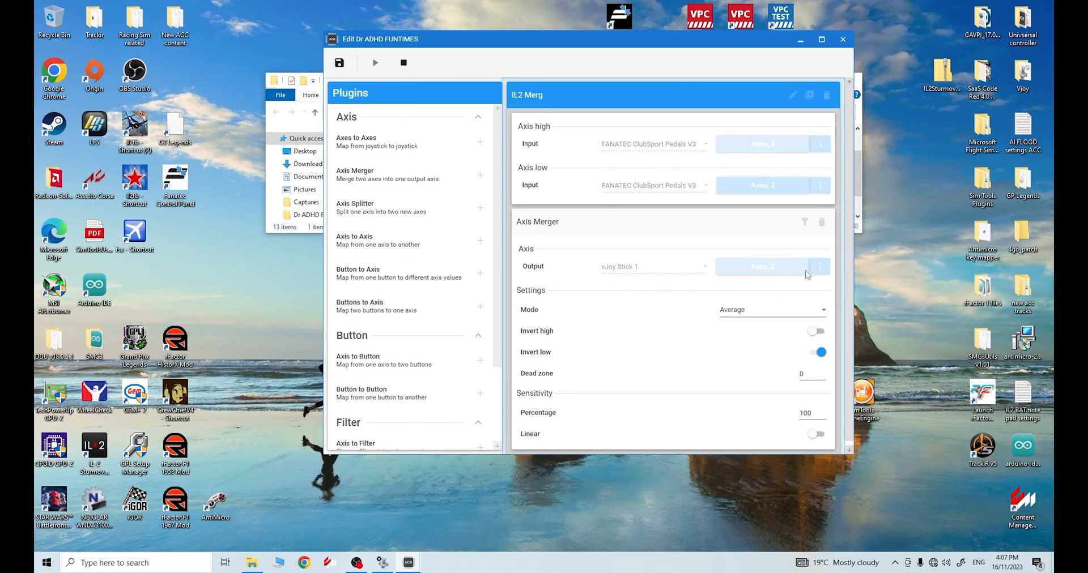
mouse_move(749, 192)
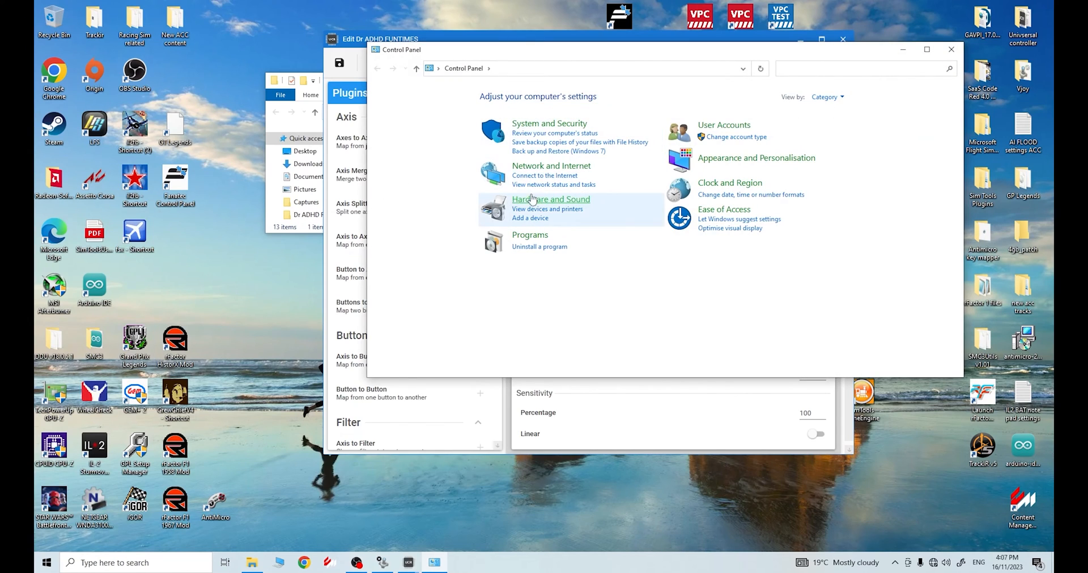
Open Game controller settings for FANATEC ClubSport Pedals V3 from Devices and Printers
click(551, 200)
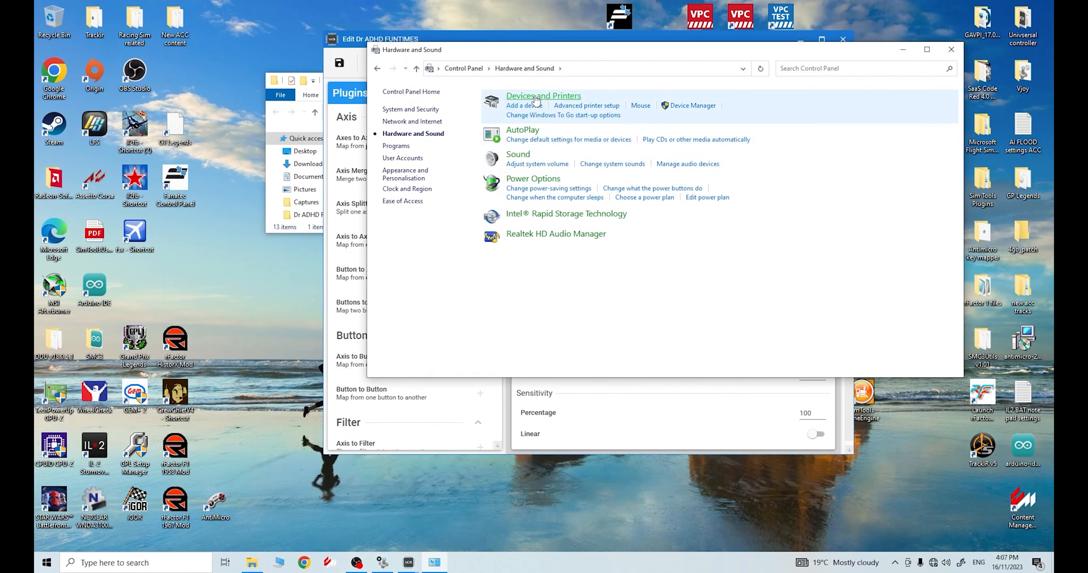
click(544, 95)
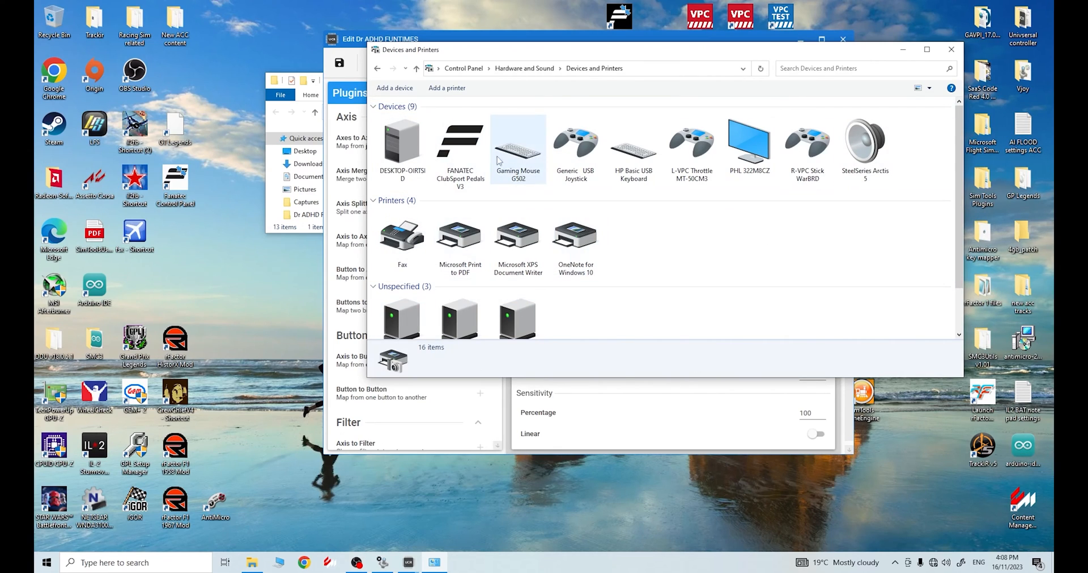
click(459, 145)
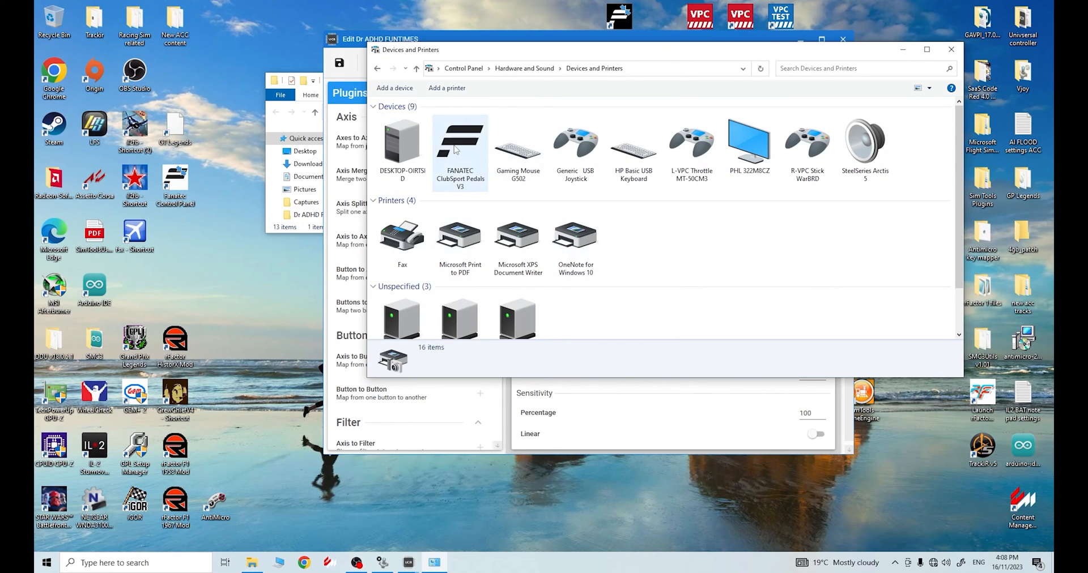
right_click(460, 146)
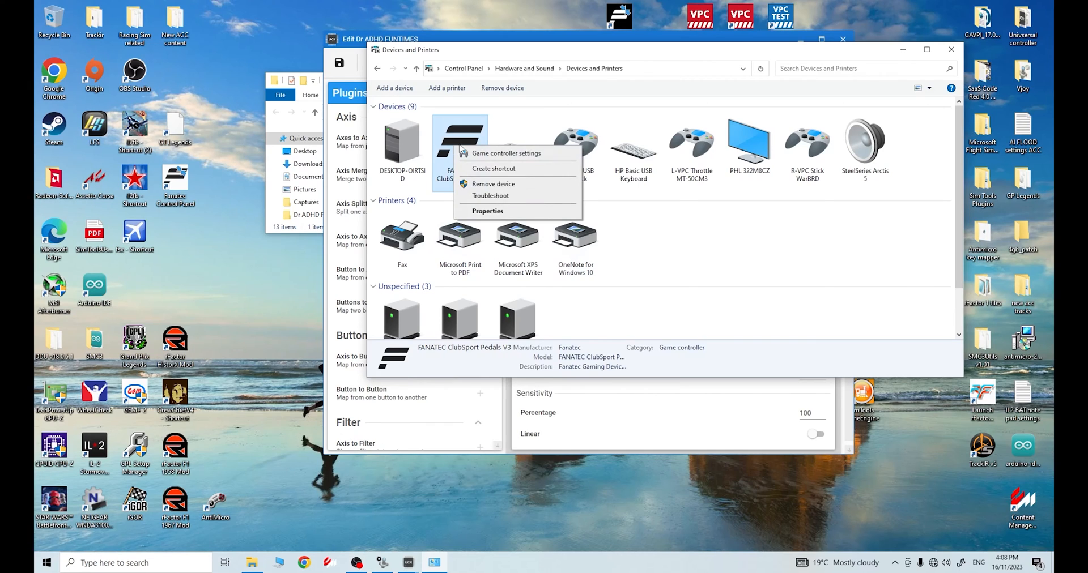
mouse_move(505, 154)
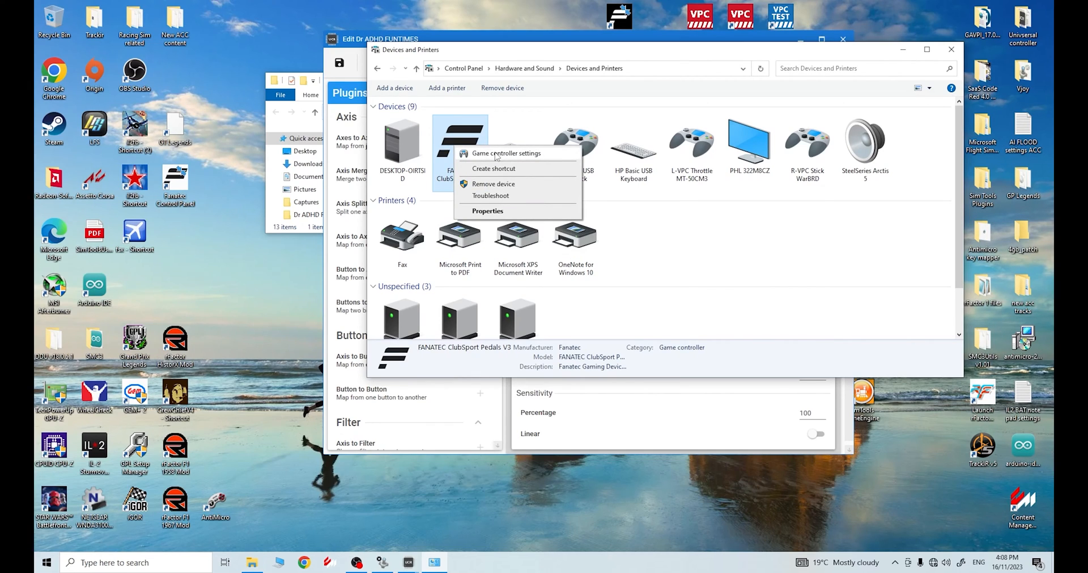
click(506, 154)
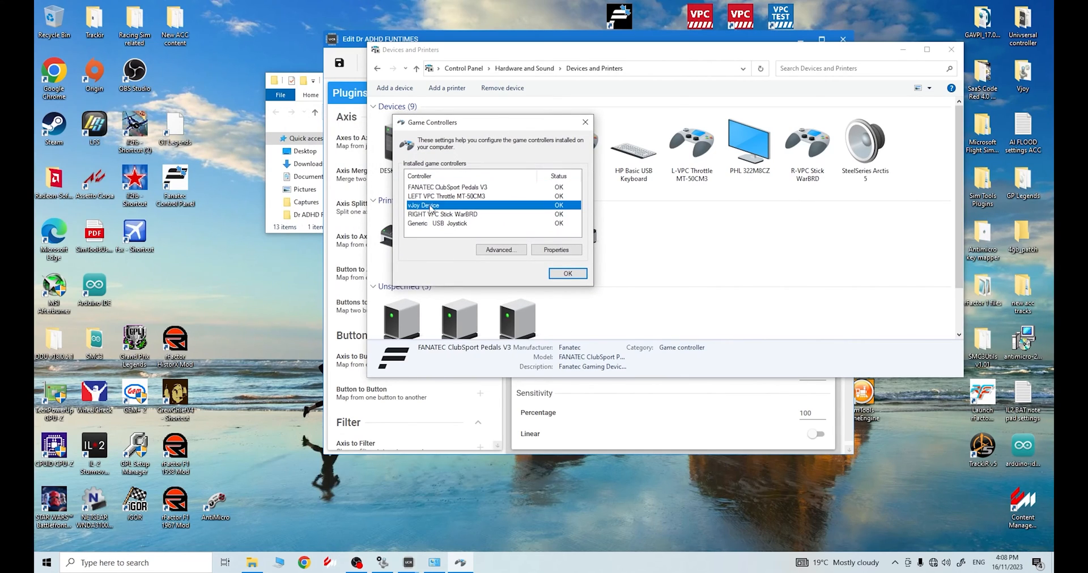
click(556, 250)
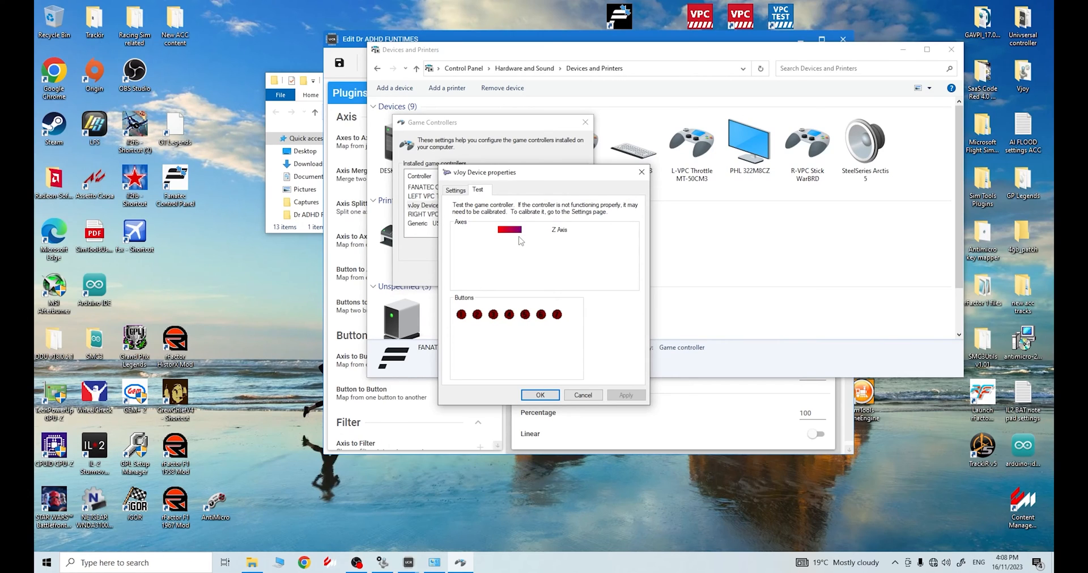
mouse_move(521, 240)
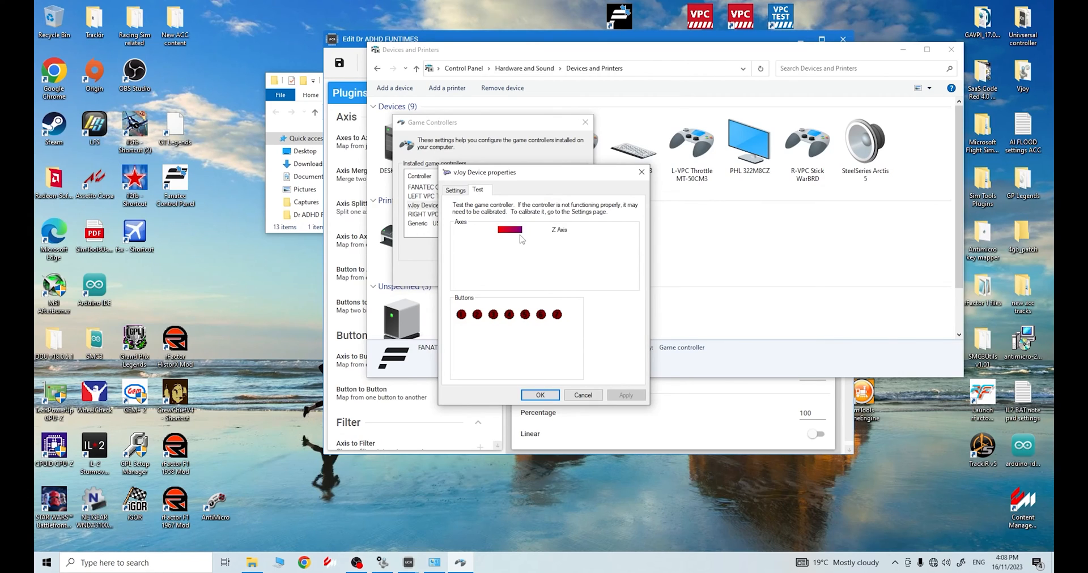
click(540, 395)
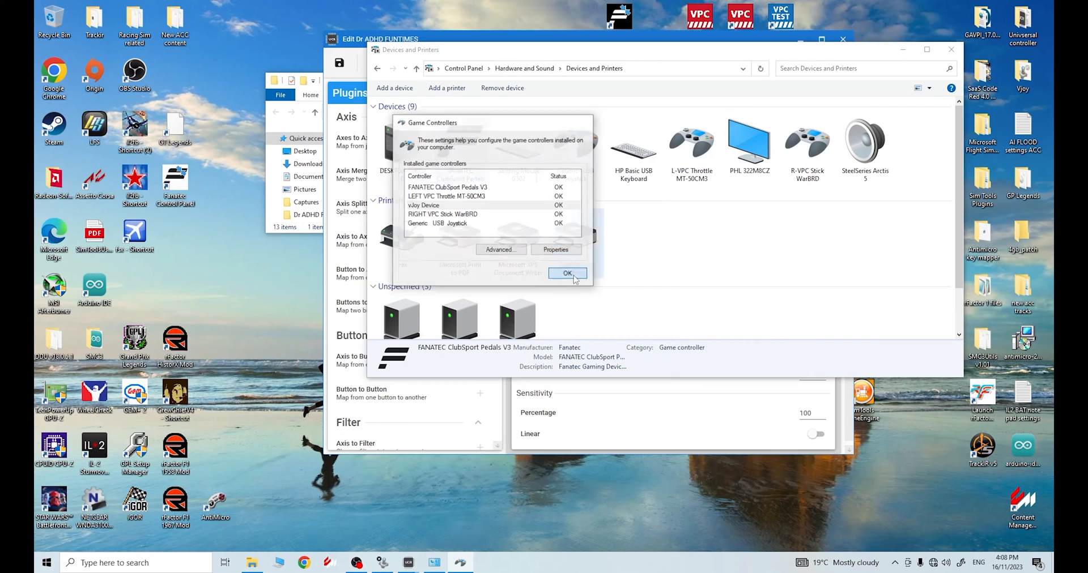
click(567, 273)
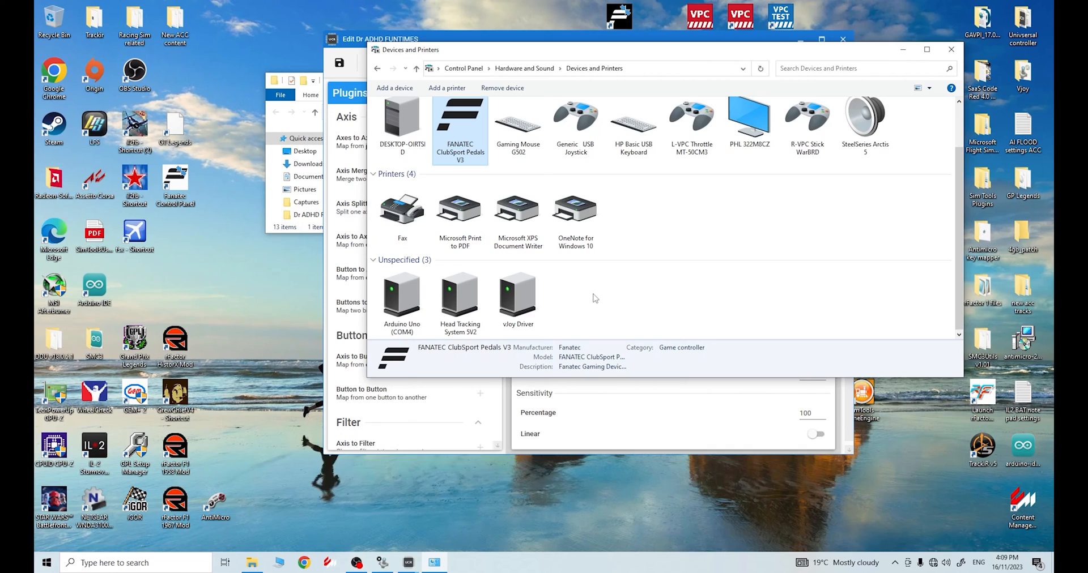
mouse_move(477, 136)
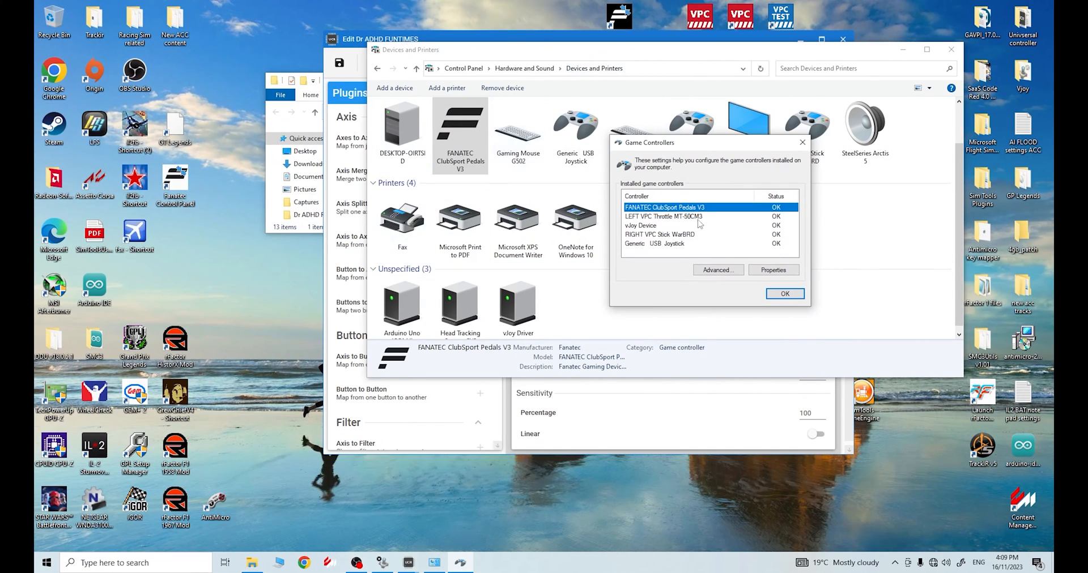
mouse_move(677, 214)
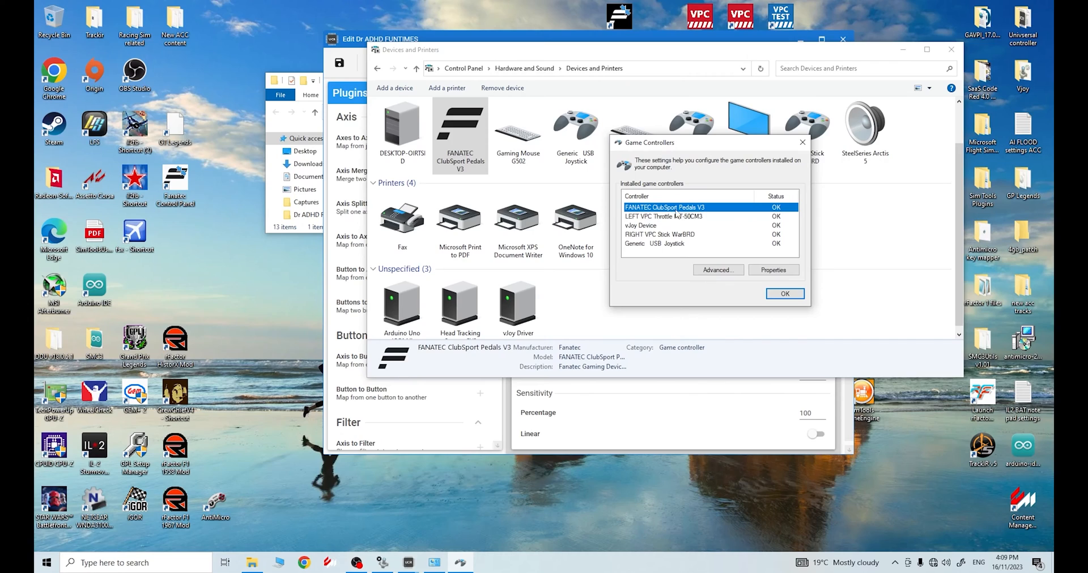
mouse_move(666, 226)
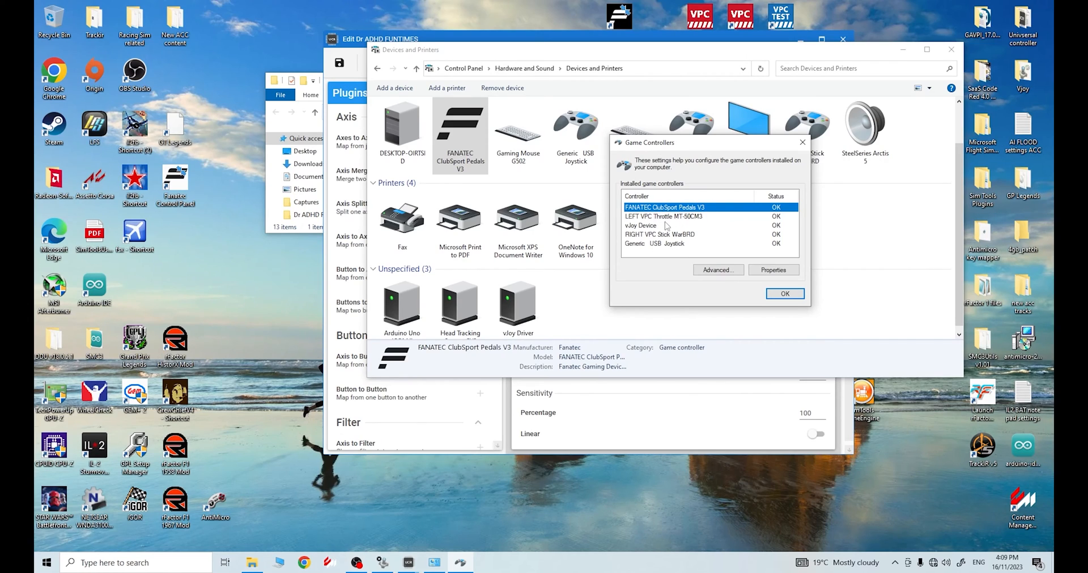
mouse_move(668, 213)
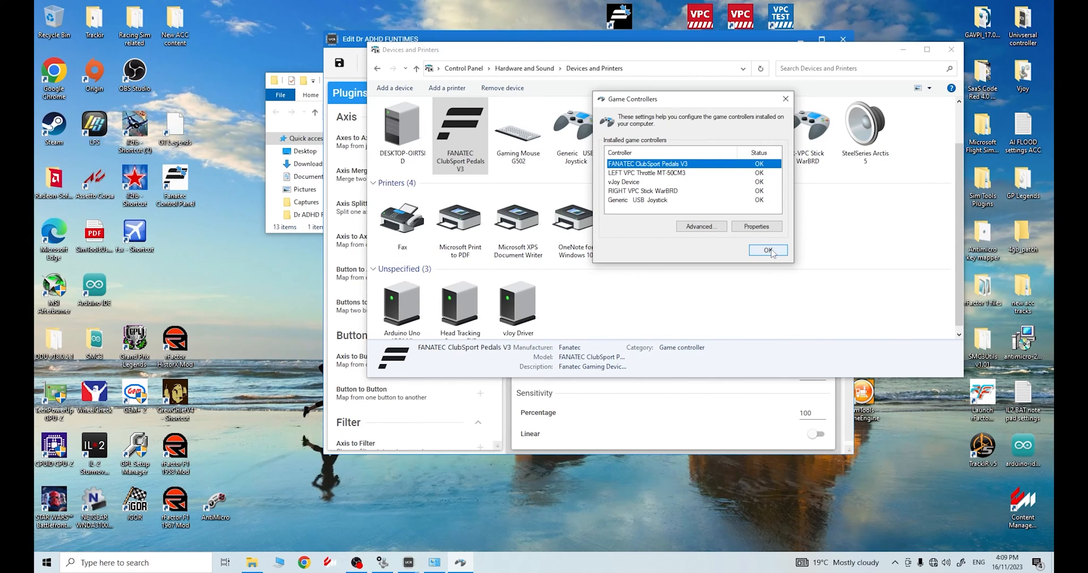
Dismiss the Game Controllers dialog and close Devices and Printers
click(767, 250)
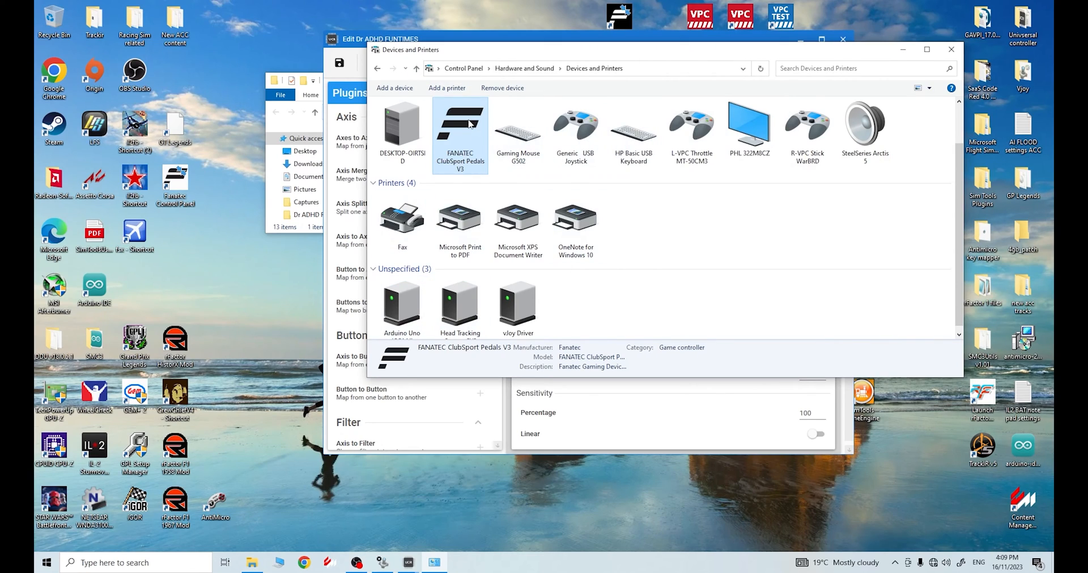
mouse_move(900, 78)
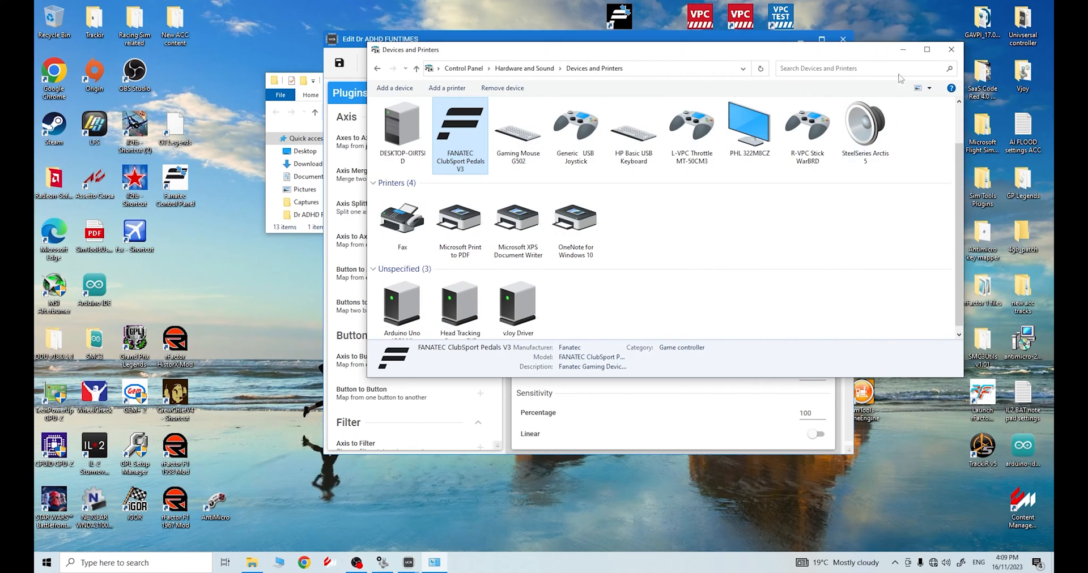
mouse_move(902, 49)
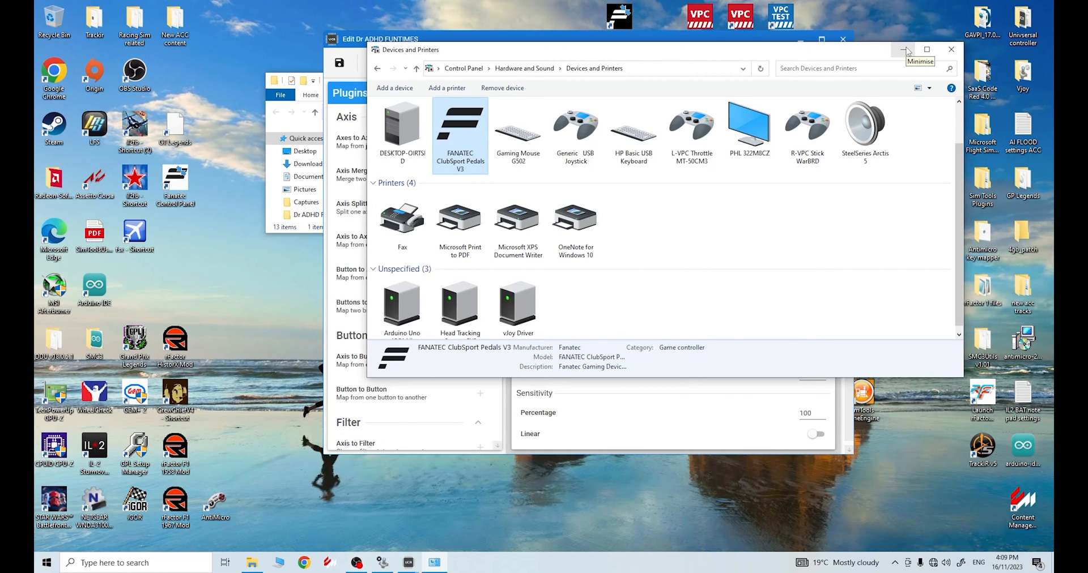
mouse_move(903, 49)
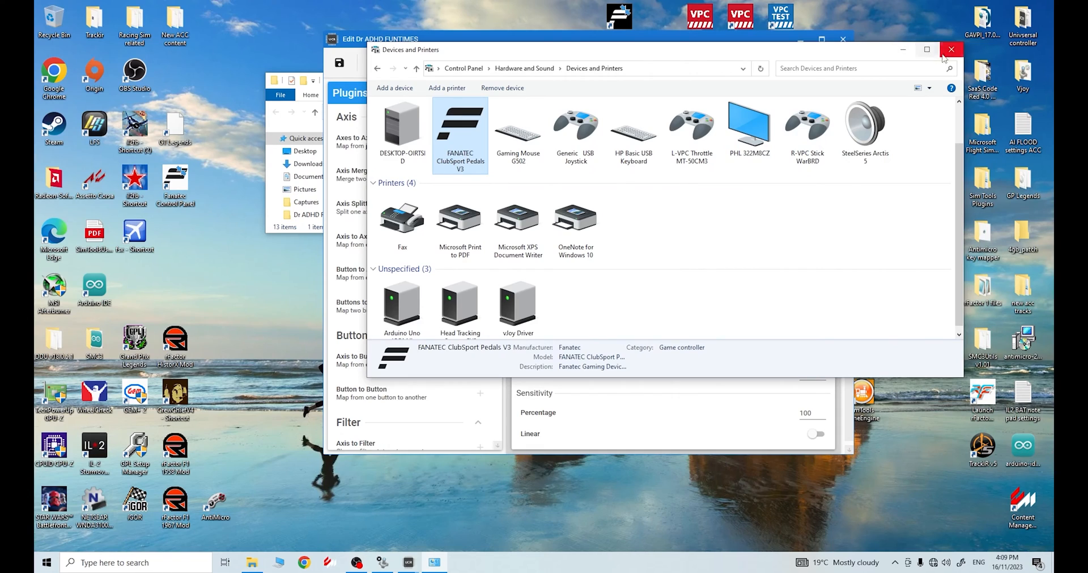
click(951, 49)
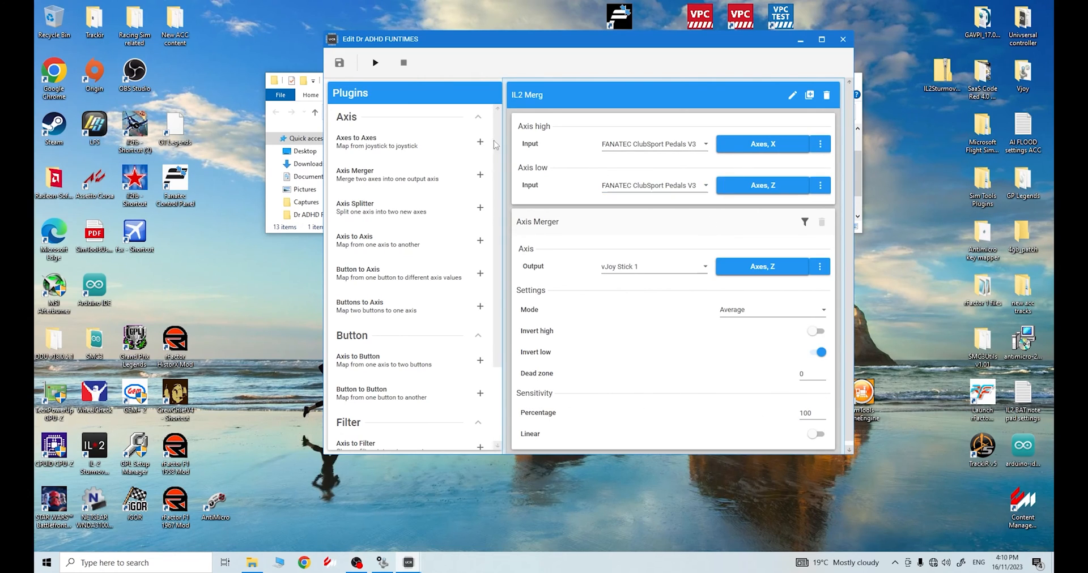
Start the Dr ADHD FUNTIMES profile so merged pedal axes drive vJoy Stick 1 Z
click(374, 62)
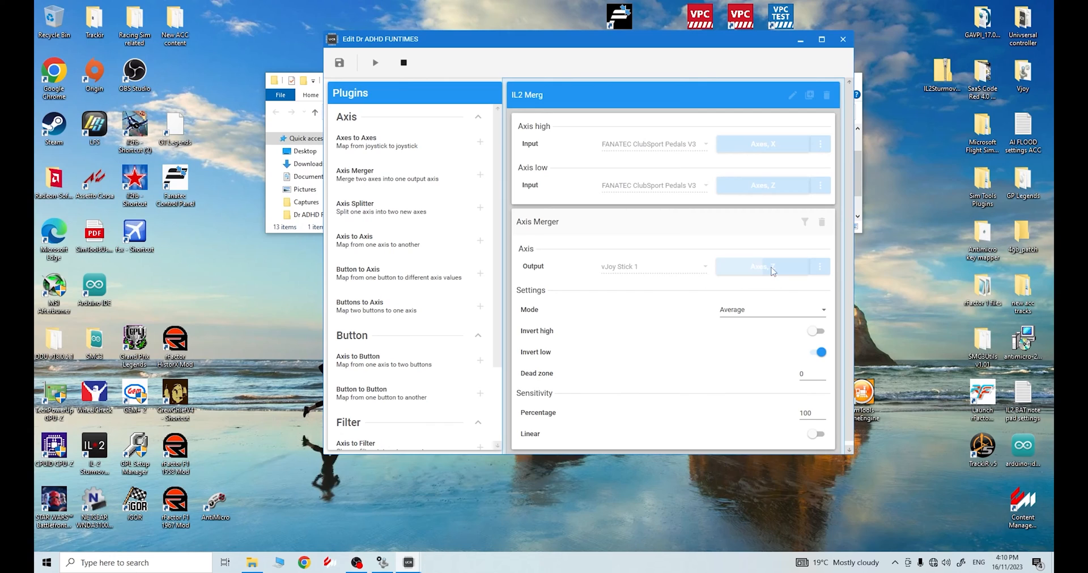
mouse_move(763, 274)
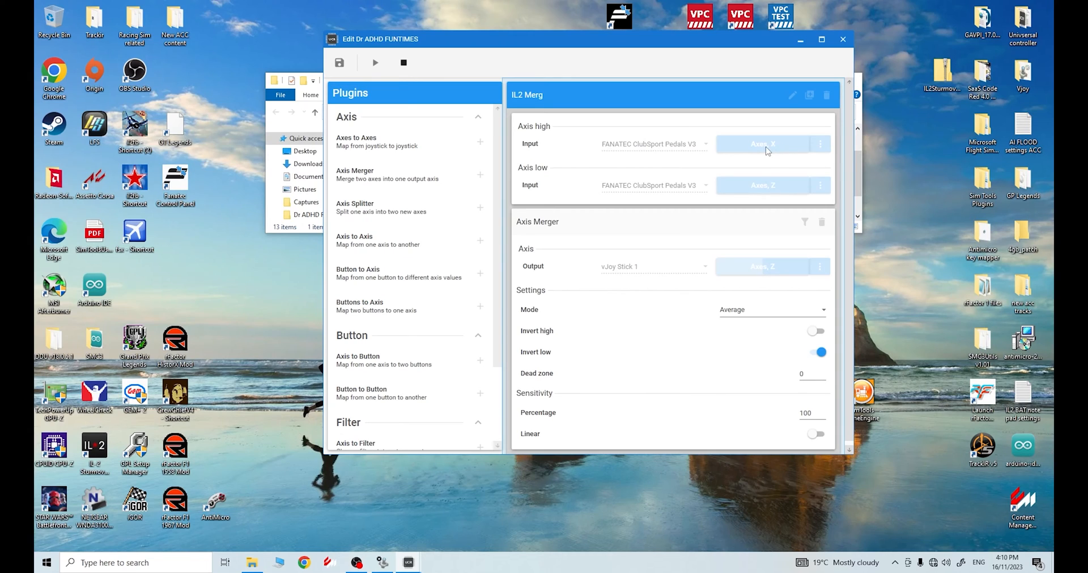
mouse_move(766, 270)
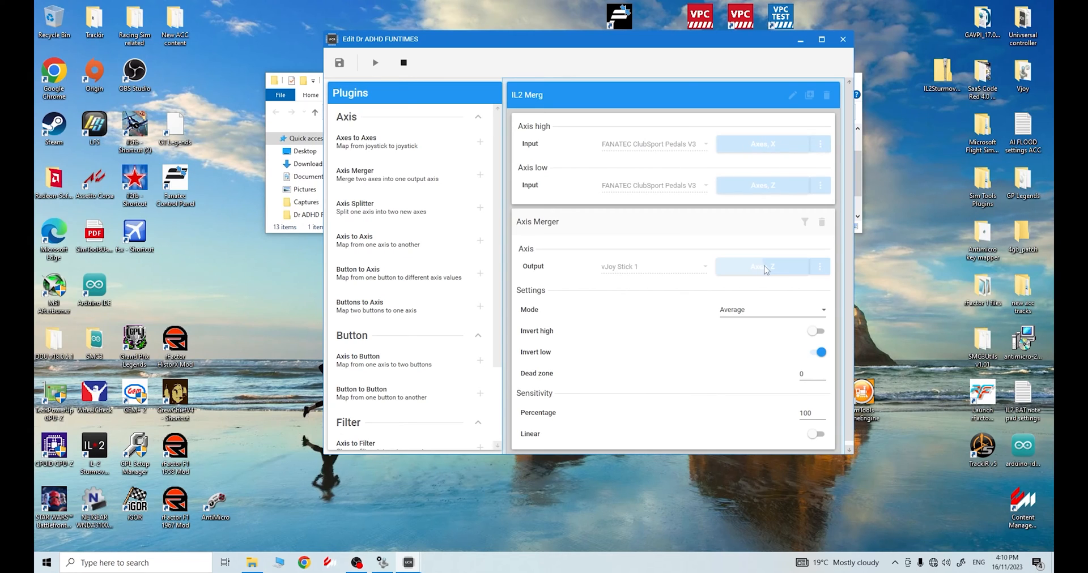
mouse_move(766, 281)
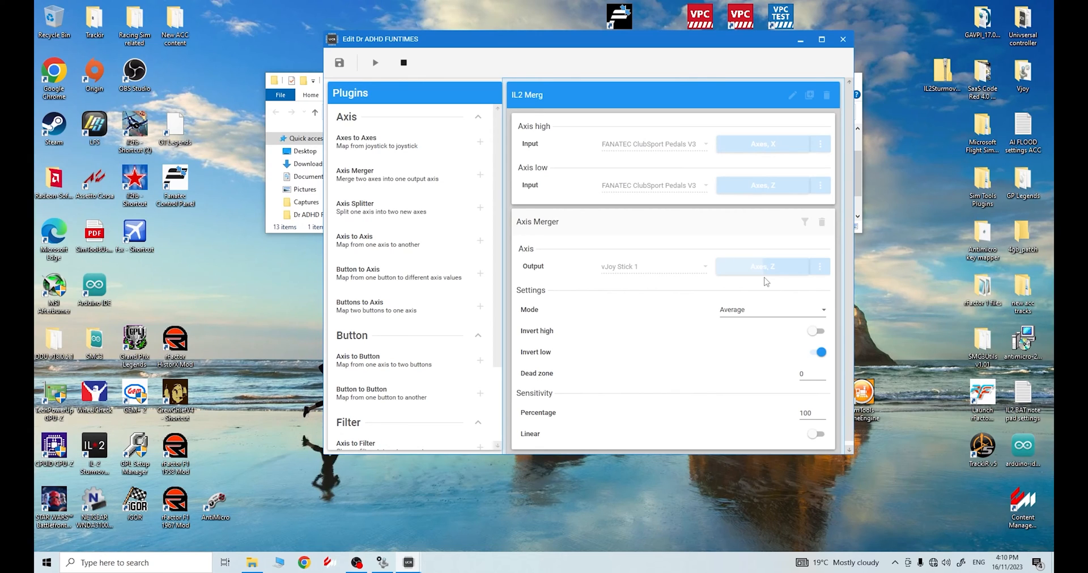
mouse_move(723, 154)
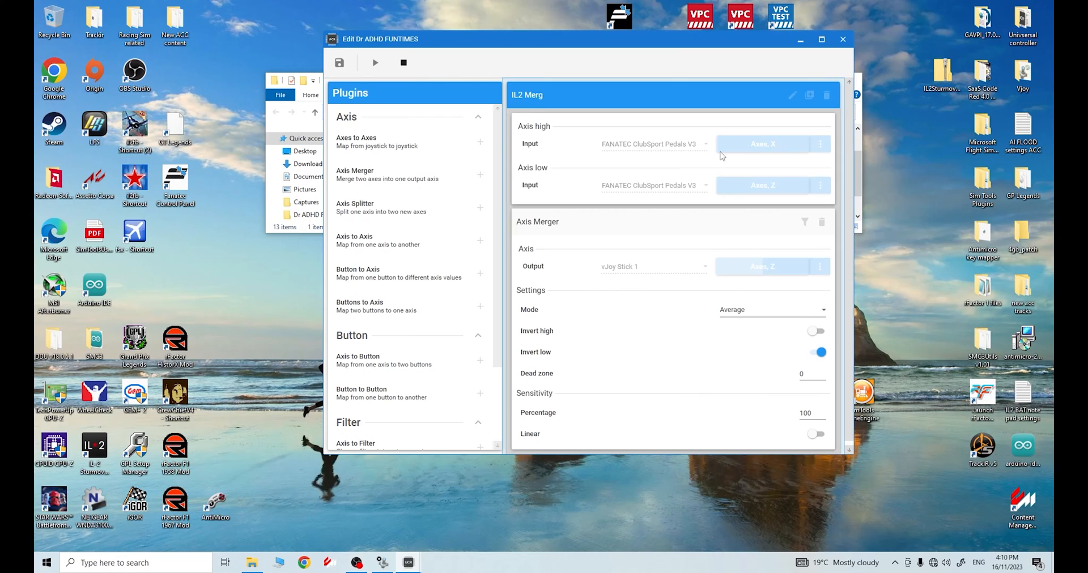
mouse_move(763, 273)
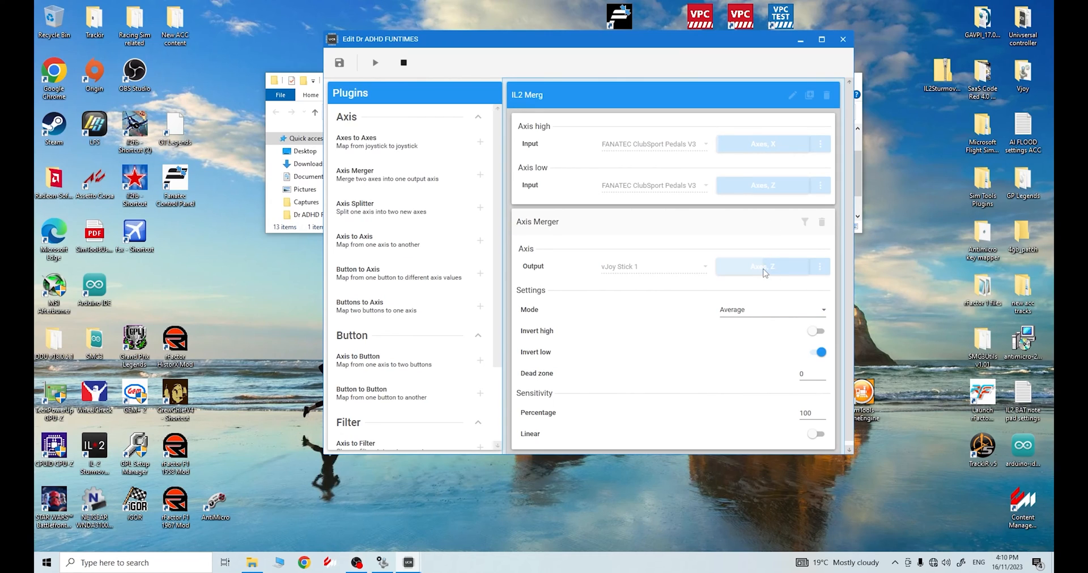
mouse_move(738, 151)
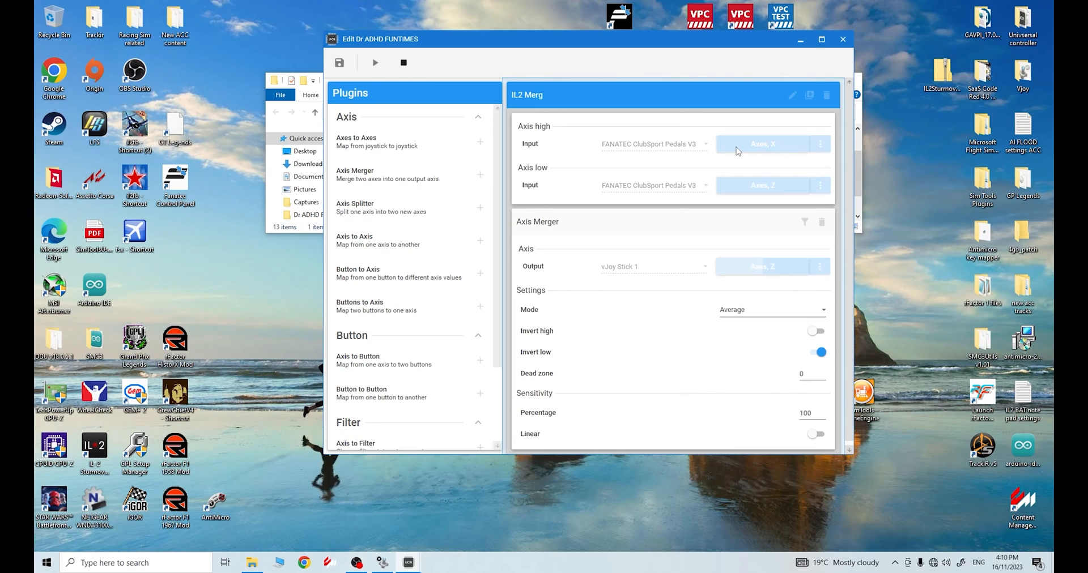
mouse_move(748, 148)
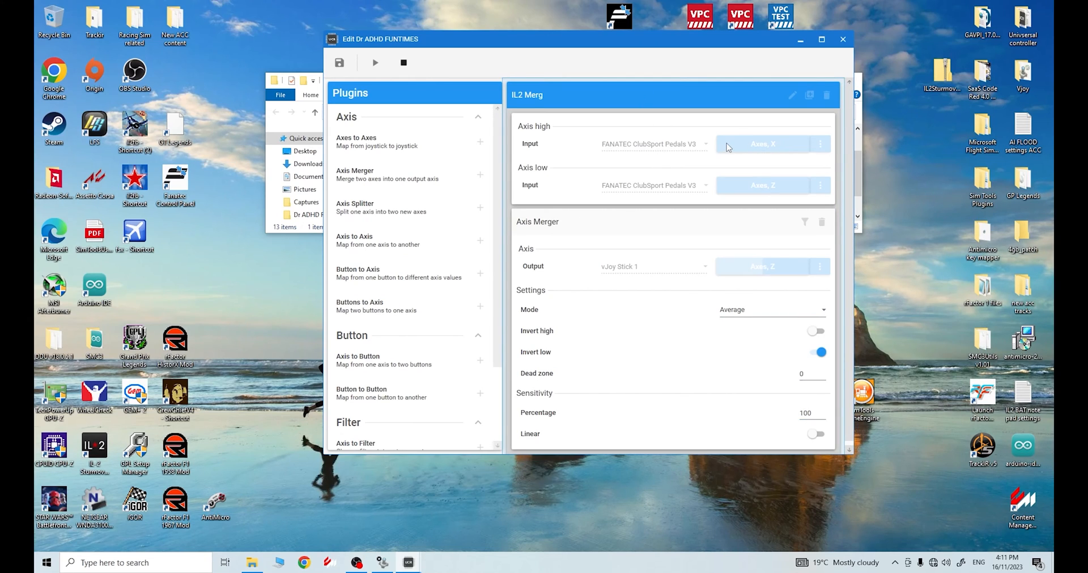
mouse_move(614, 270)
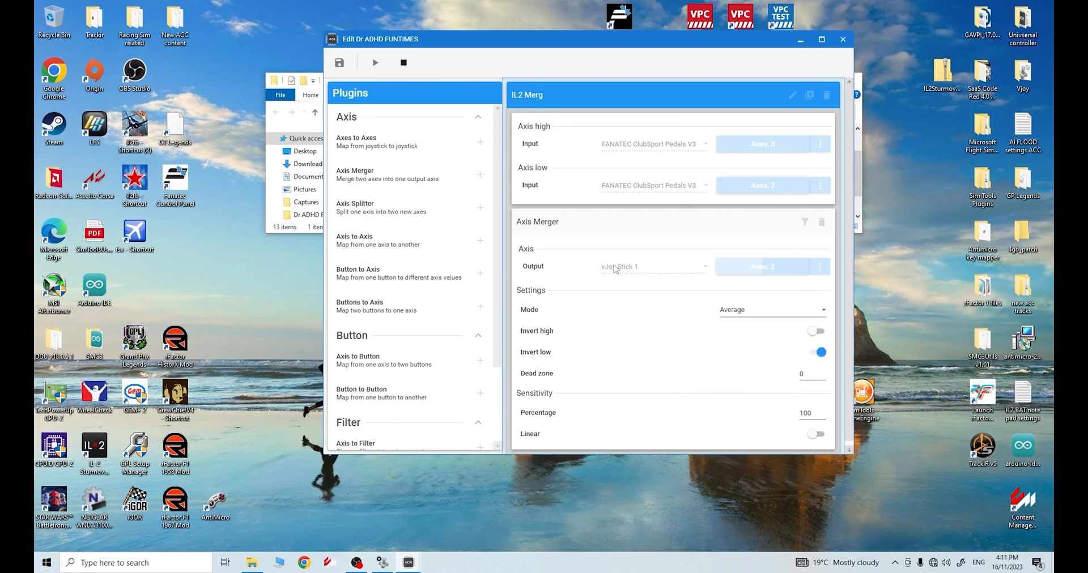
mouse_move(763, 269)
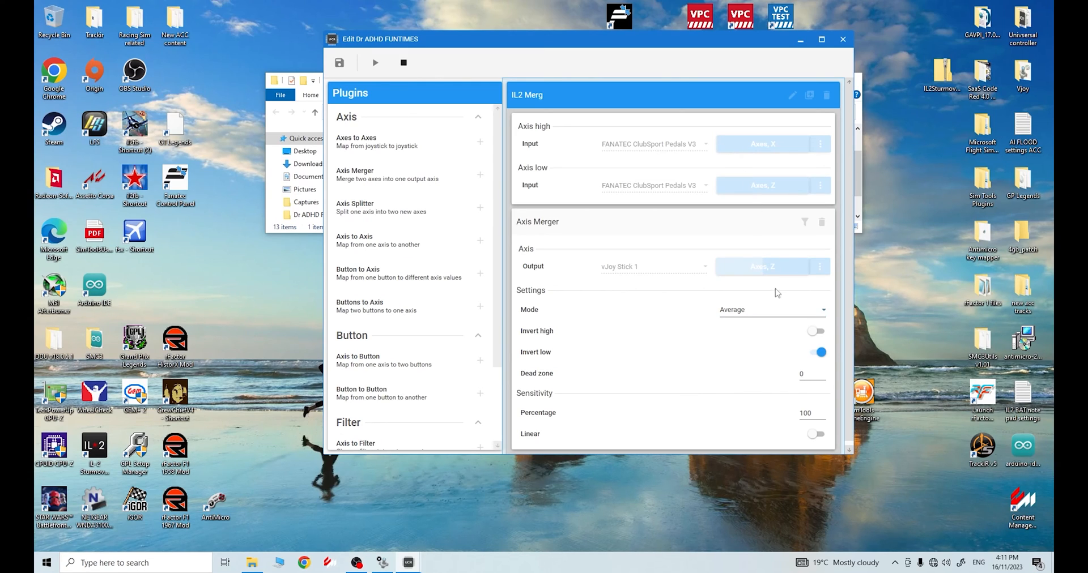
mouse_move(758, 273)
text(5000)
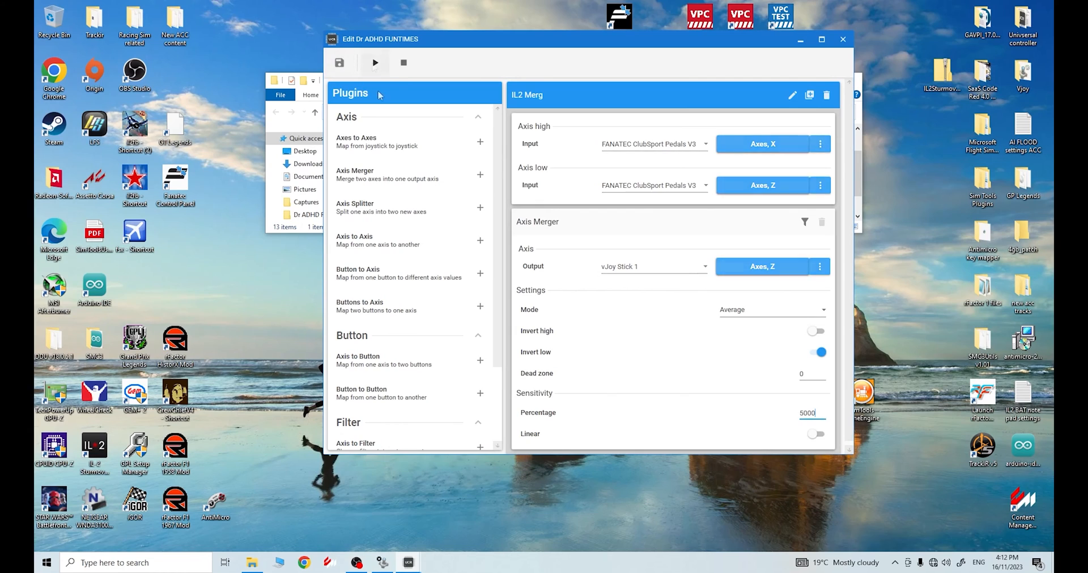
click(374, 63)
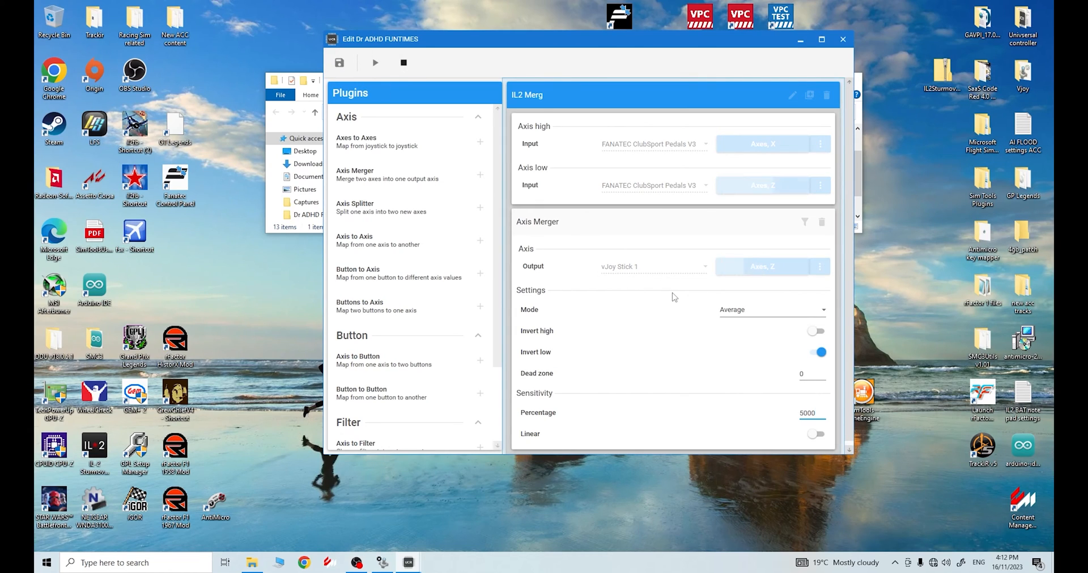
click(807, 413)
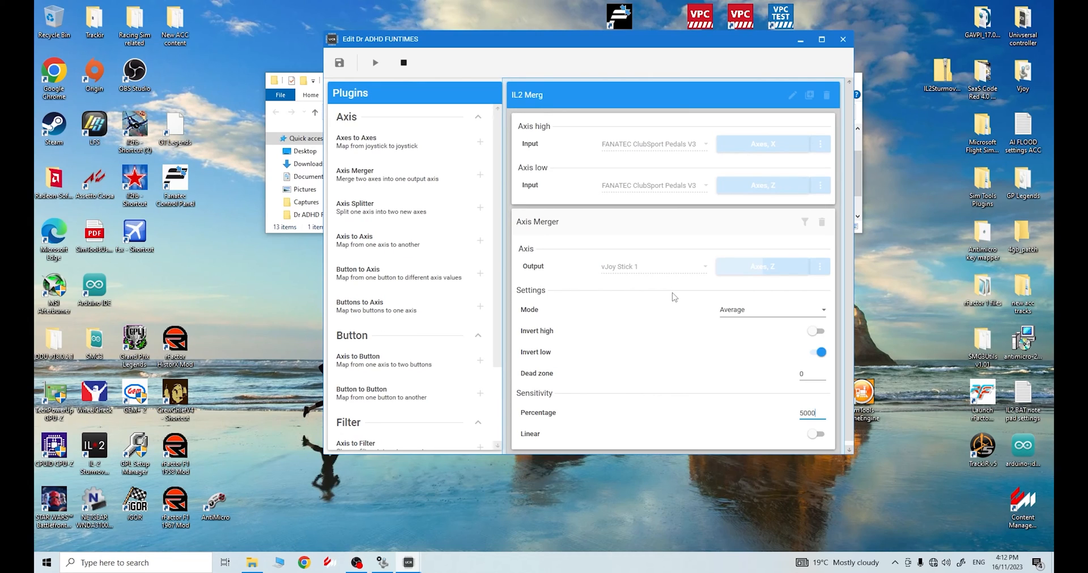
mouse_move(766, 282)
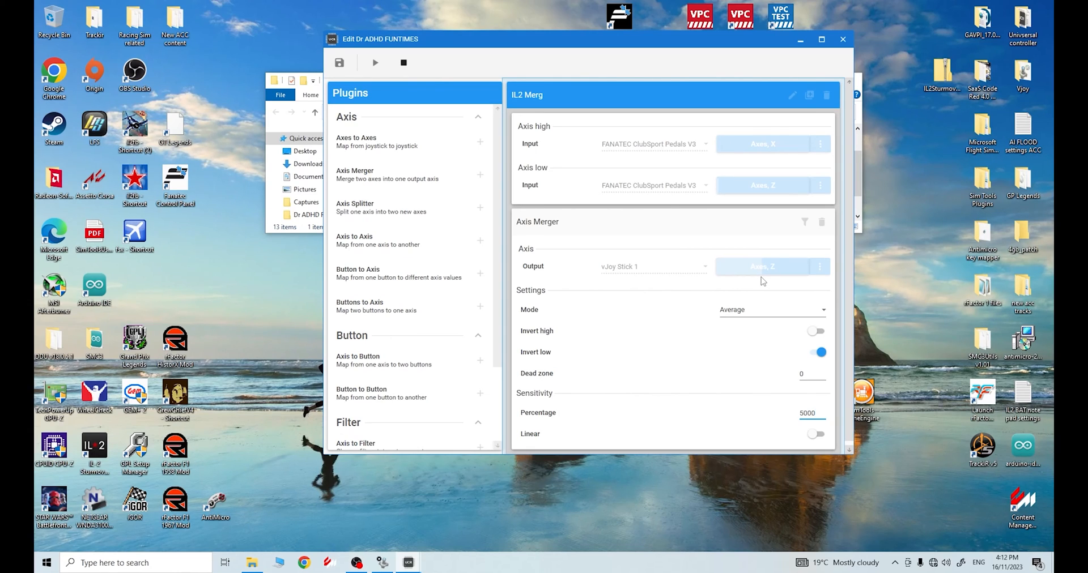
click(809, 412)
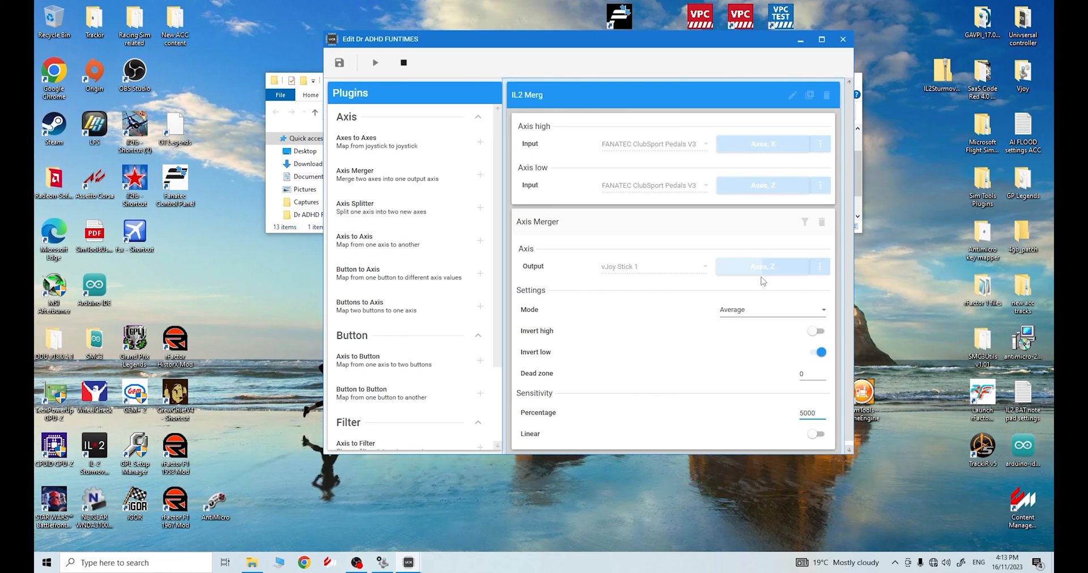
click(808, 412)
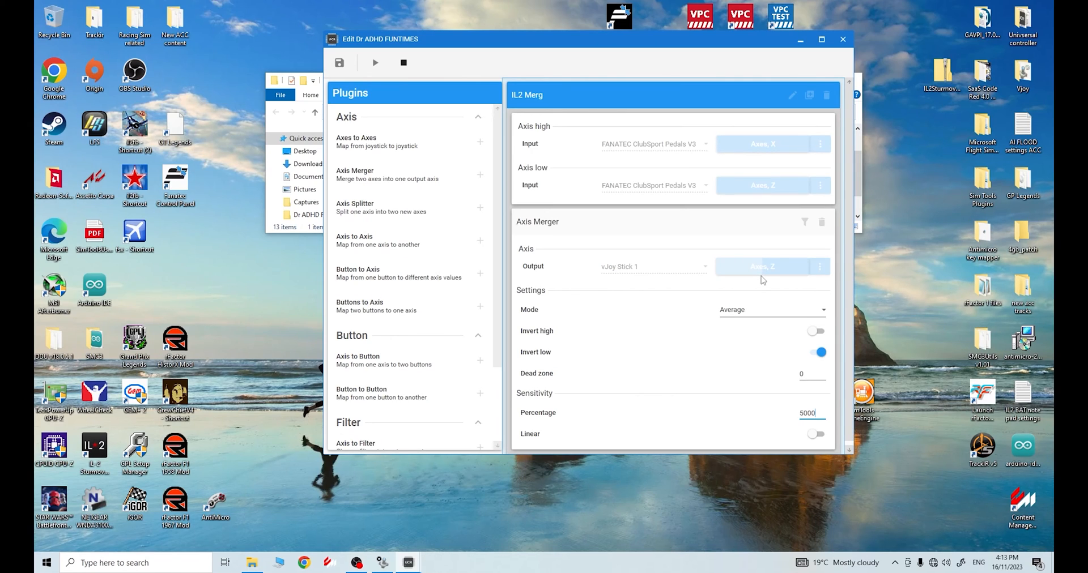
mouse_move(748, 182)
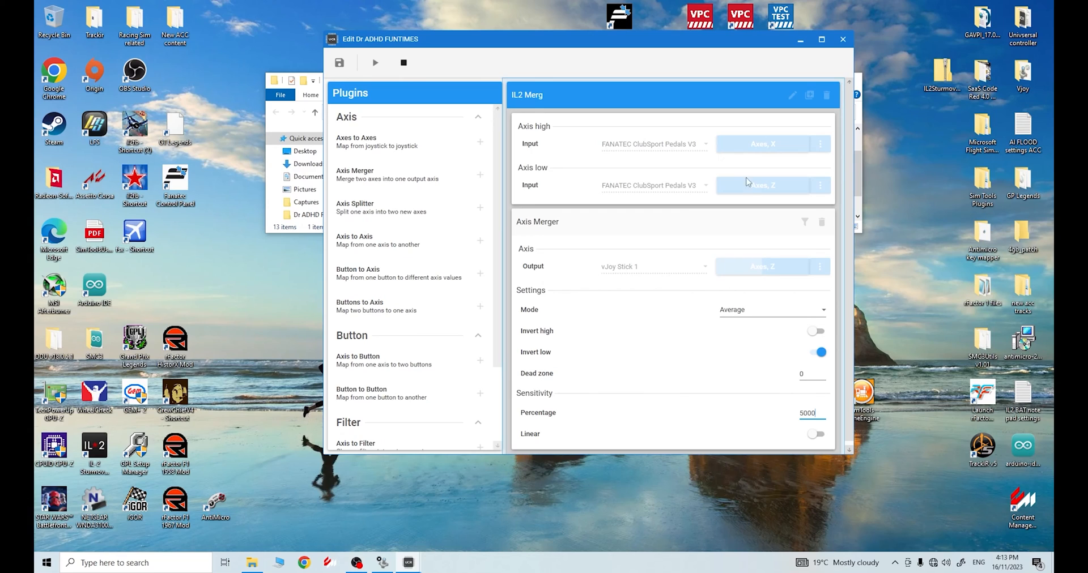
mouse_move(720, 157)
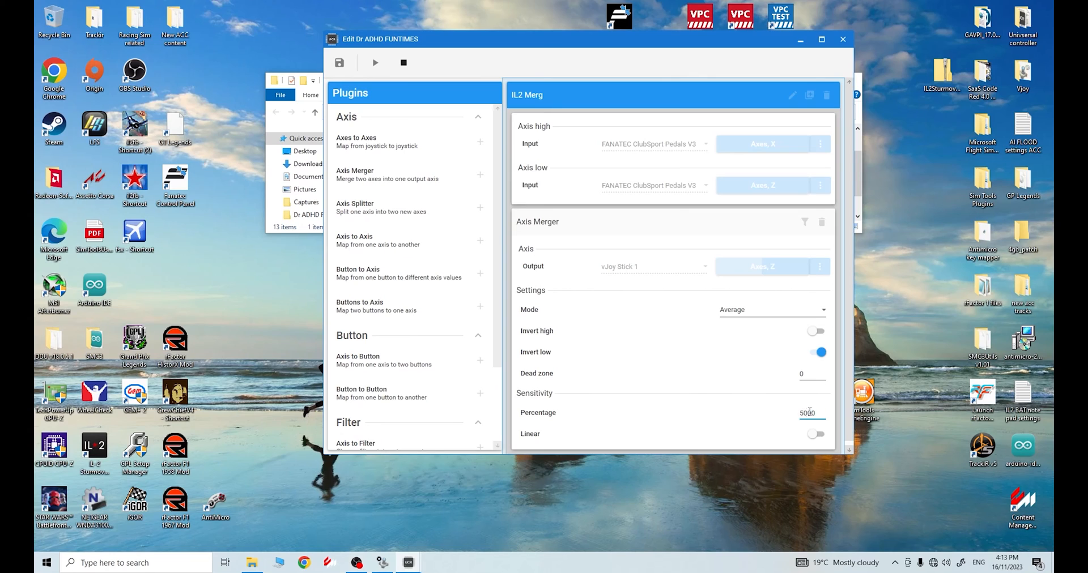
mouse_move(810, 410)
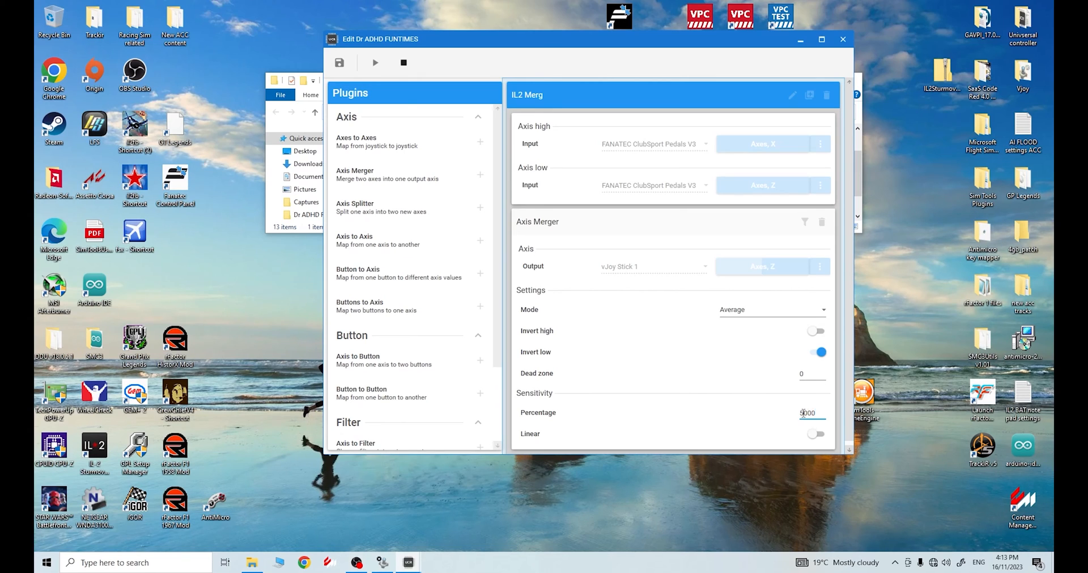
Enter 2000 as the IL2 Merg sensitivity percentage and run the profile again
text(2000)
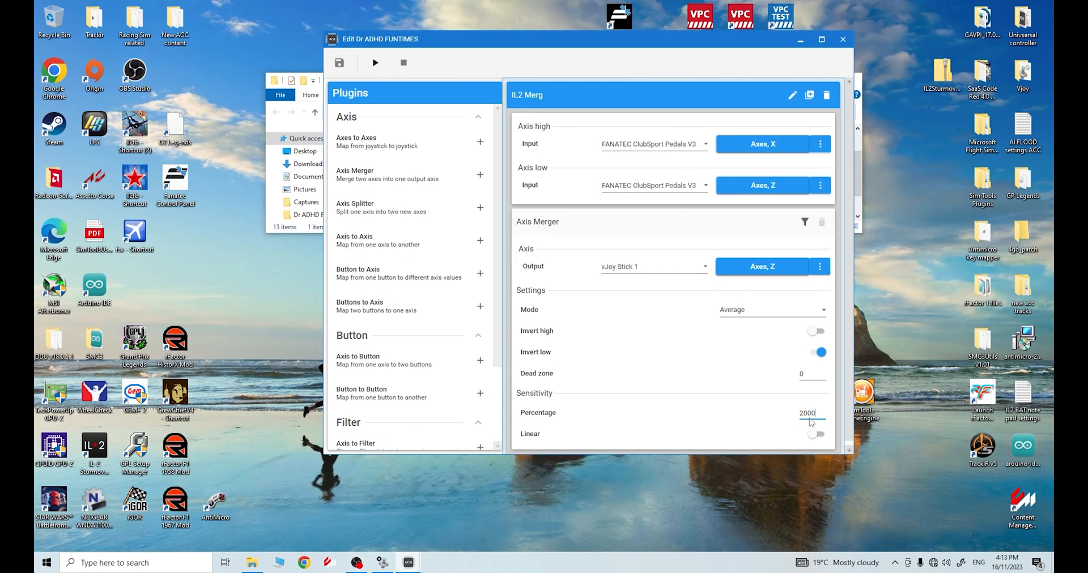
mouse_move(374, 62)
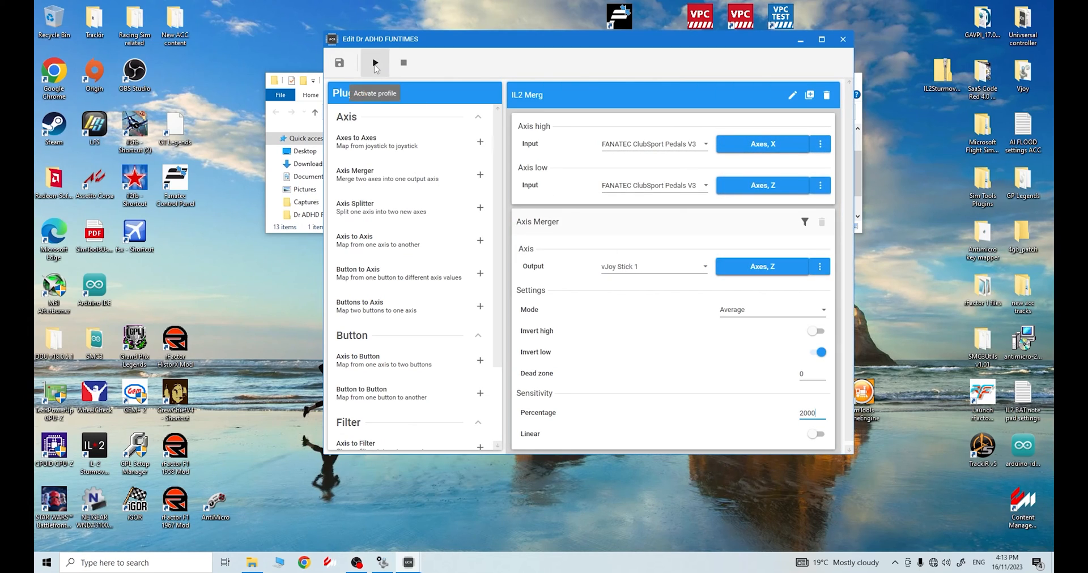
click(374, 62)
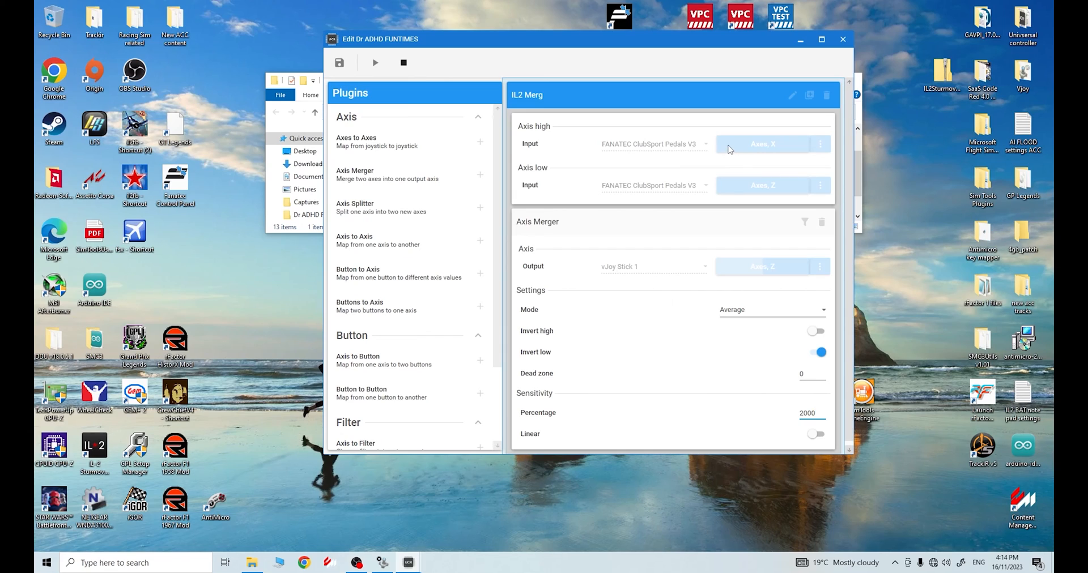
mouse_move(727, 169)
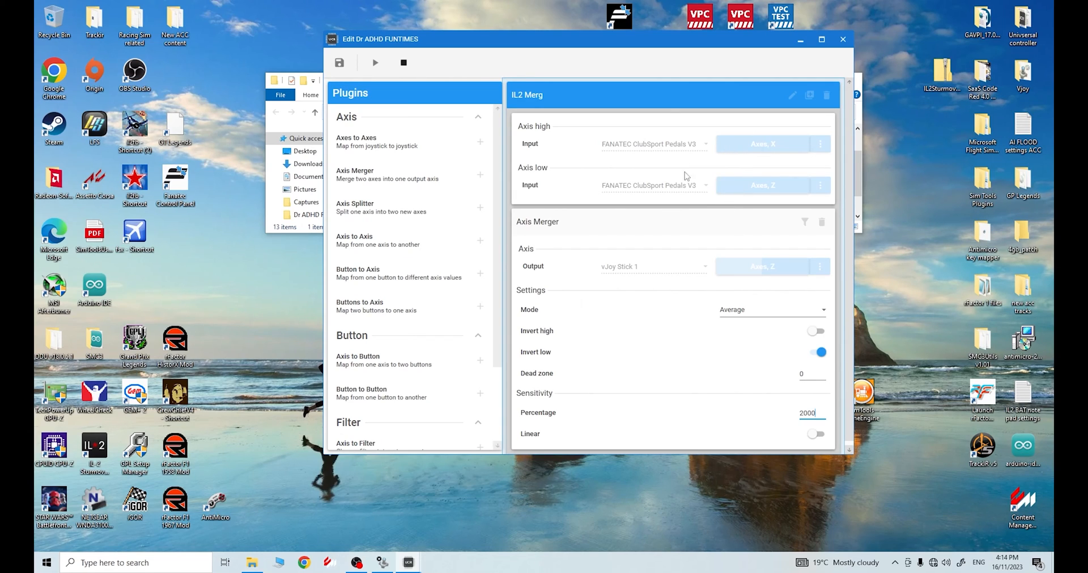
mouse_move(746, 134)
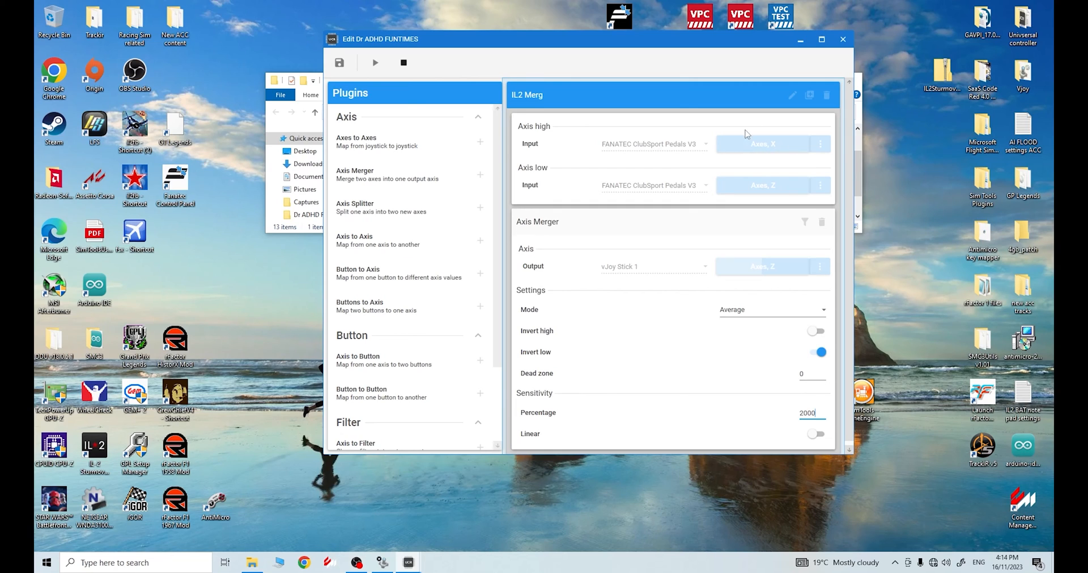
mouse_move(753, 297)
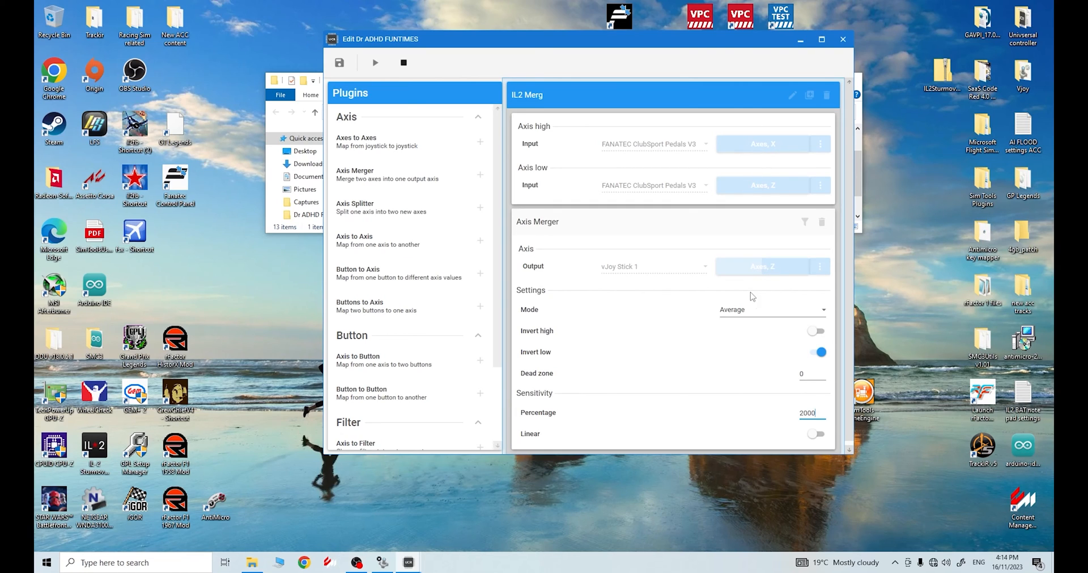
mouse_move(709, 337)
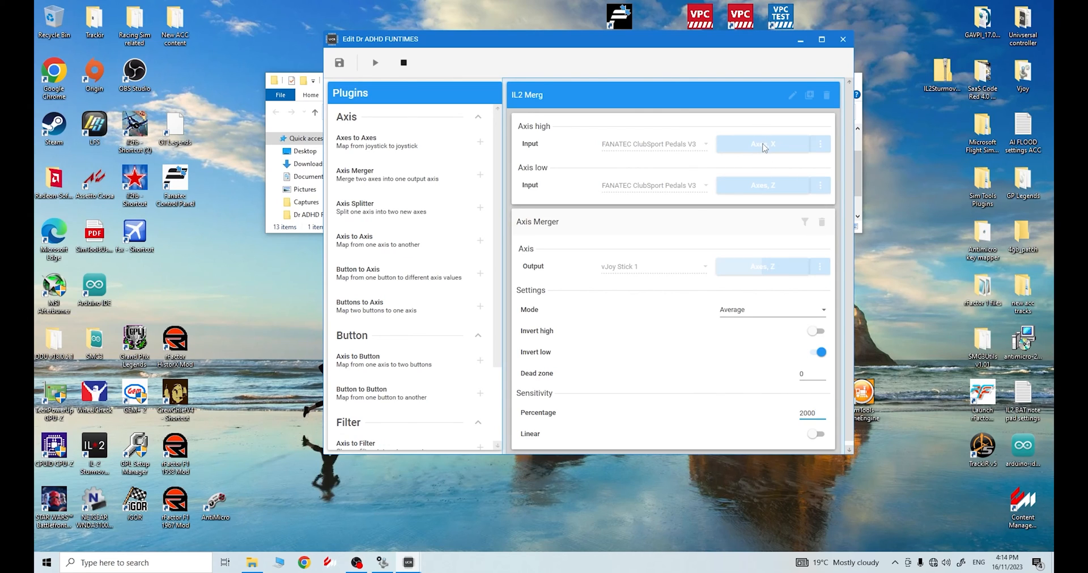
mouse_move(776, 144)
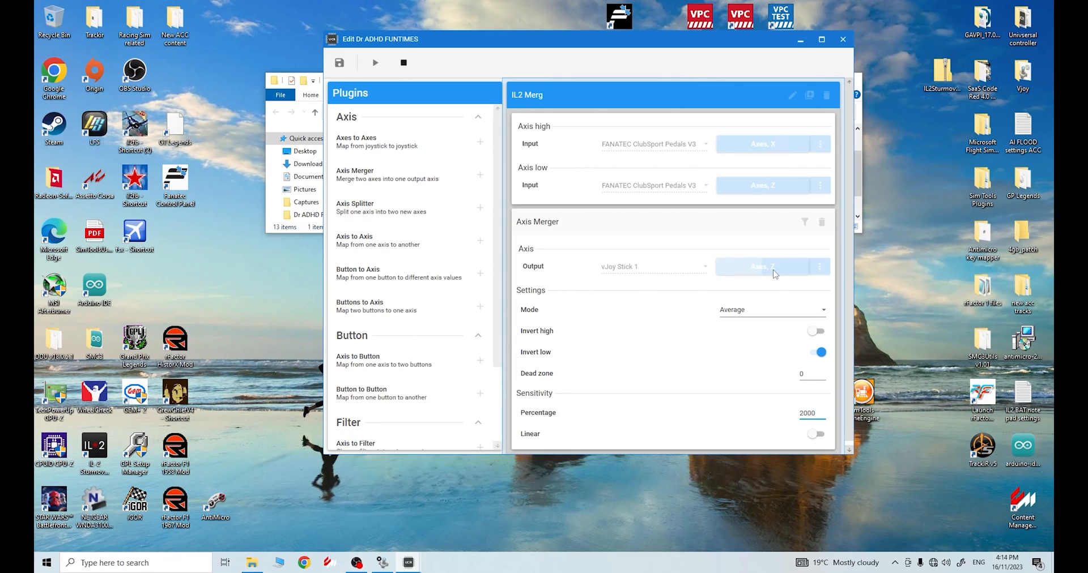
mouse_move(775, 151)
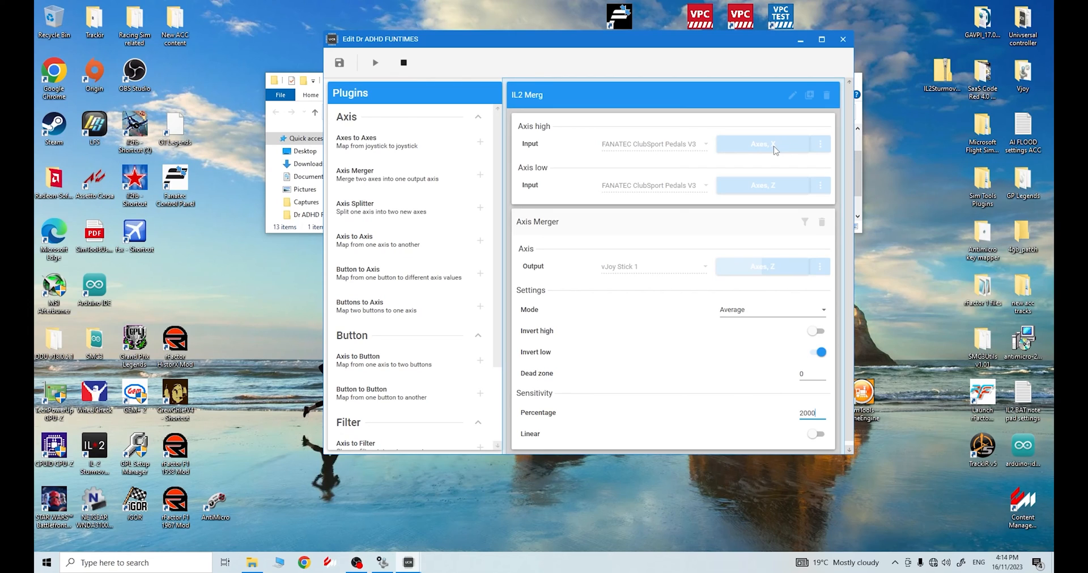
mouse_move(775, 274)
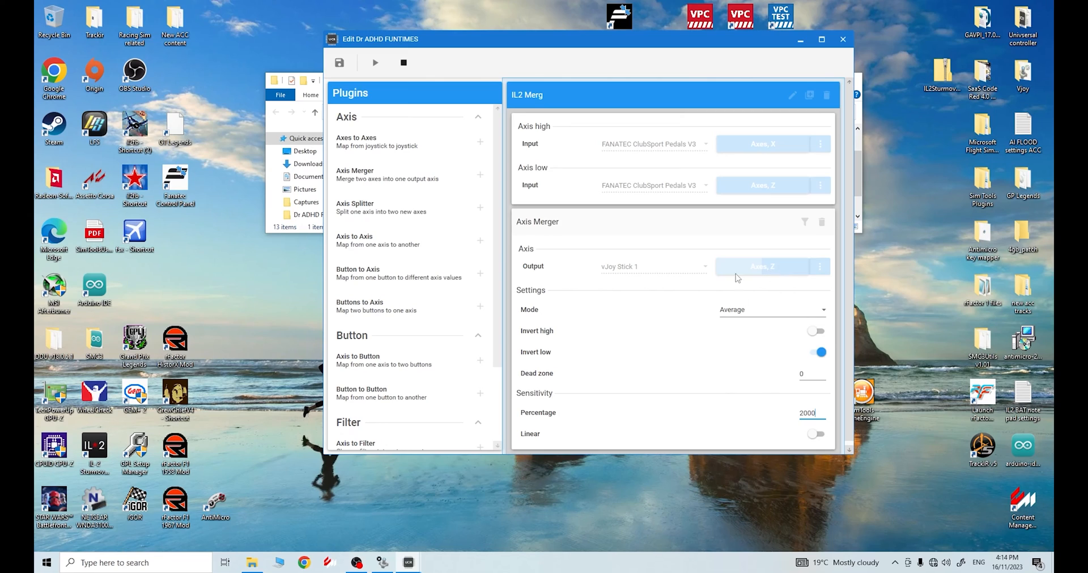
mouse_move(627, 275)
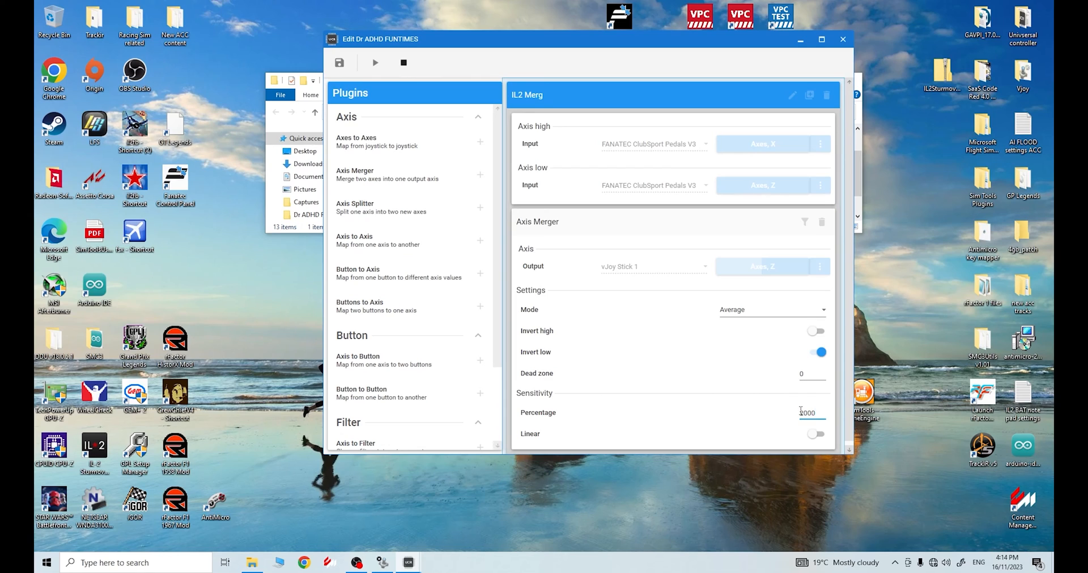
text(2000)
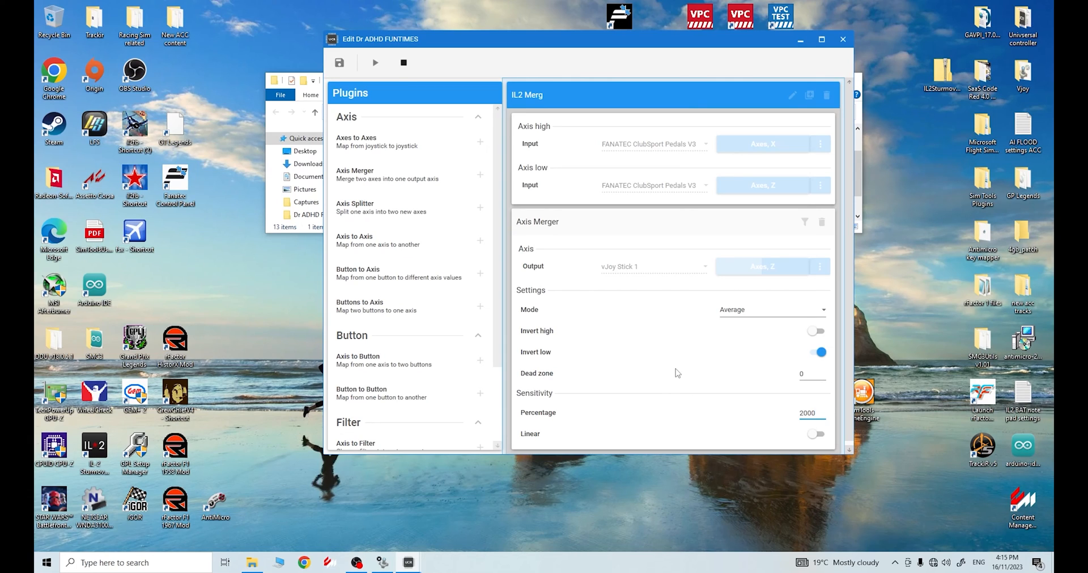
mouse_move(758, 305)
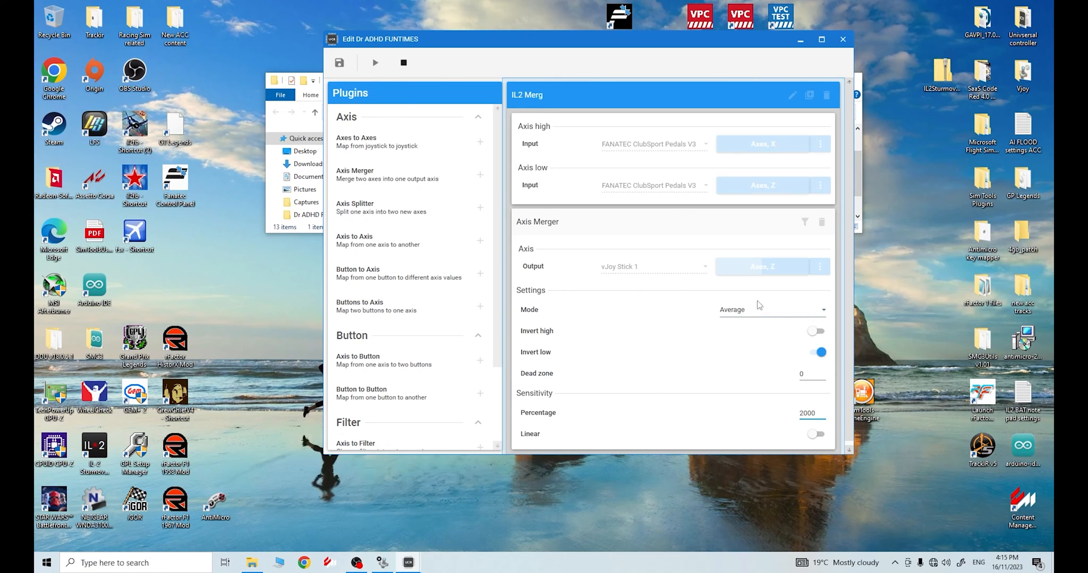
click(807, 412)
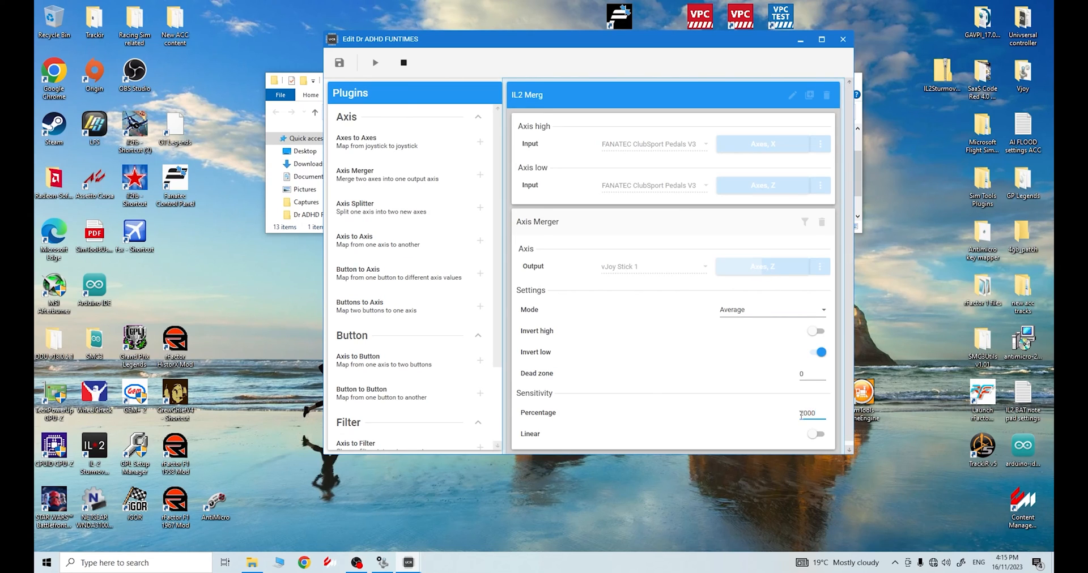
text(2000)
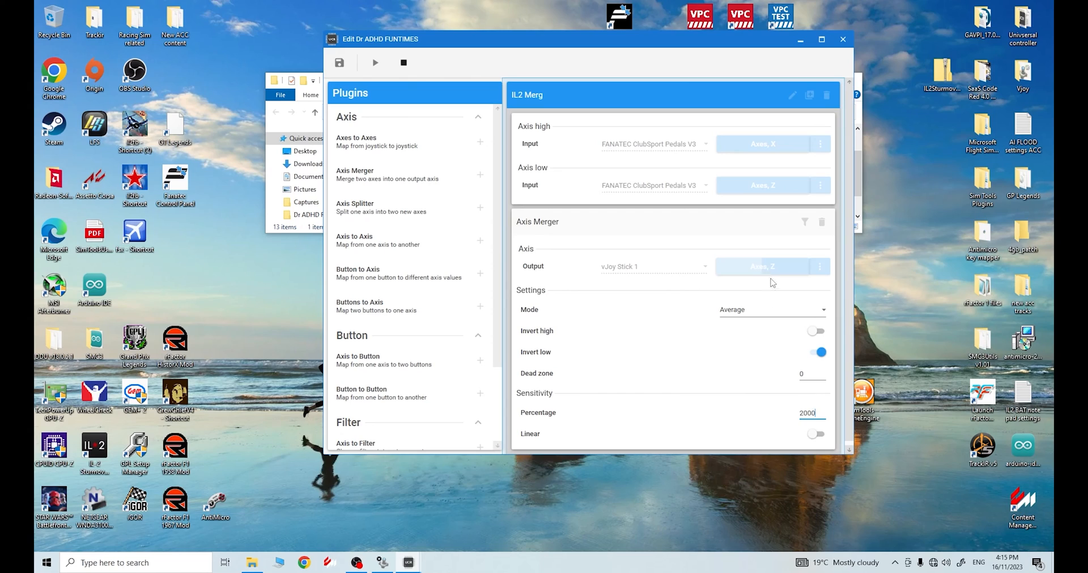
mouse_move(729, 197)
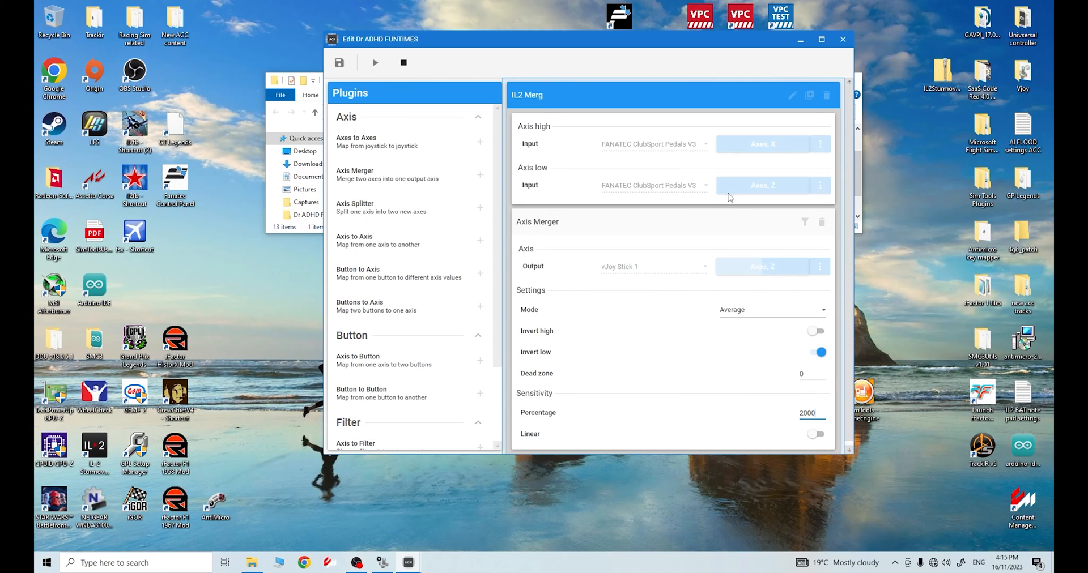
mouse_move(723, 149)
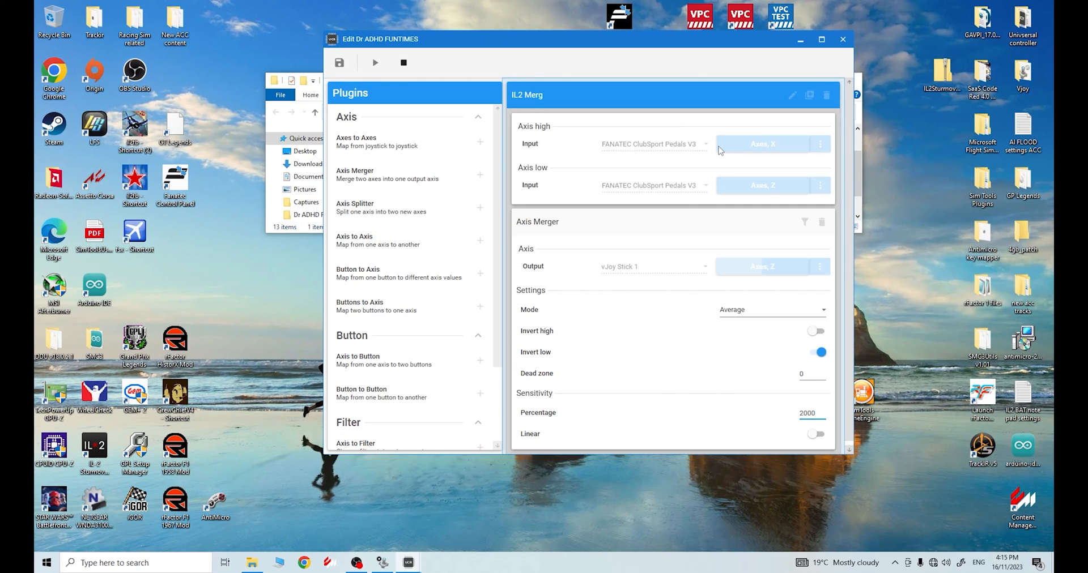
click(815, 412)
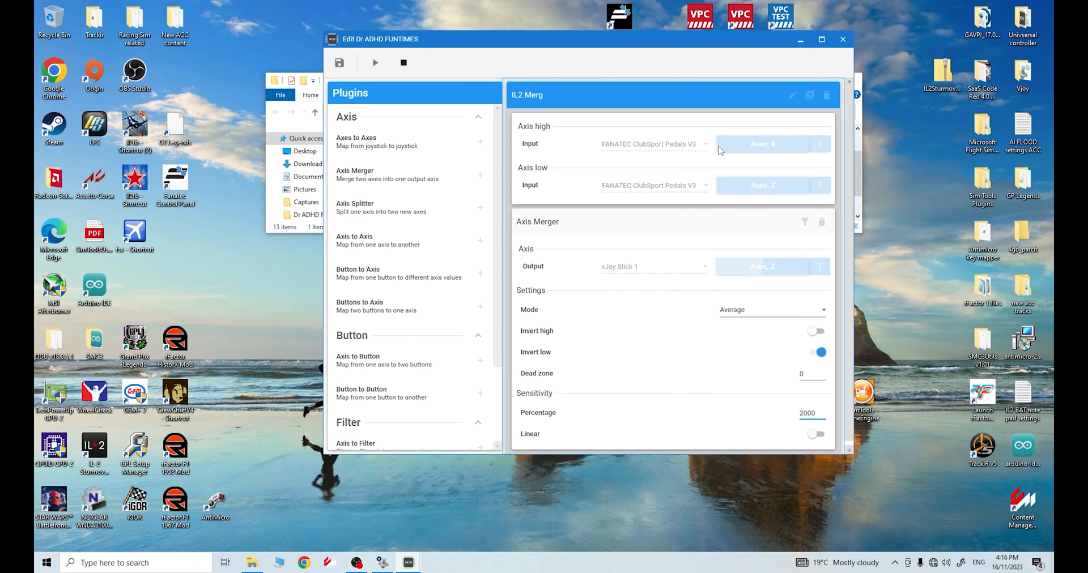
mouse_move(793, 426)
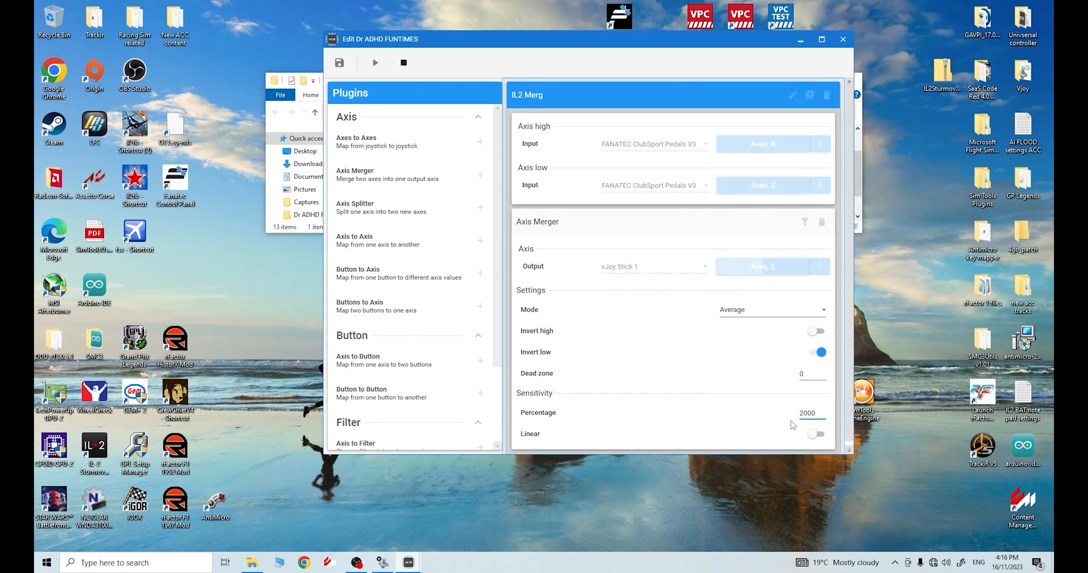
mouse_move(673, 421)
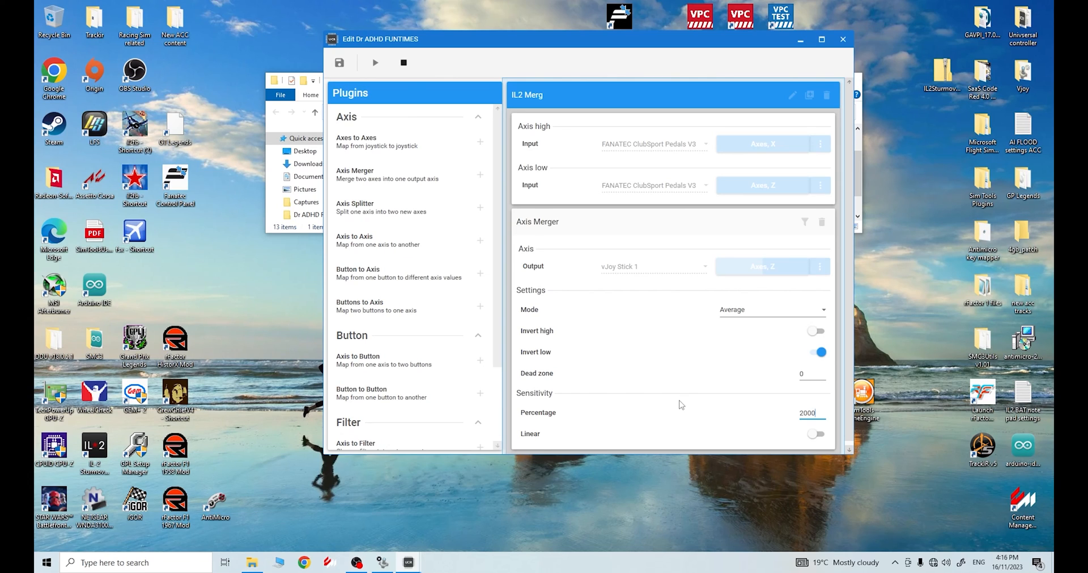
mouse_move(689, 397)
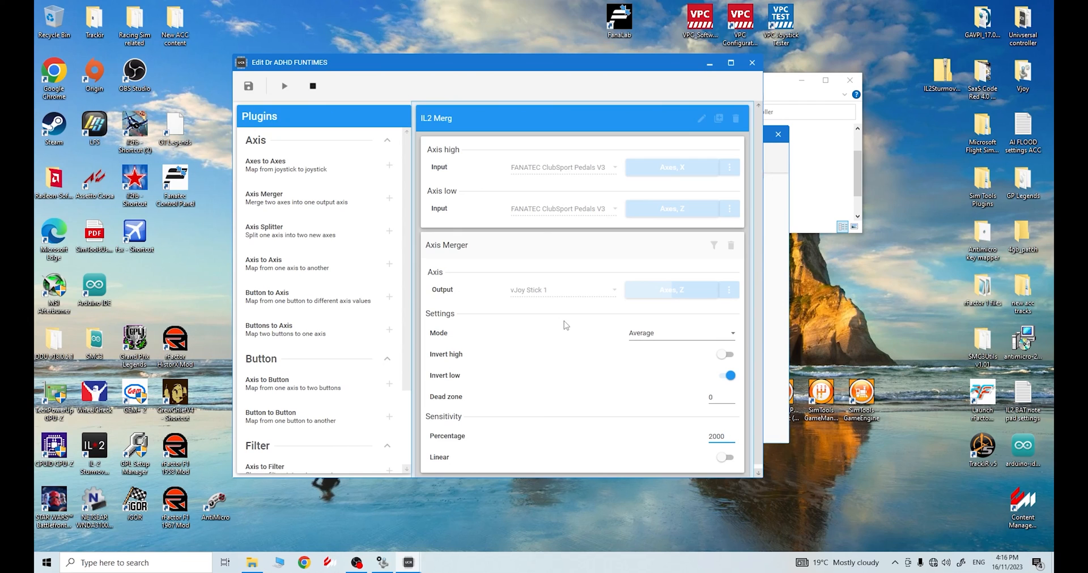
mouse_move(714, 135)
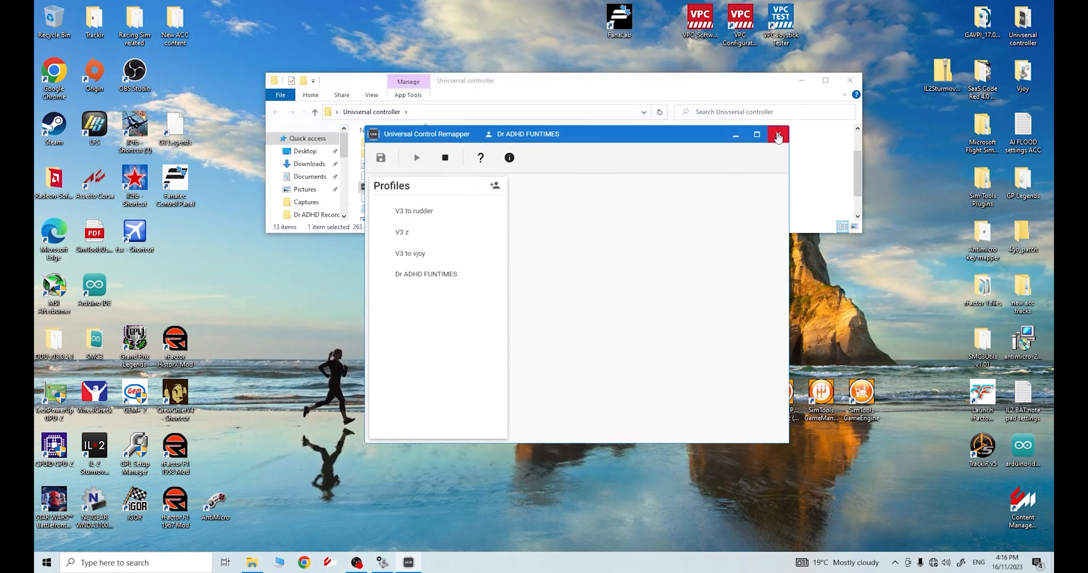
Close the Universal Control Remapper window and the Universal controller folder
click(777, 134)
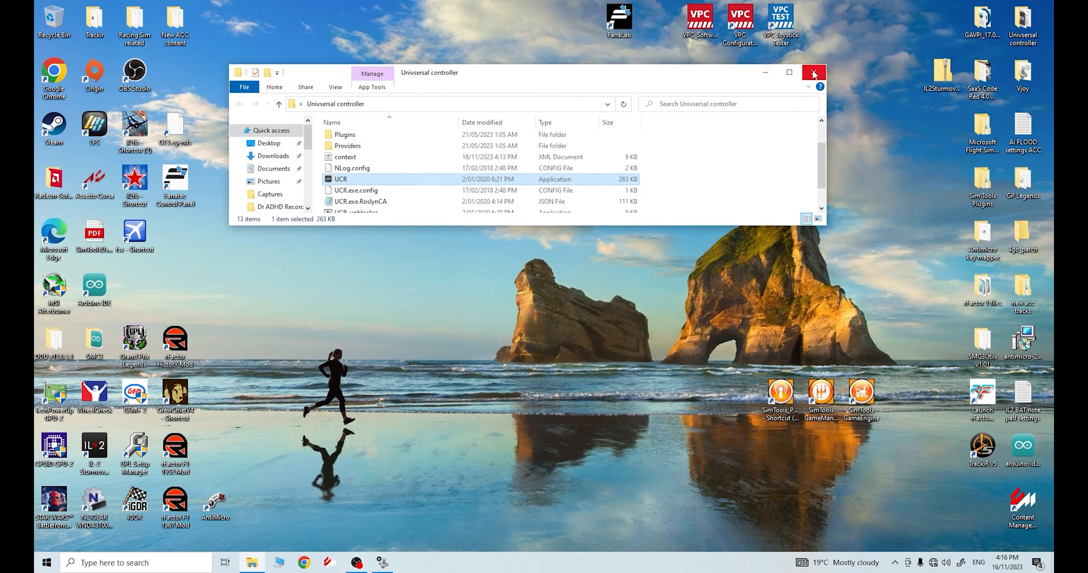
click(813, 72)
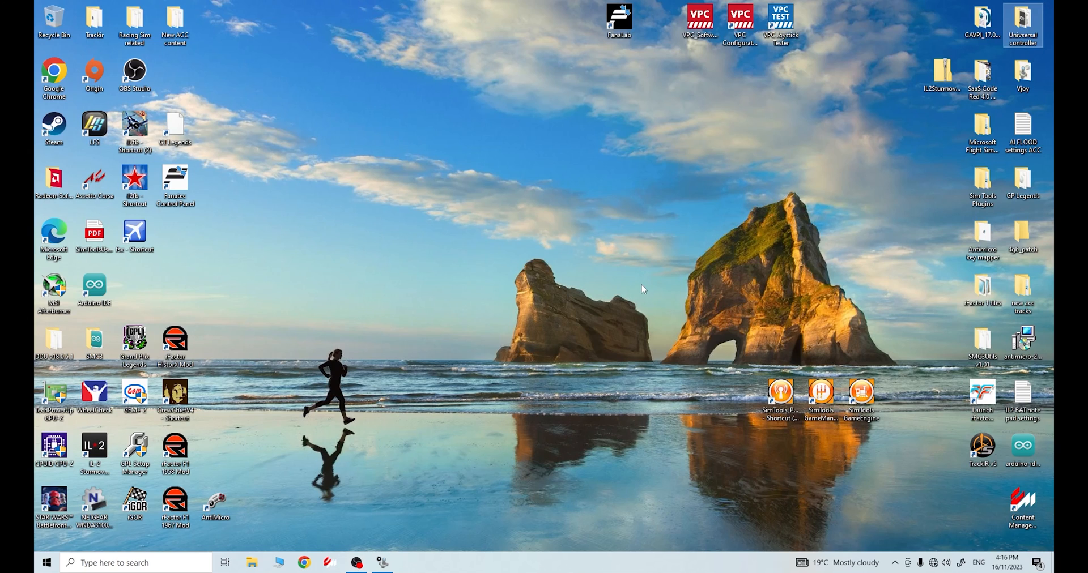